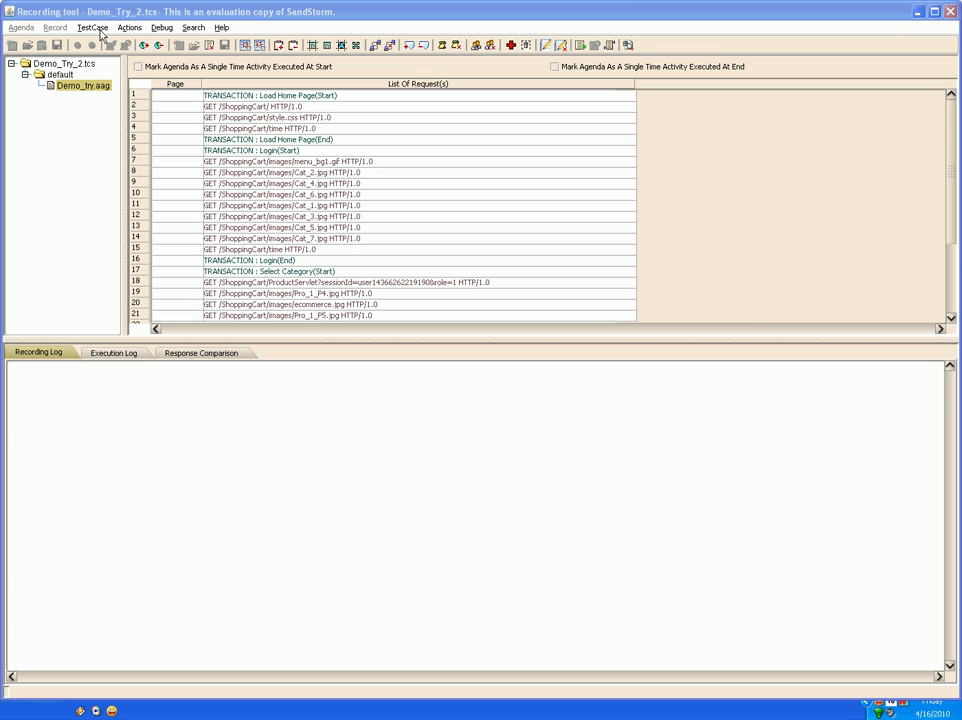
Step: Review the test case configuration's current host setting and close it unchanged
left_click(92, 27)
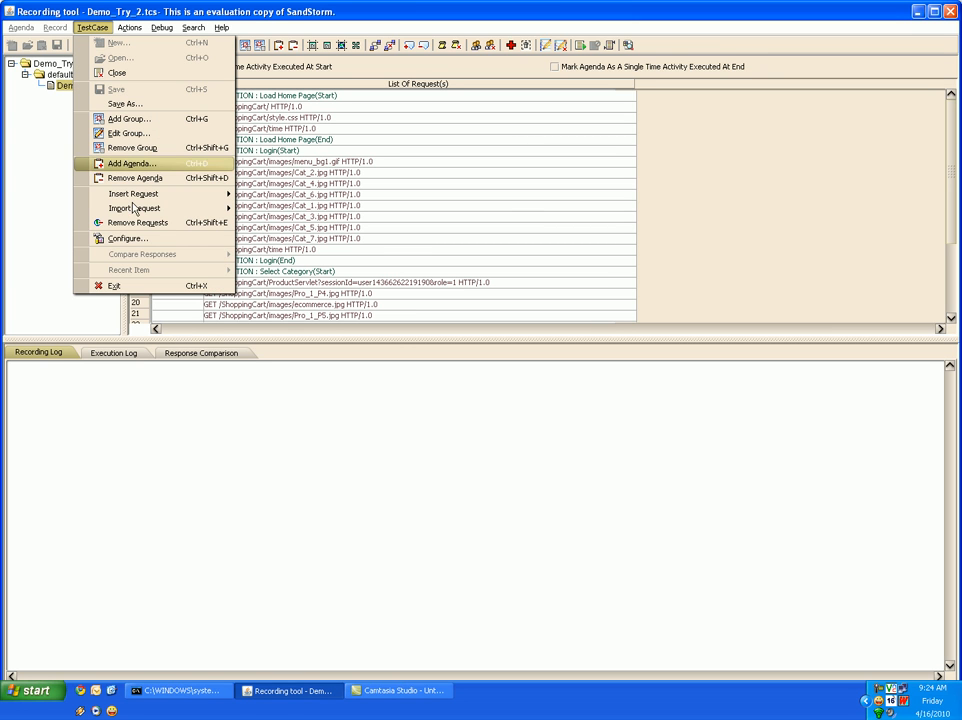
left_click(127, 238)
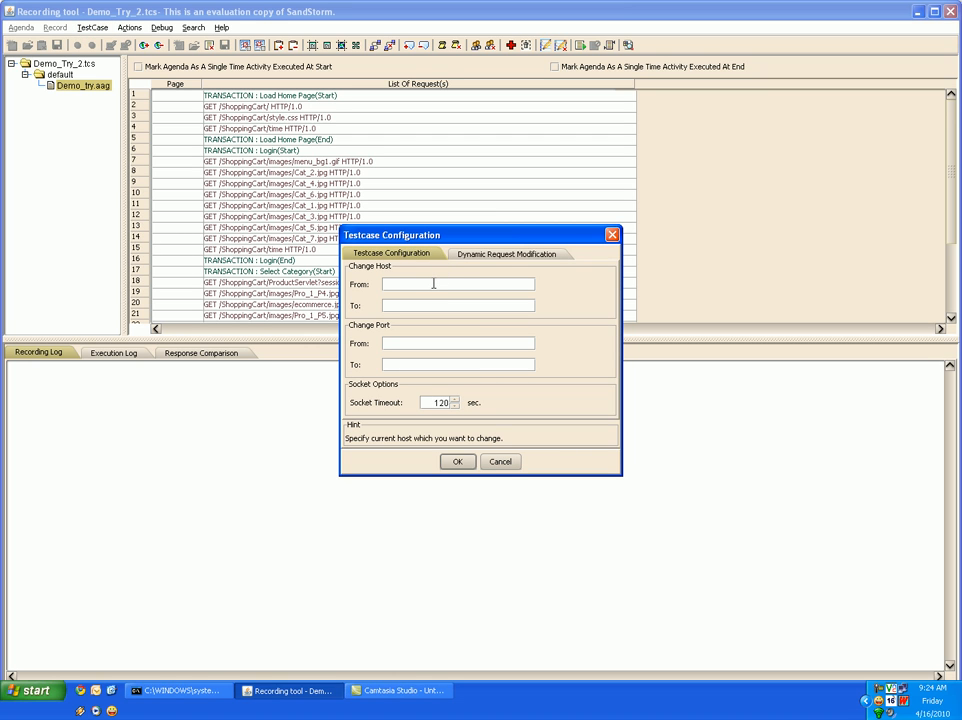
mouse_move(435, 283)
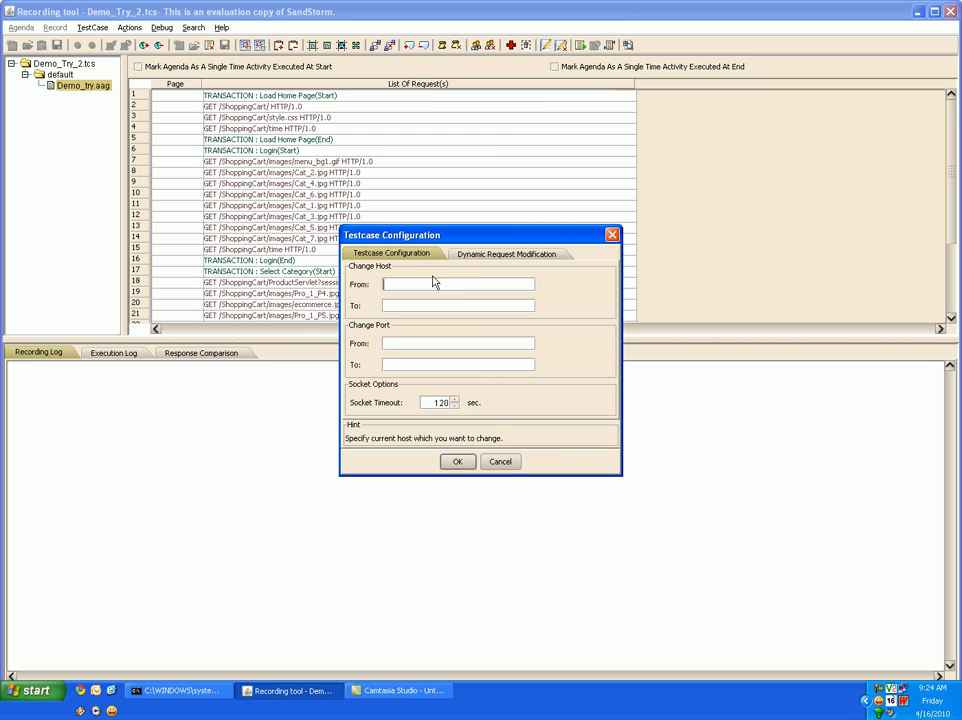
left_click(458, 305)
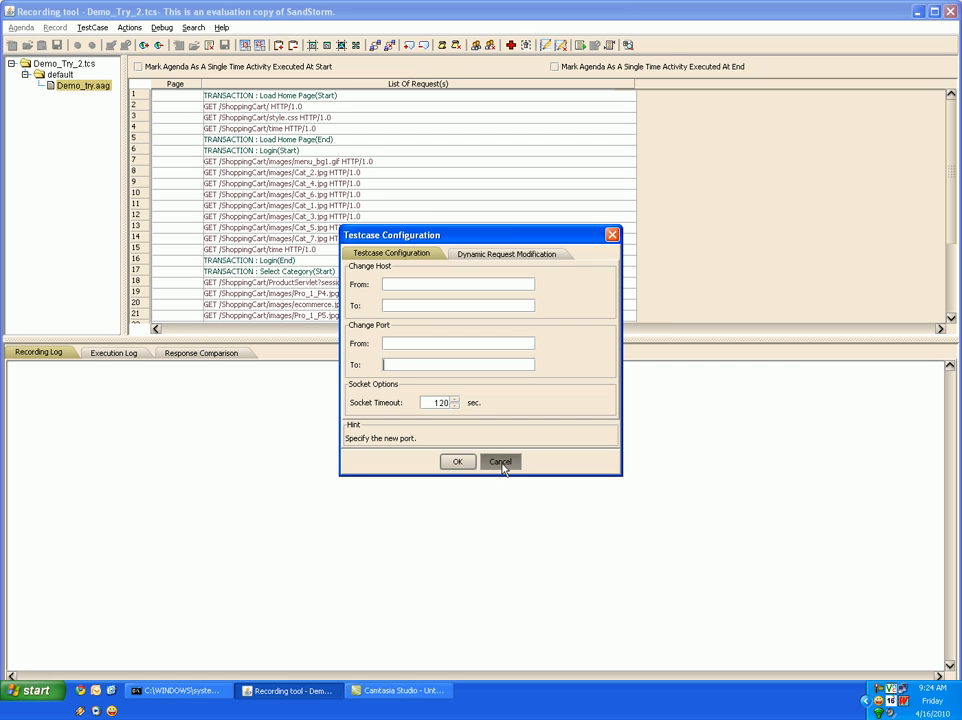
left_click(500, 461)
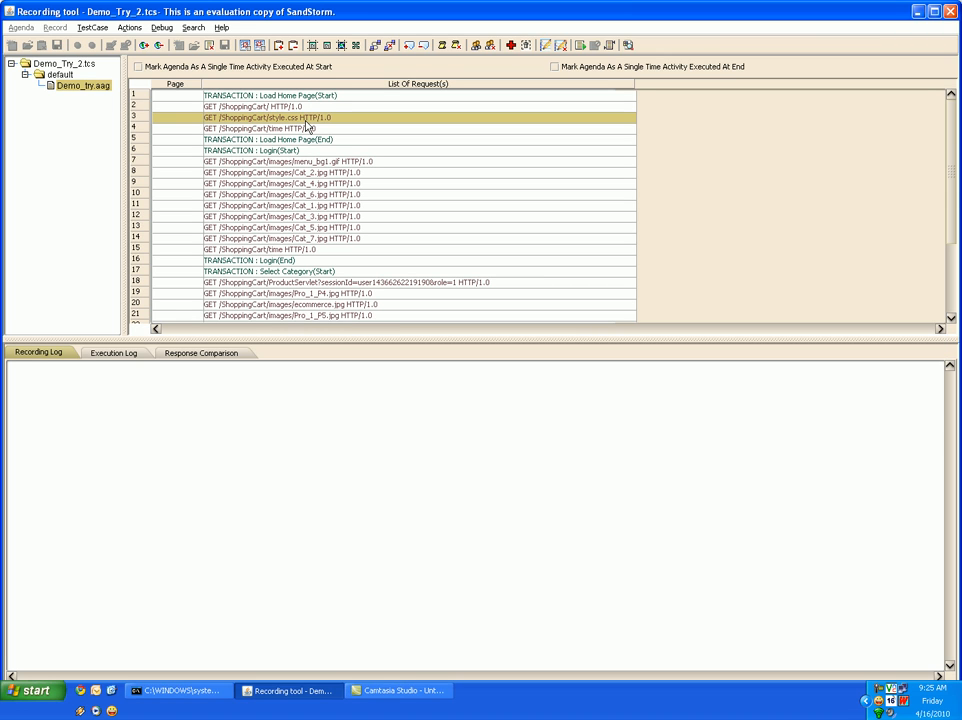
mouse_move(294, 124)
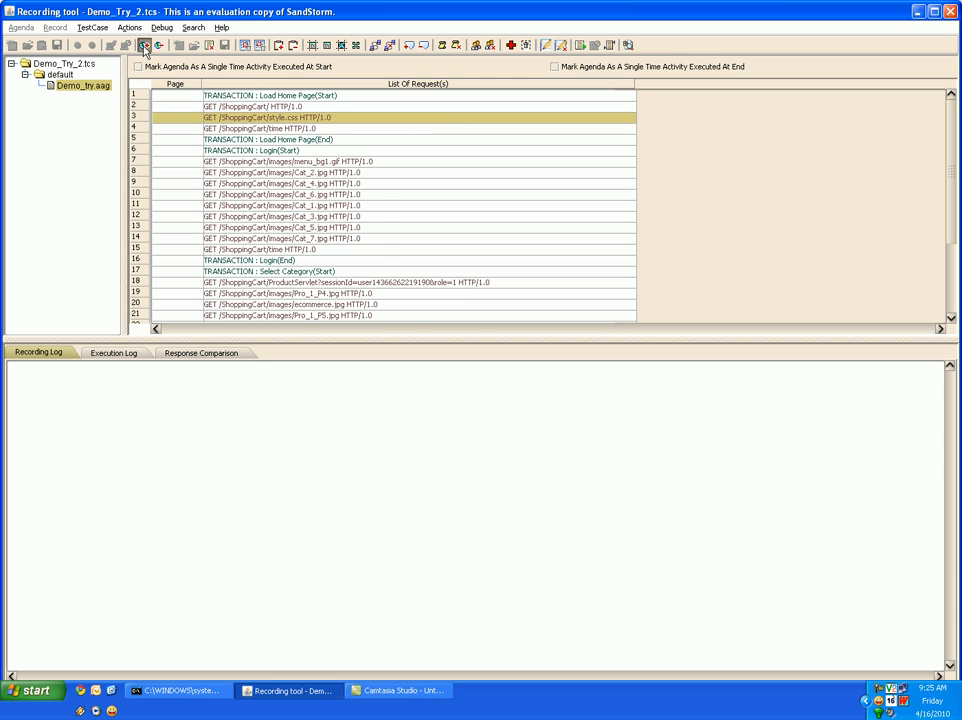
Step: Review inserting a GET HTTP/1.0 request and deleting style.css, cancelling both
left_click(144, 45)
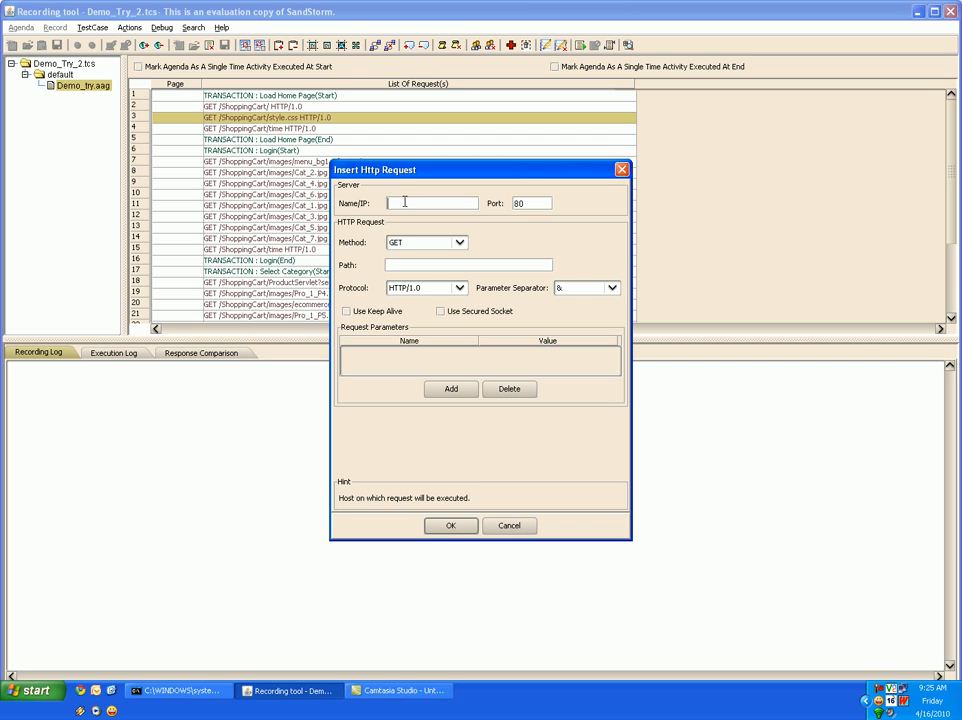
mouse_move(413, 262)
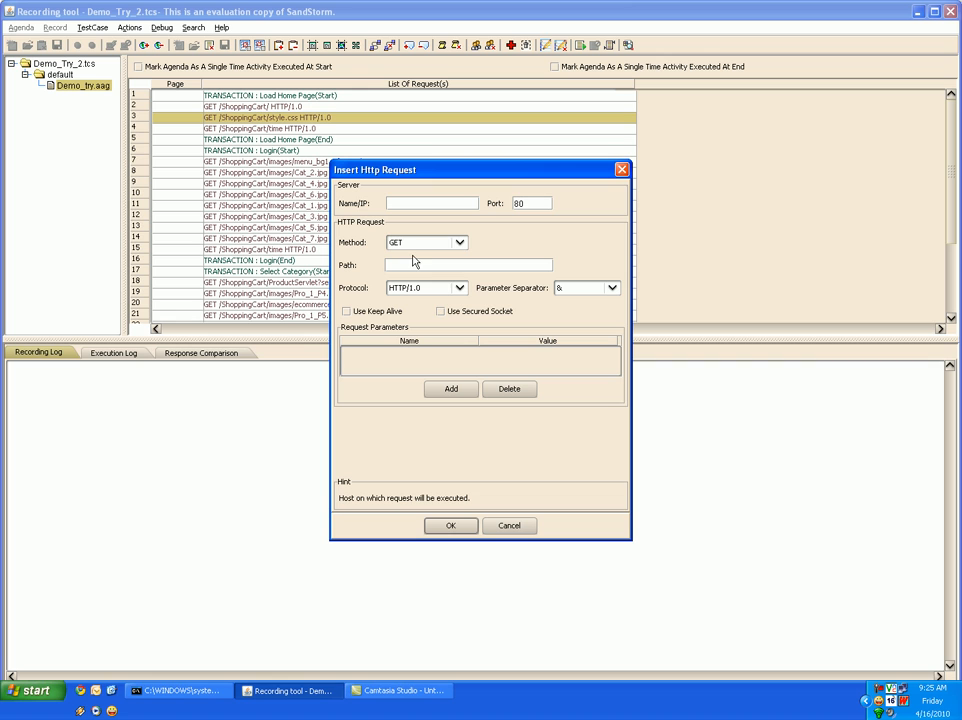
left_click(458, 242)
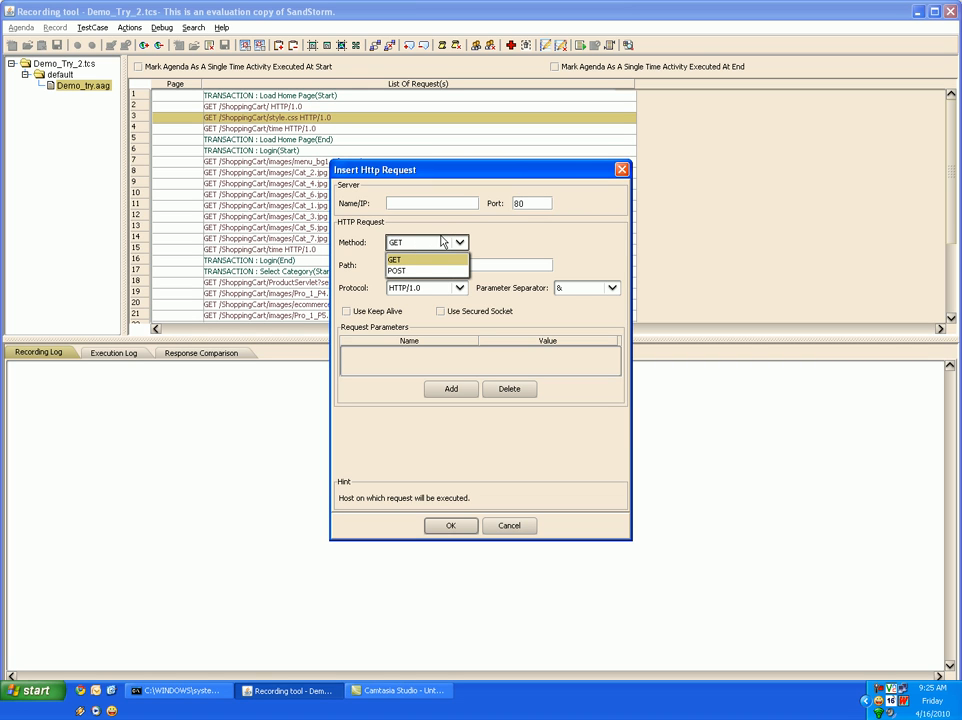
left_click(395, 259)
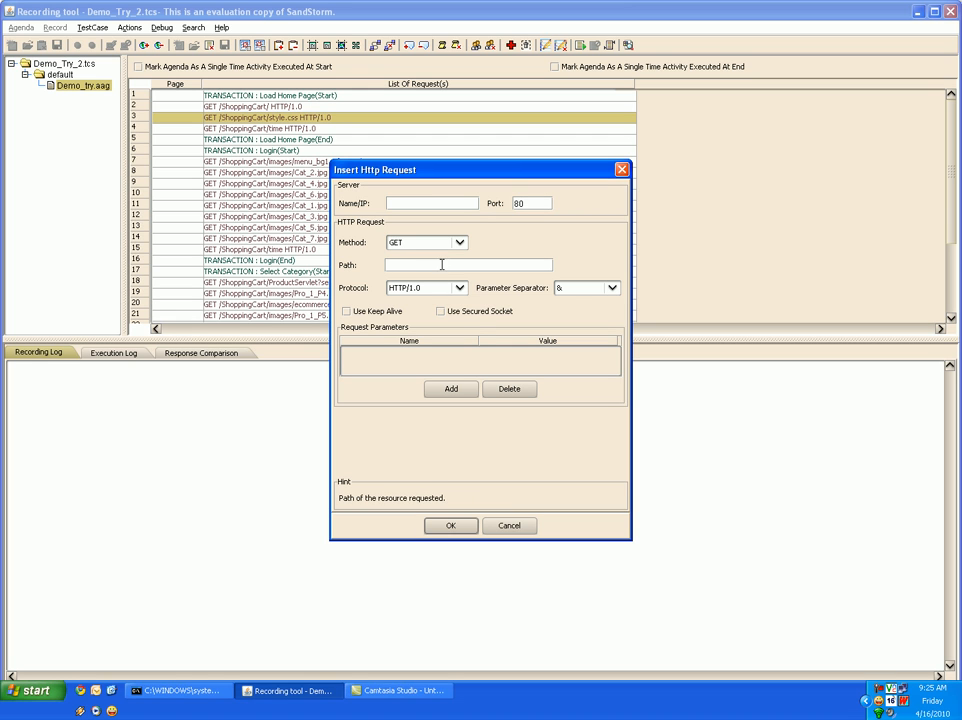
left_click(459, 288)
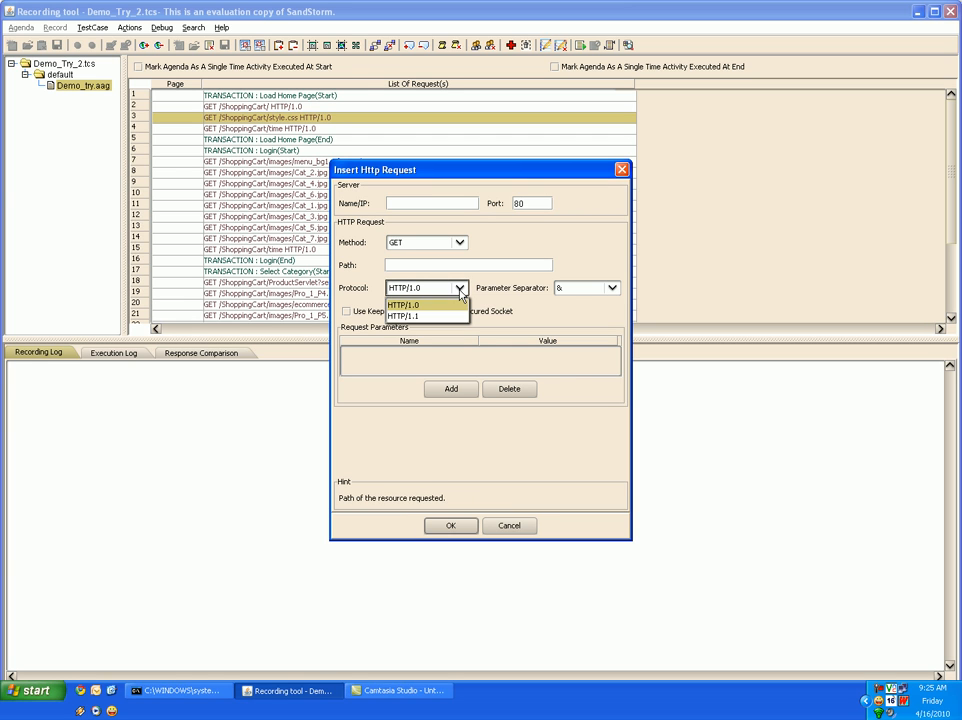
left_click(404, 305)
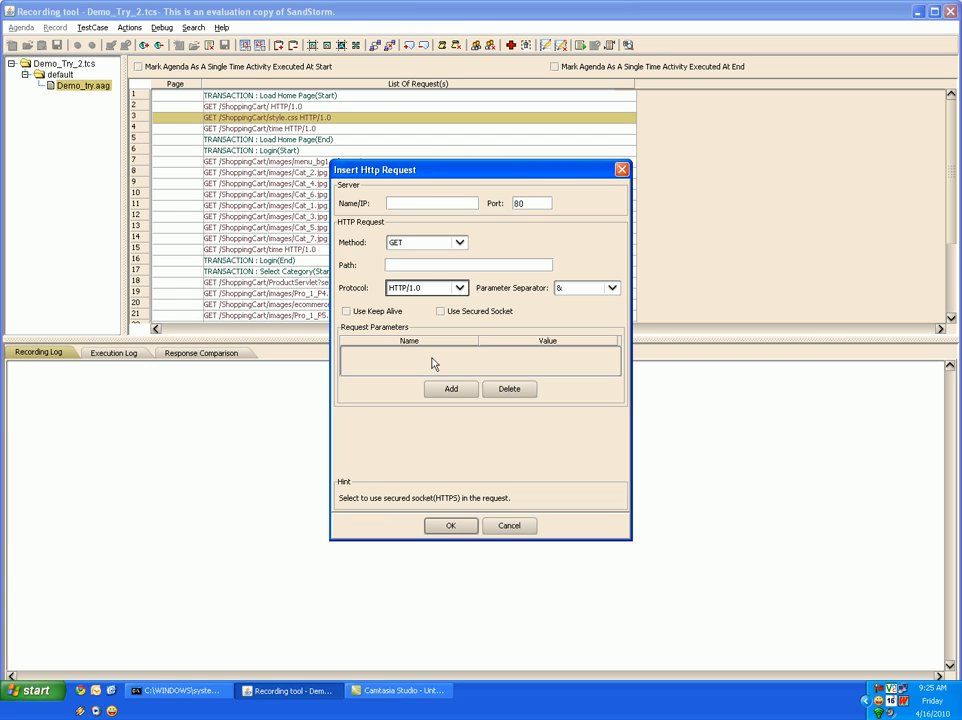
mouse_move(529, 346)
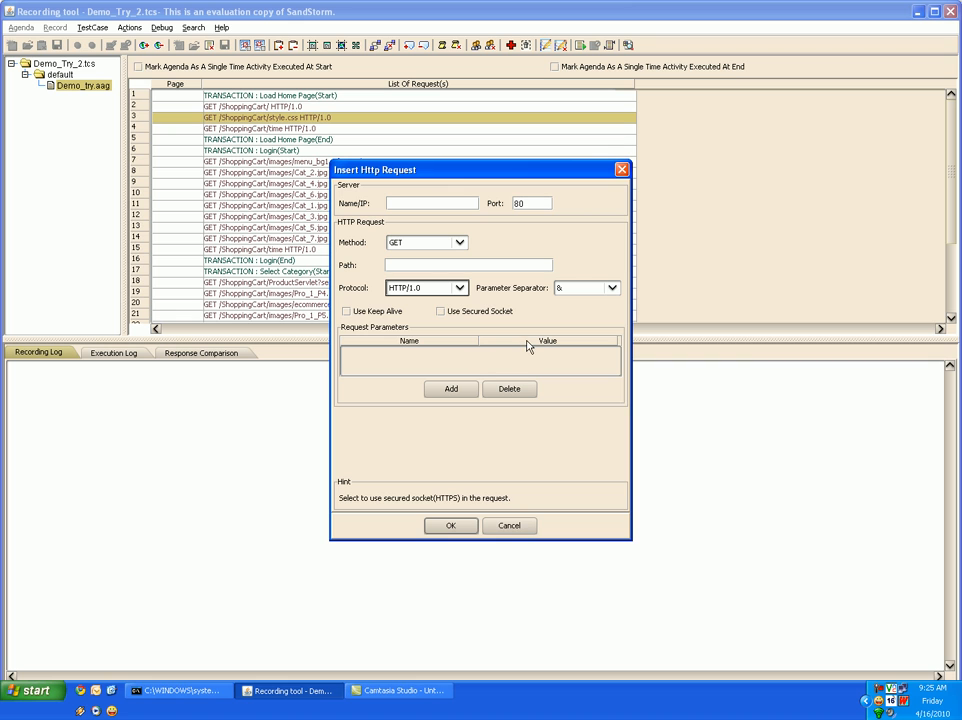
mouse_move(509, 525)
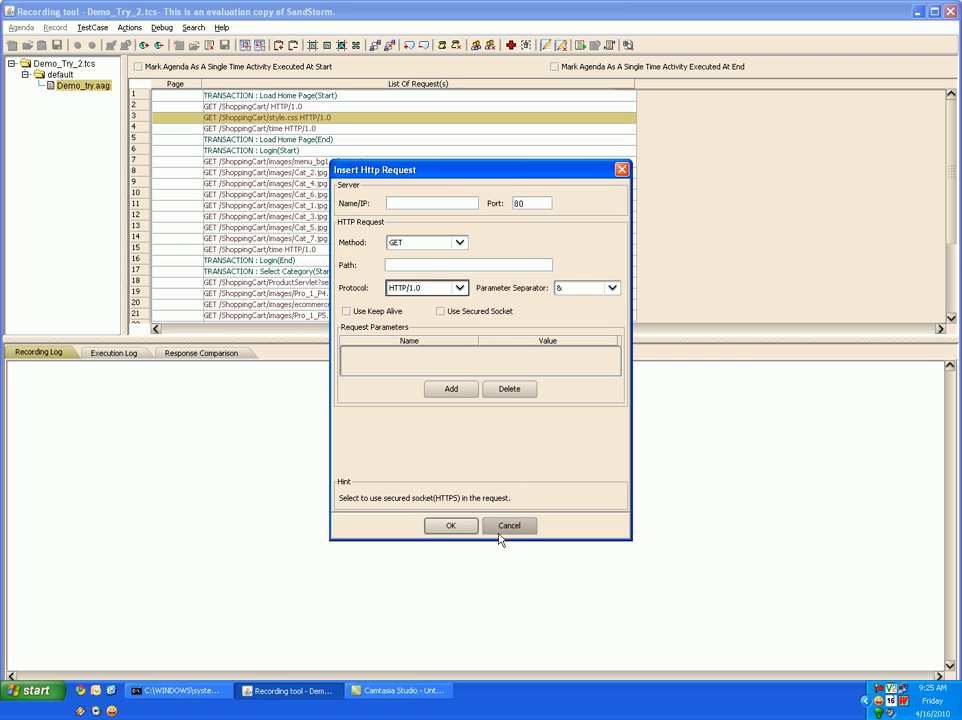
left_click(509, 525)
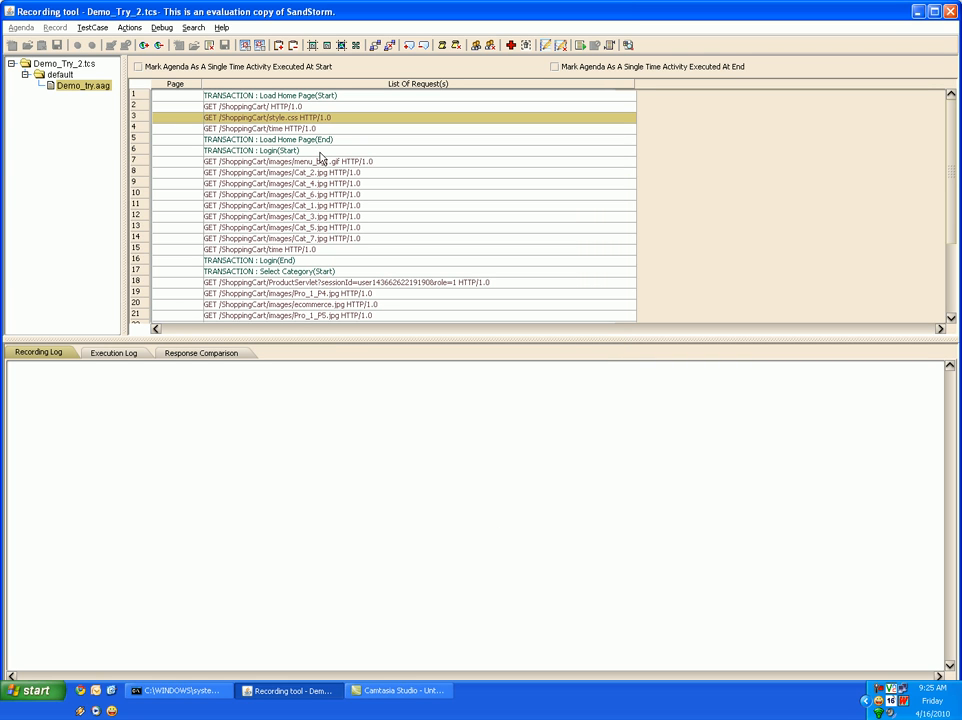
mouse_move(315, 130)
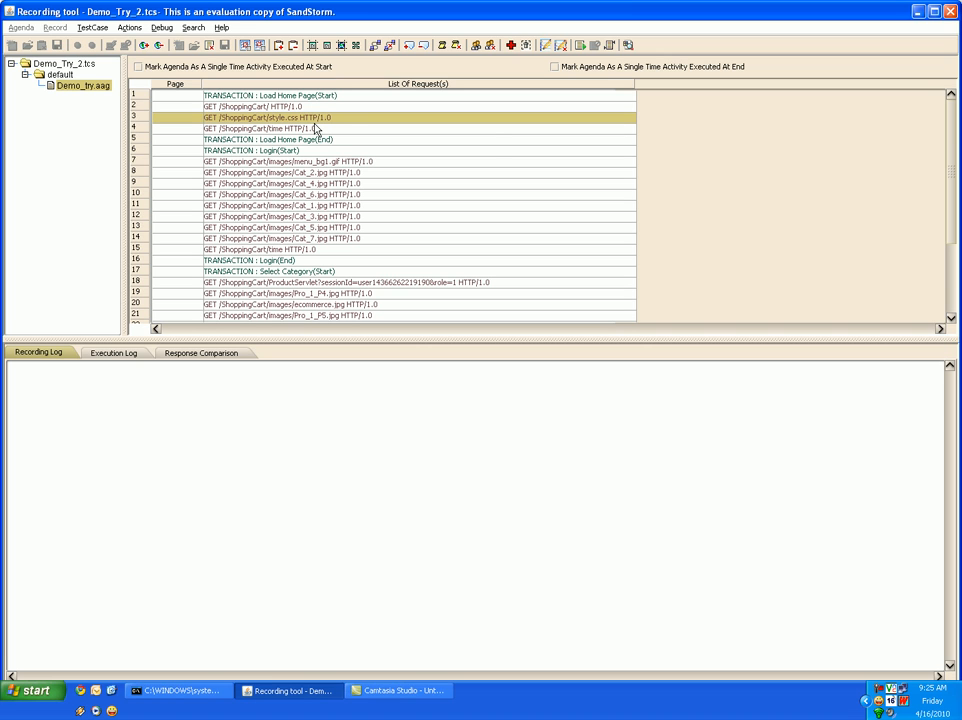
mouse_move(315, 130)
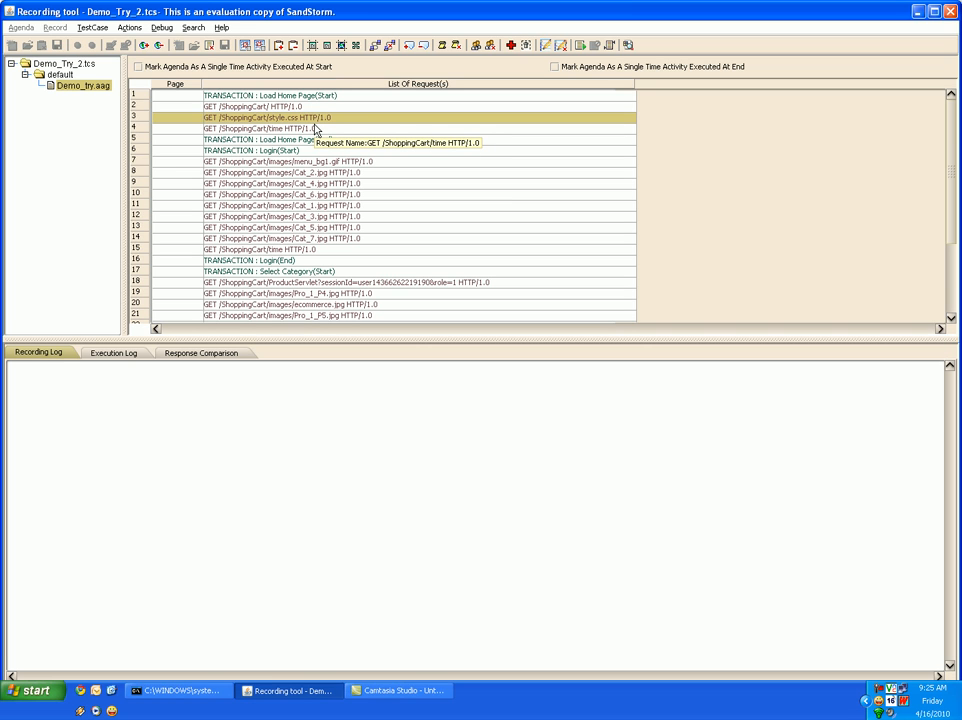
mouse_move(318, 118)
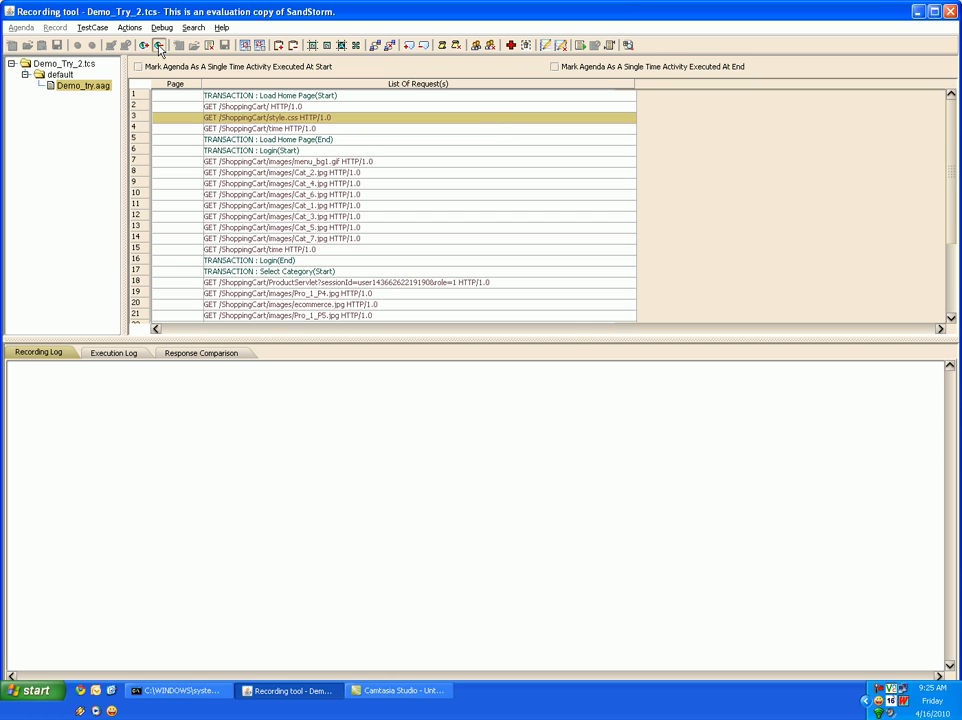
left_click(159, 45)
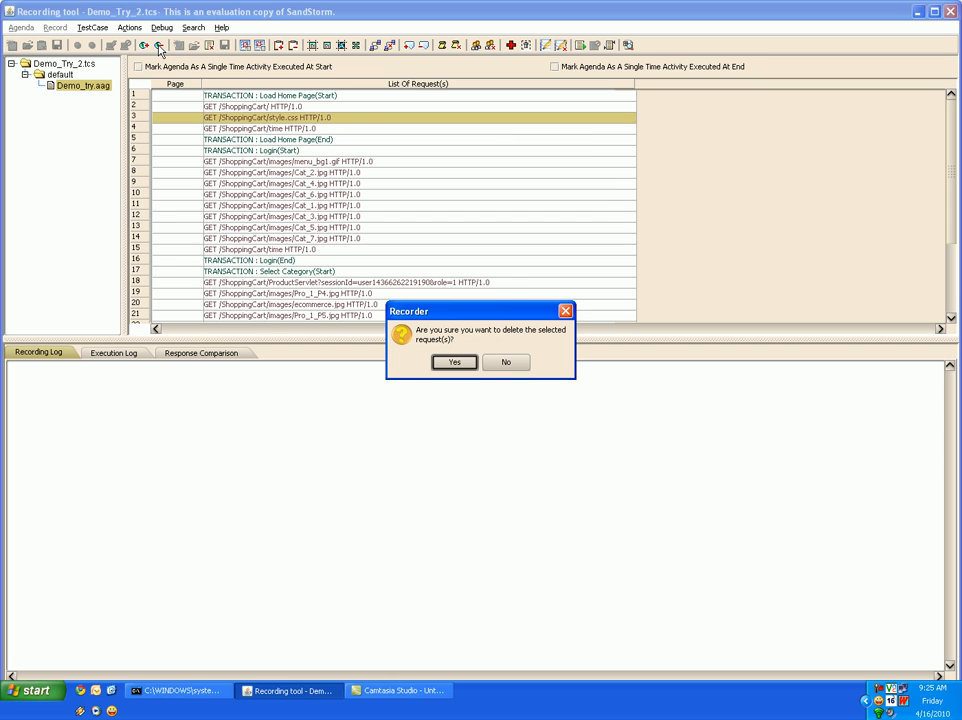
mouse_move(490, 335)
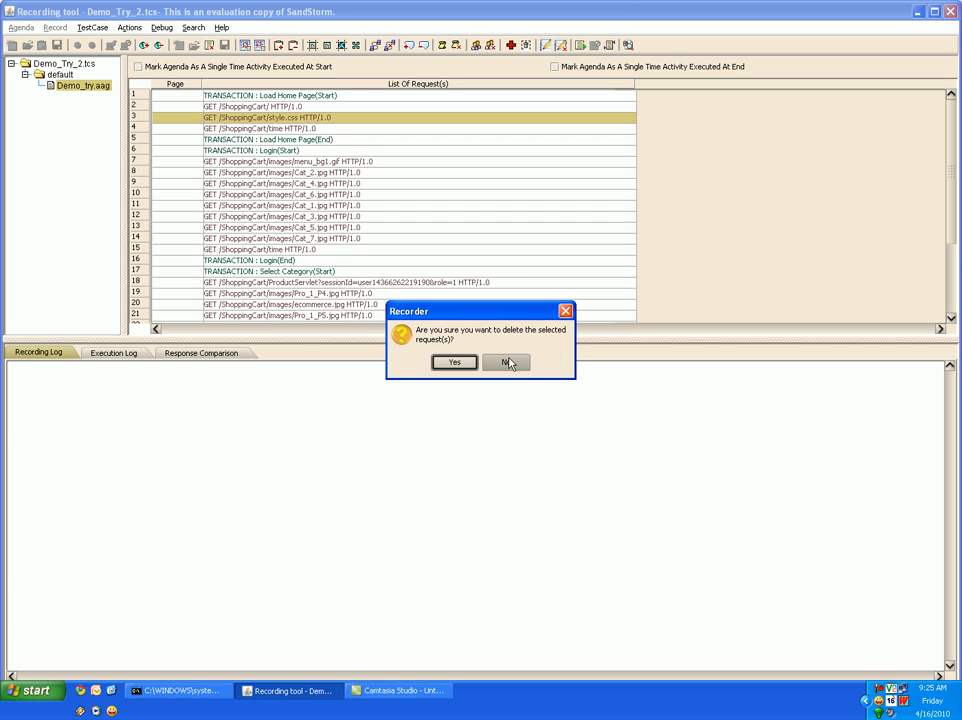
left_click(505, 362)
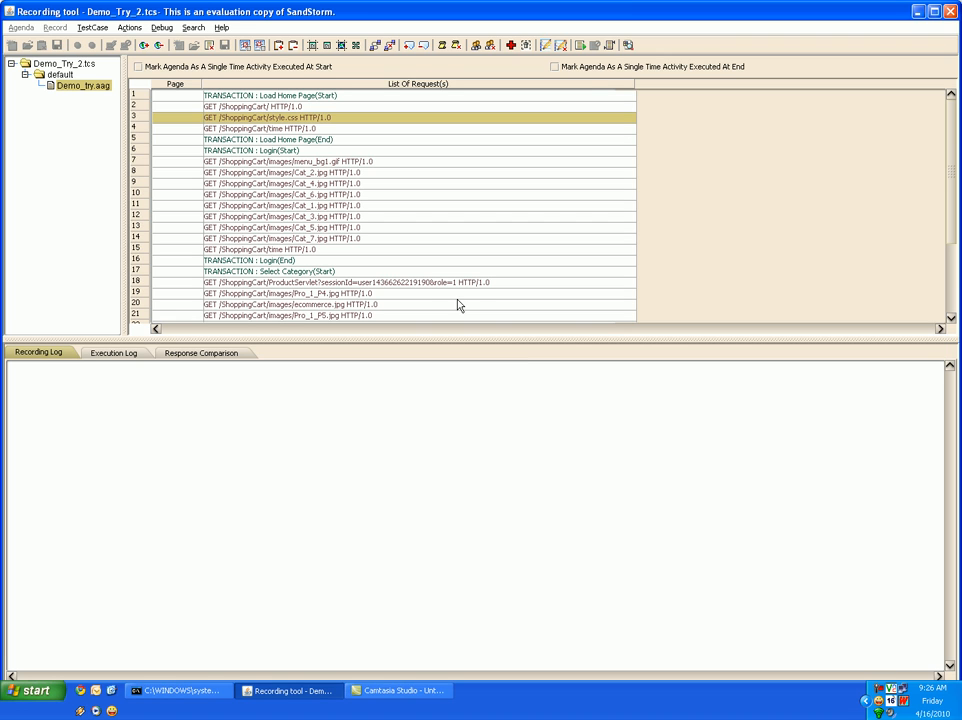
mouse_move(323, 194)
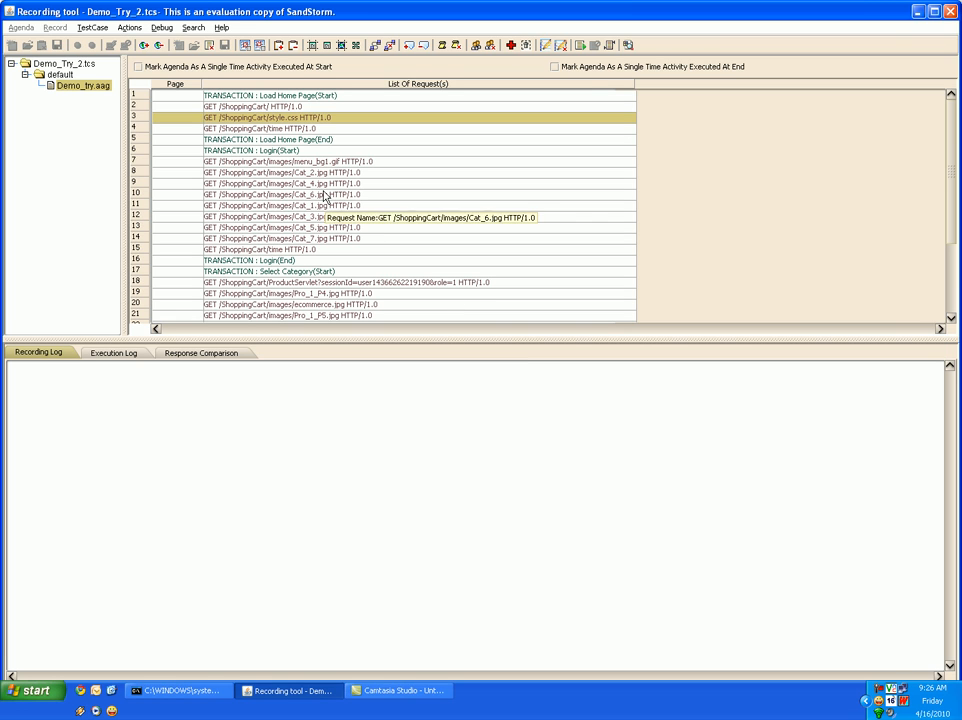
mouse_move(322, 194)
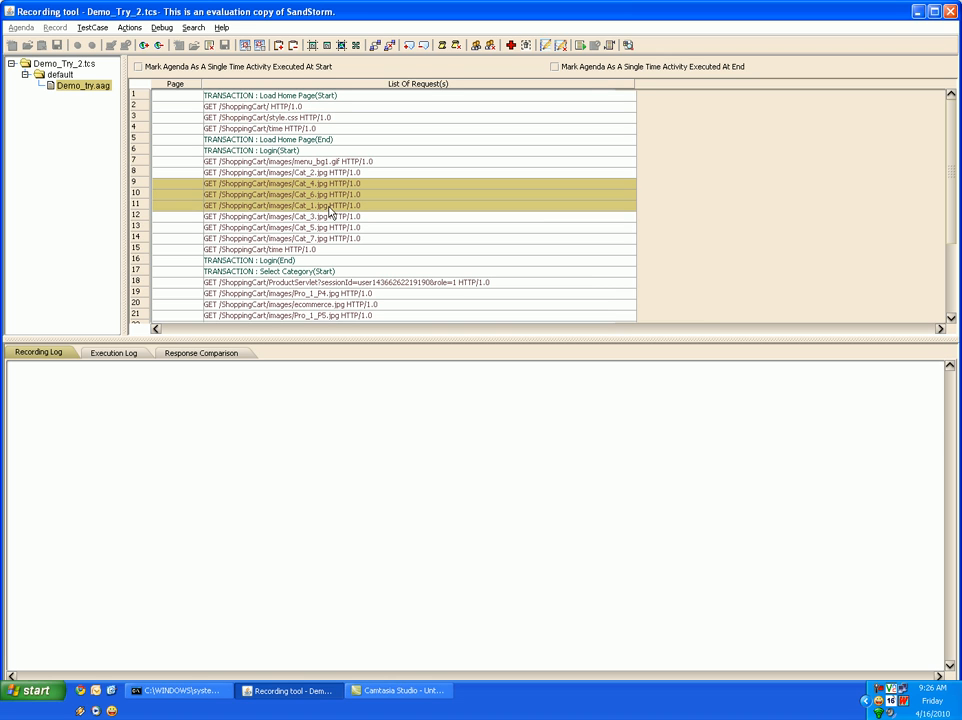
Step: Draft transaction TT over the Cat_4–Cat_3 requests with think time and a Load Home Page condition, then abandon it
left_click(330, 216)
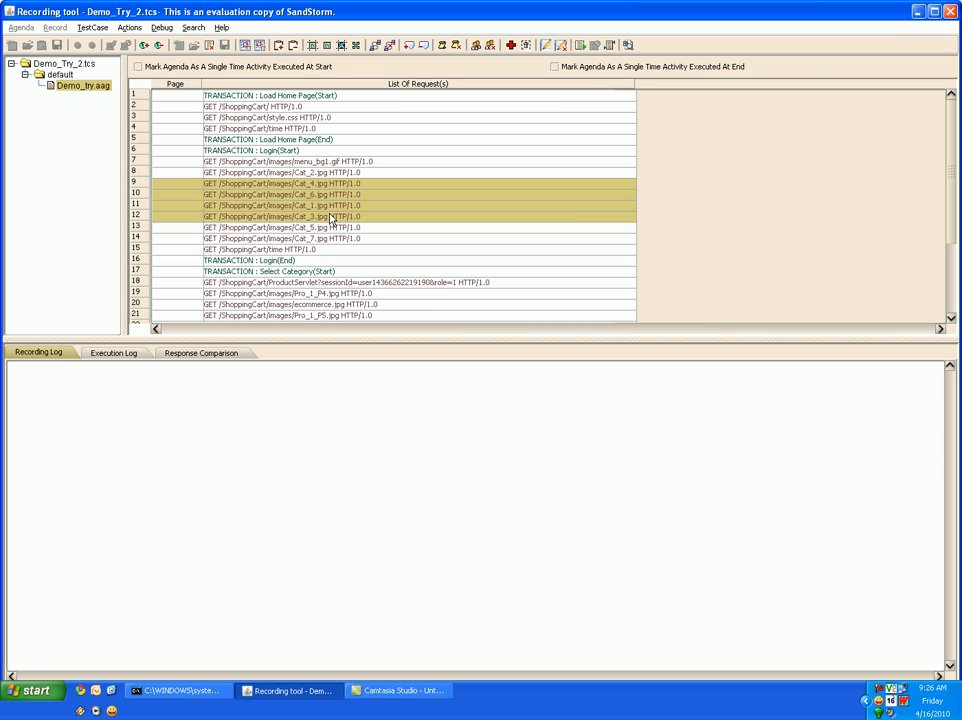
mouse_move(320, 83)
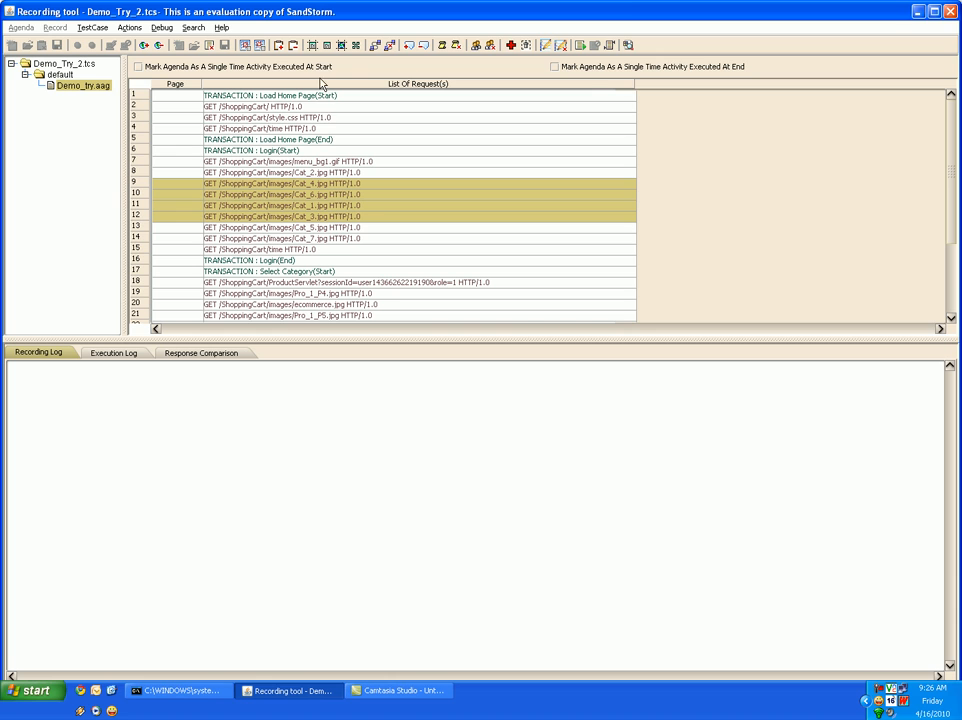
mouse_move(313, 45)
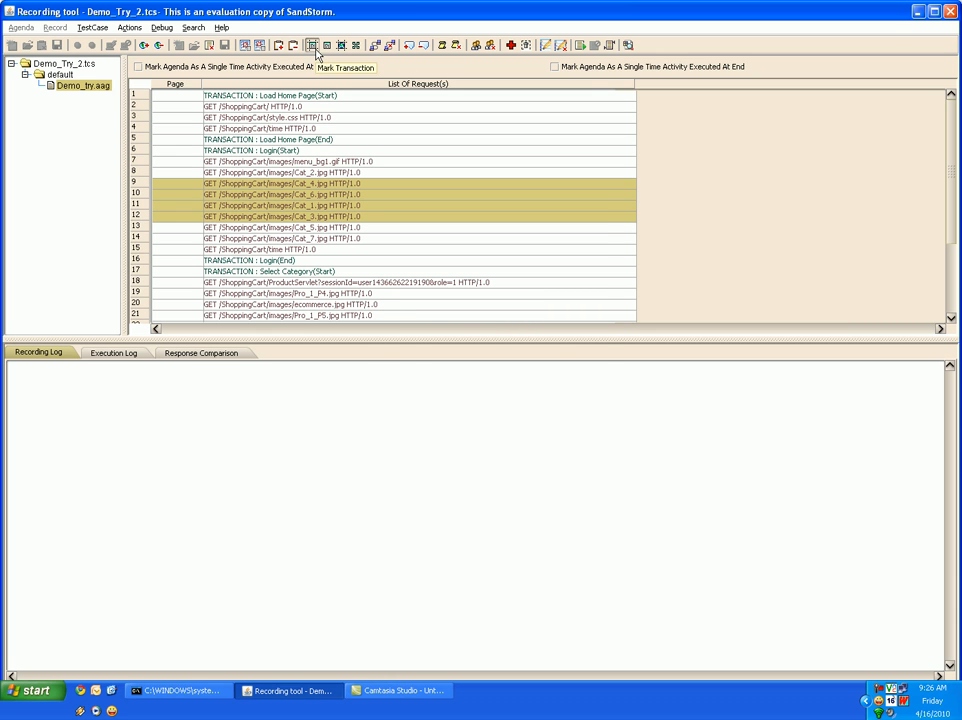
left_click(313, 45)
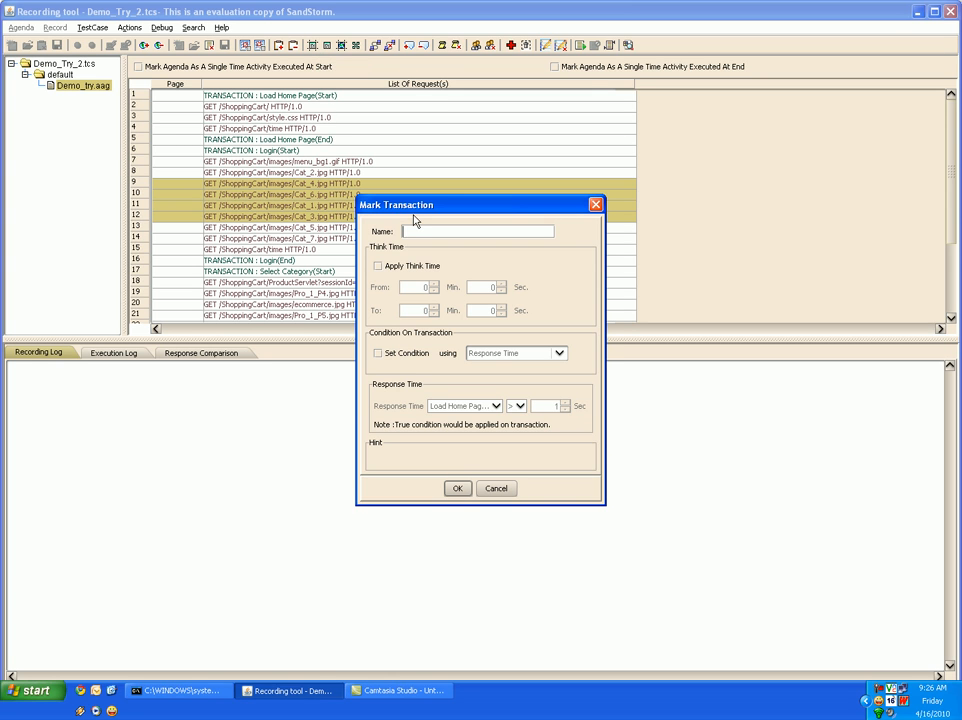
type("TT_")
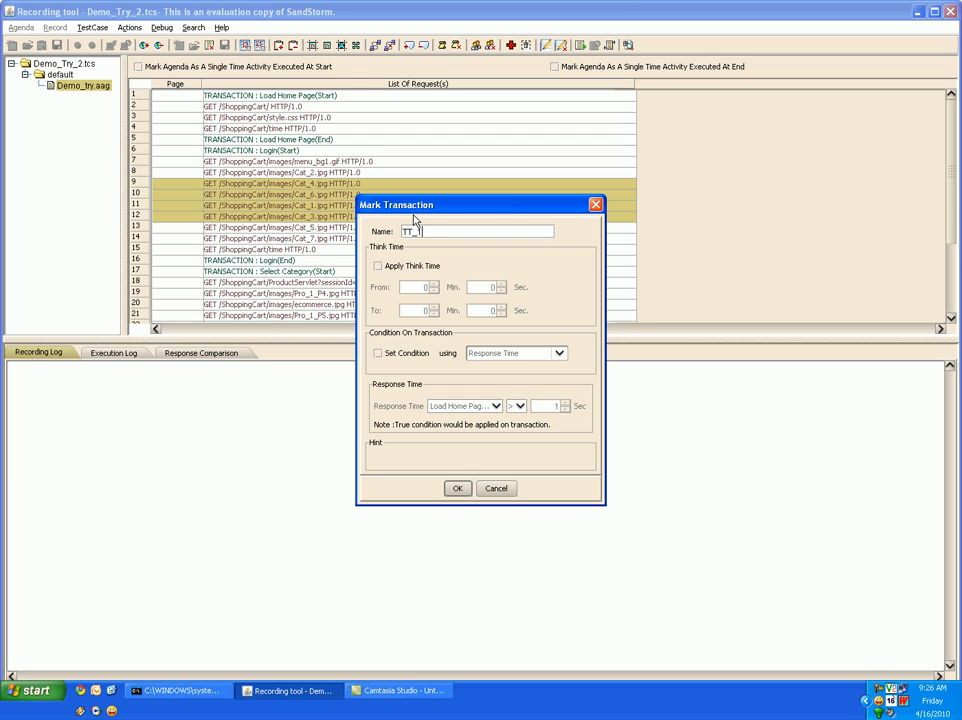
left_click(378, 266)
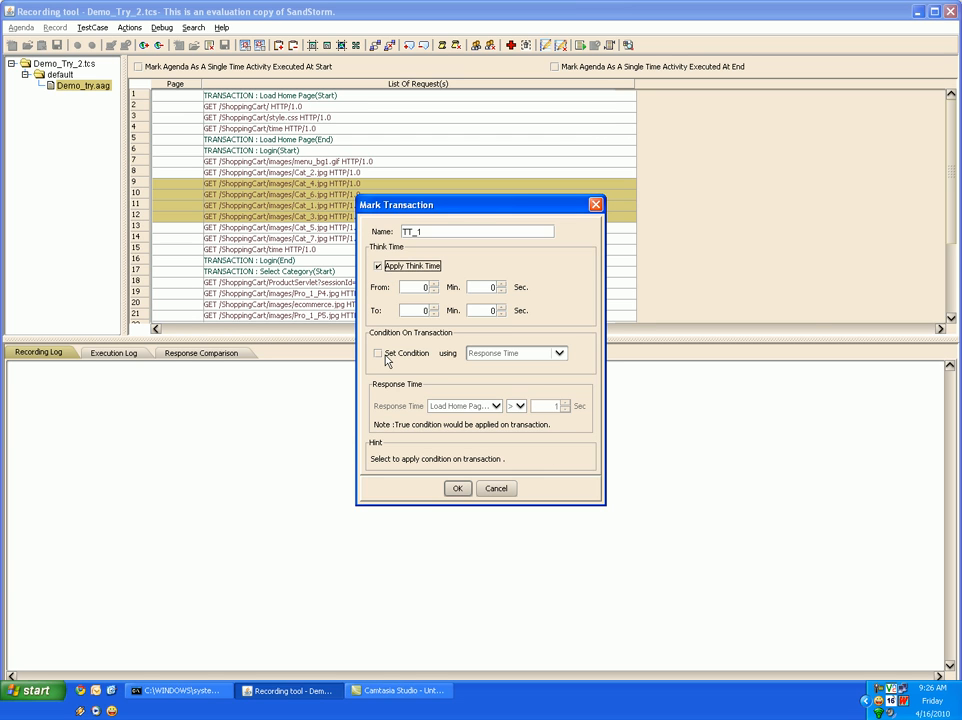
left_click(378, 353)
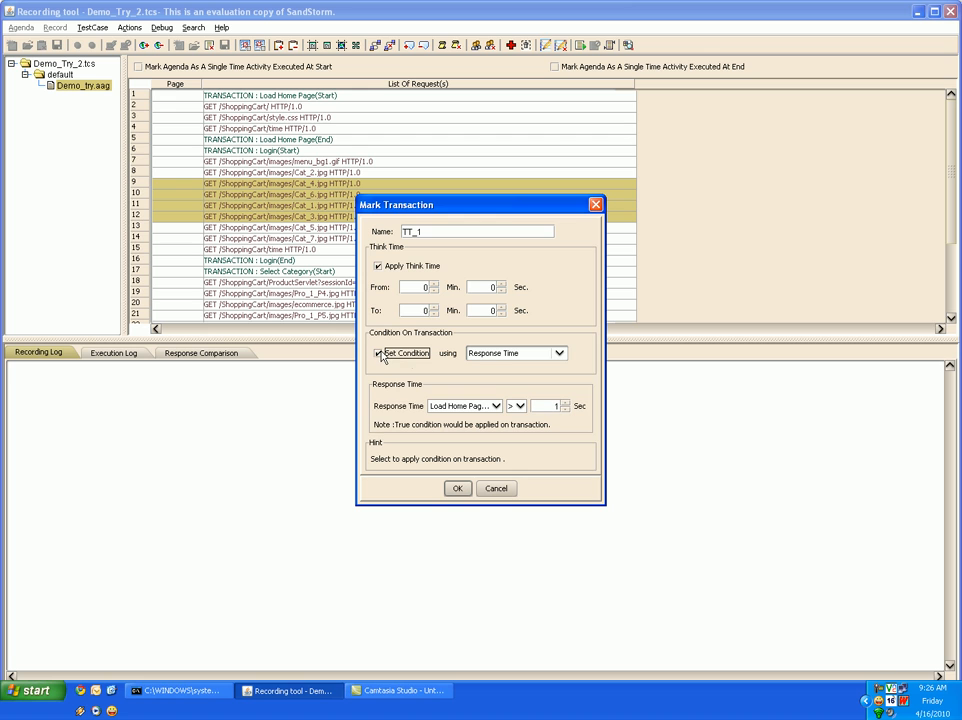
left_click(558, 353)
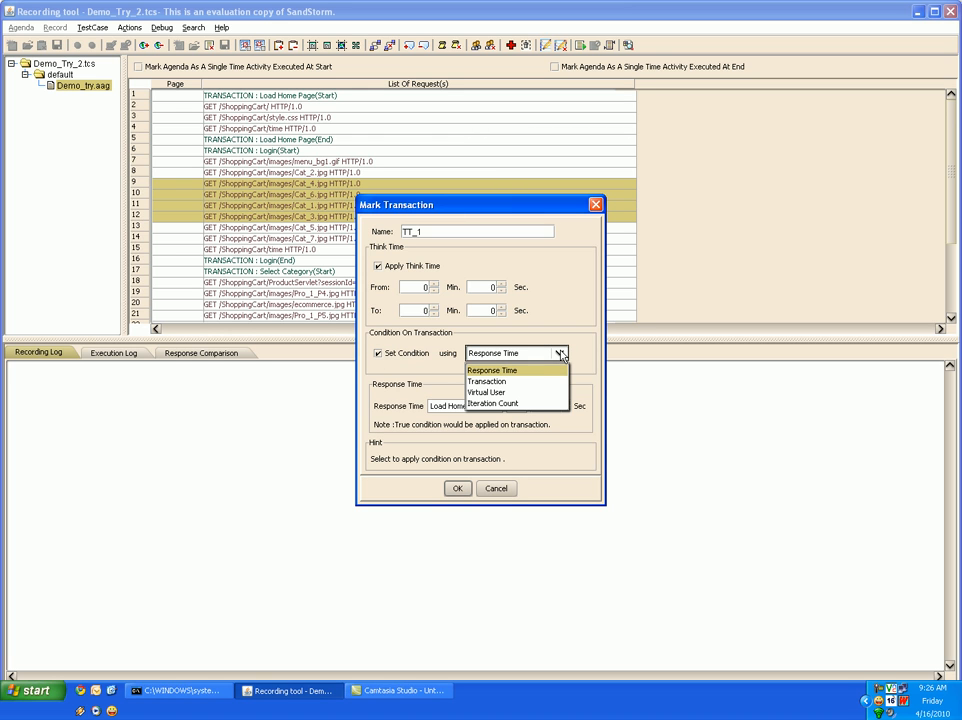
mouse_move(526, 392)
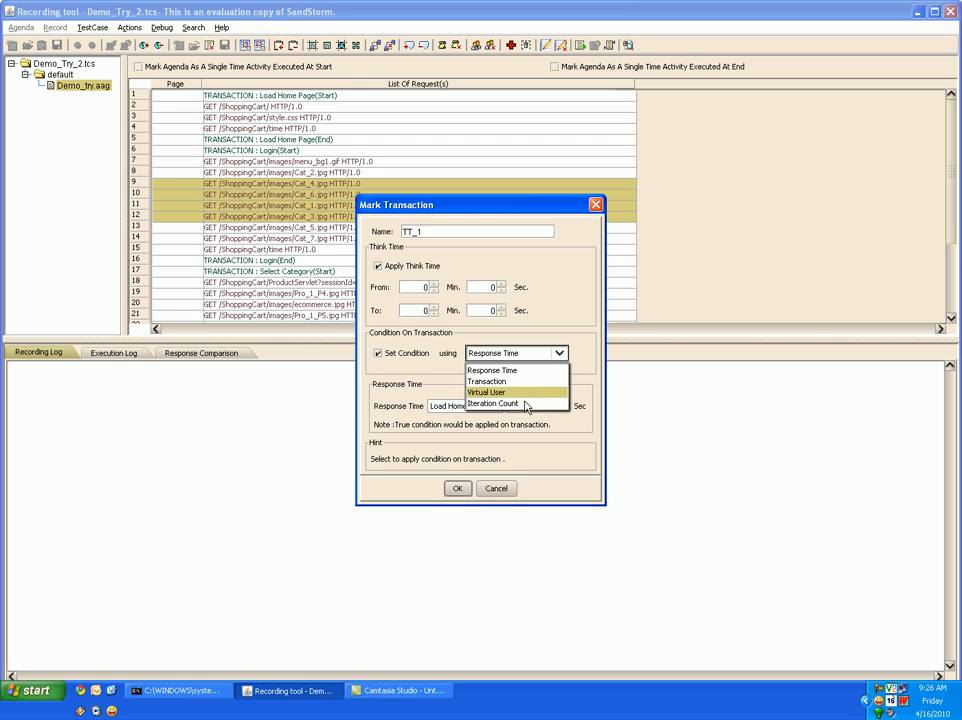
mouse_move(528, 385)
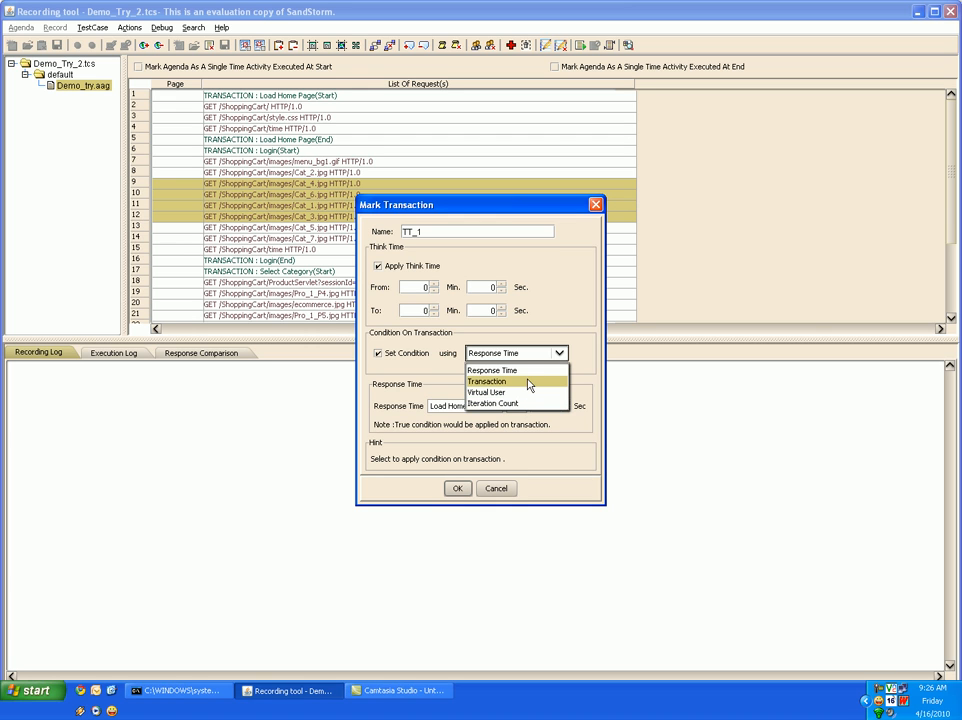
left_click(487, 381)
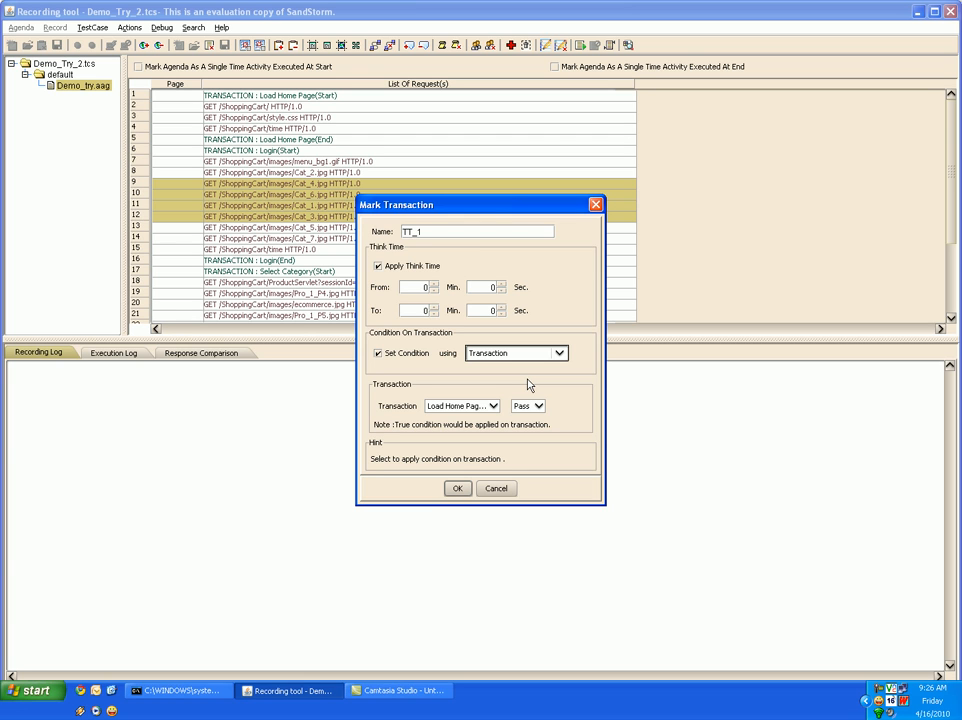
left_click(492, 405)
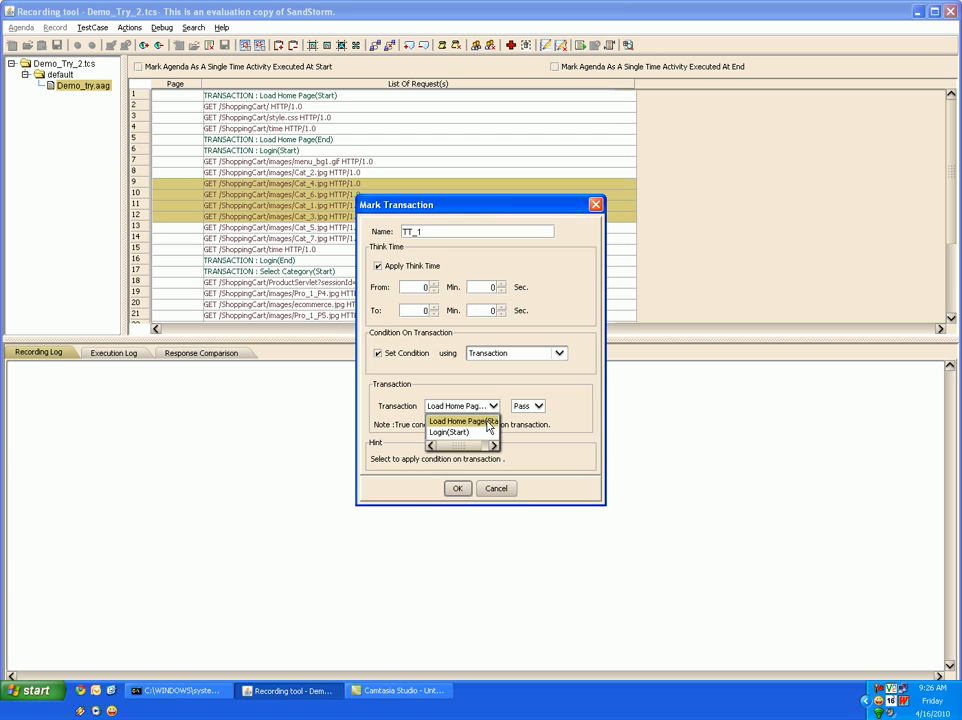
left_click(461, 405)
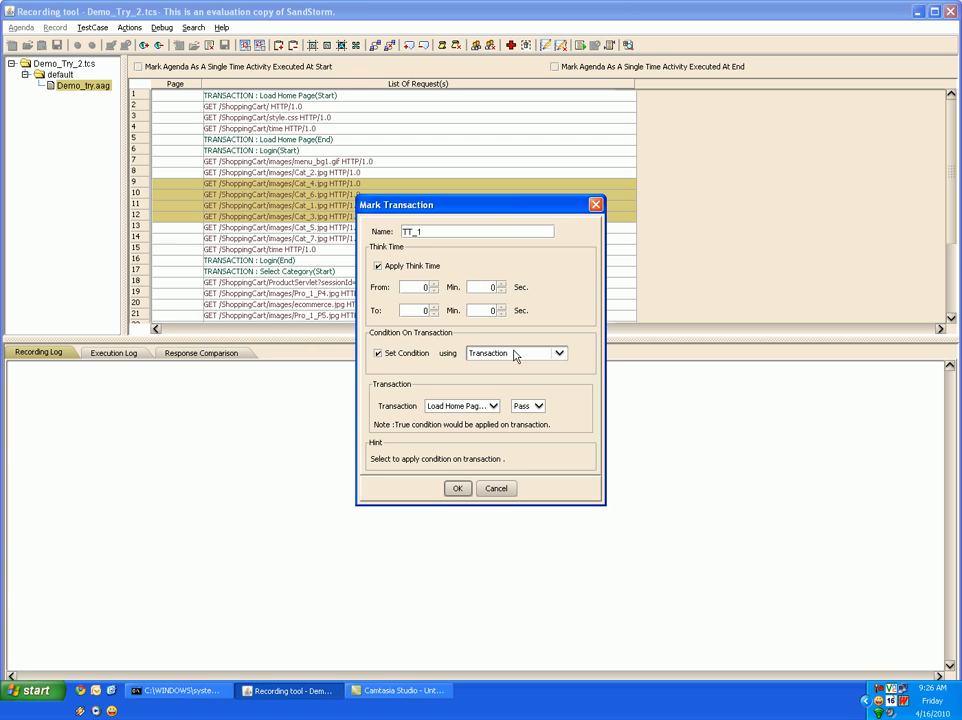
mouse_move(424, 369)
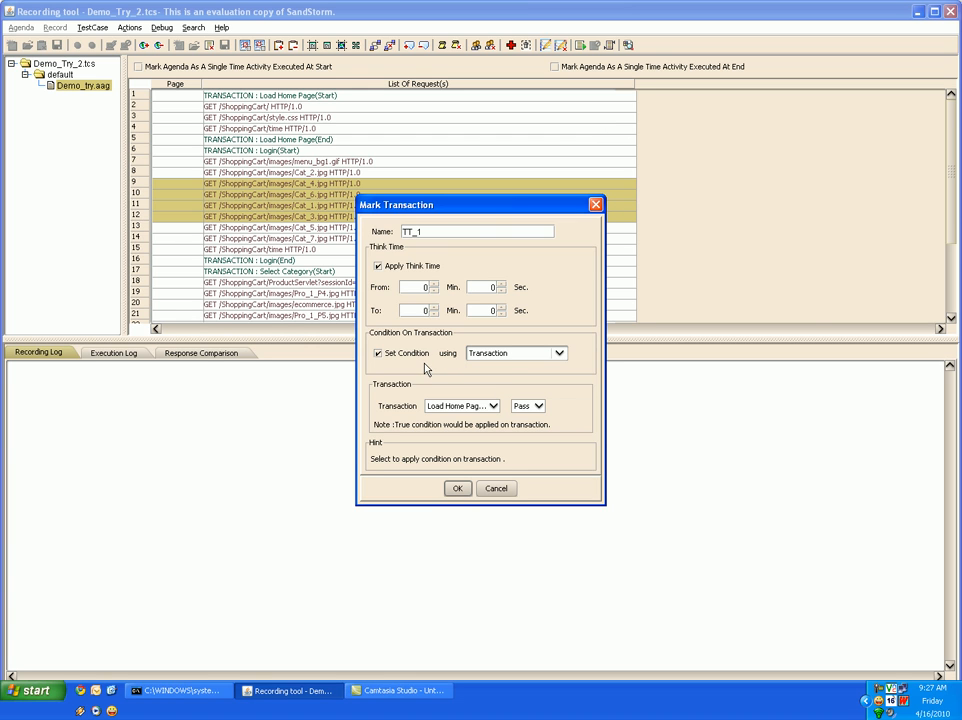
mouse_move(460, 373)
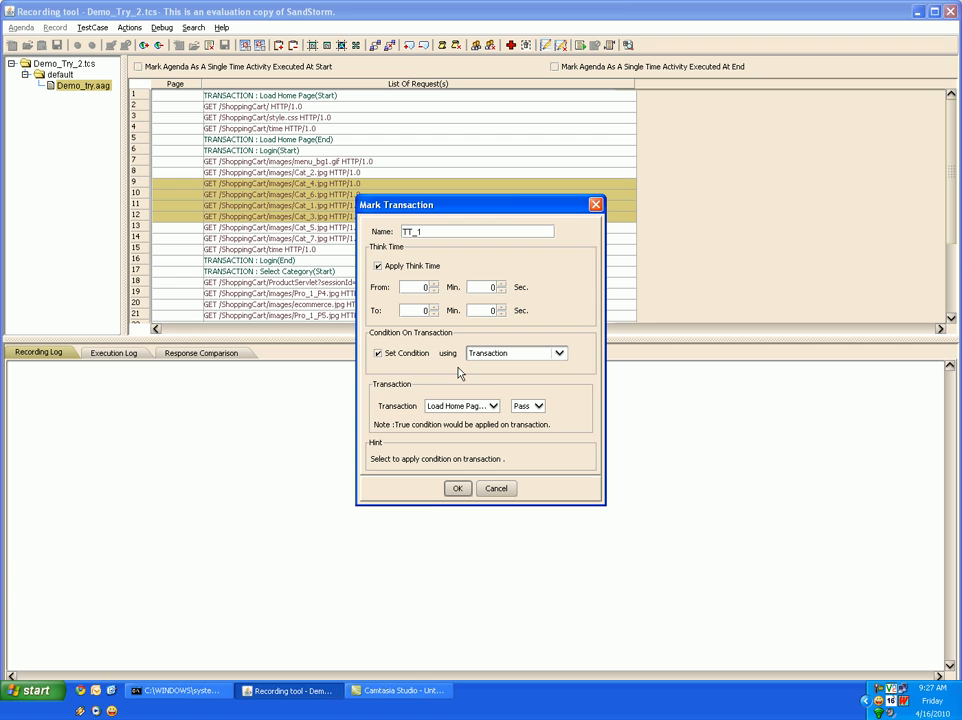
mouse_move(497, 484)
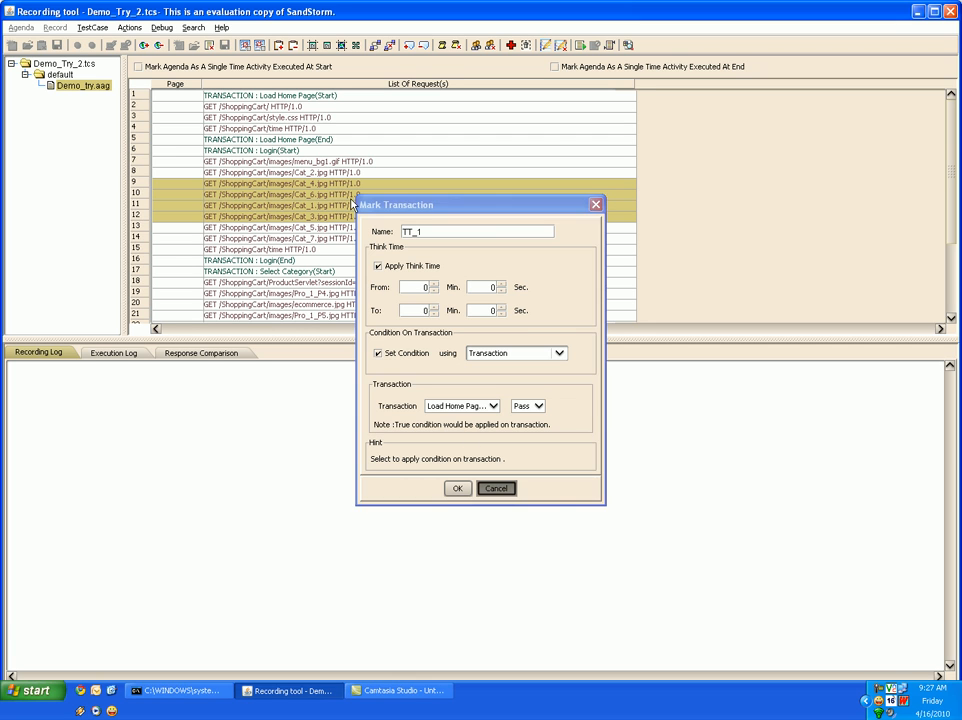
left_click(496, 488)
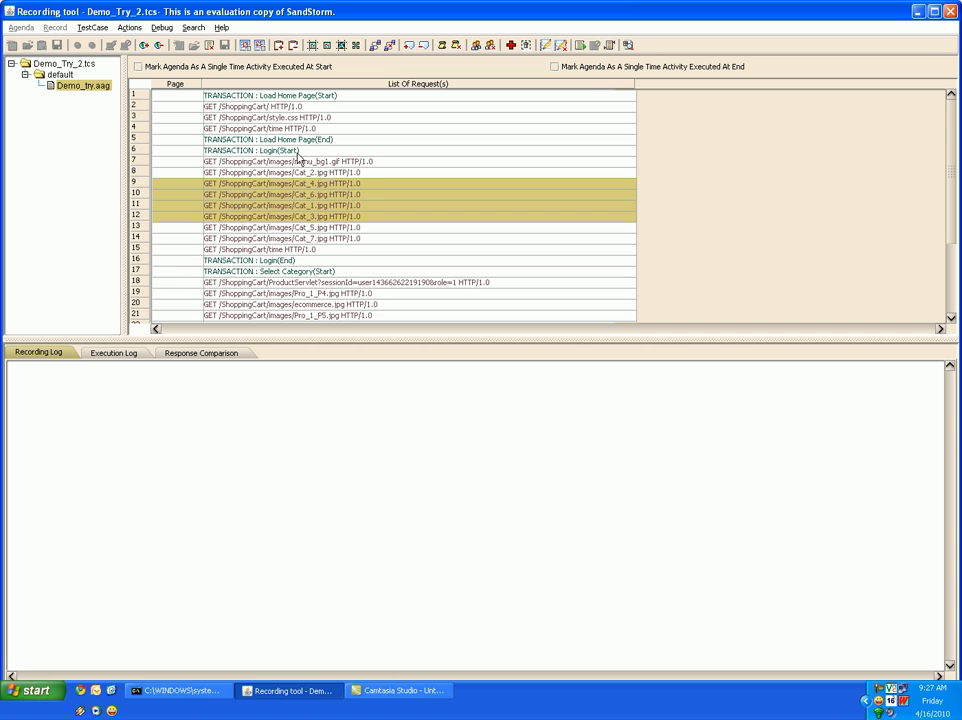
mouse_move(297, 161)
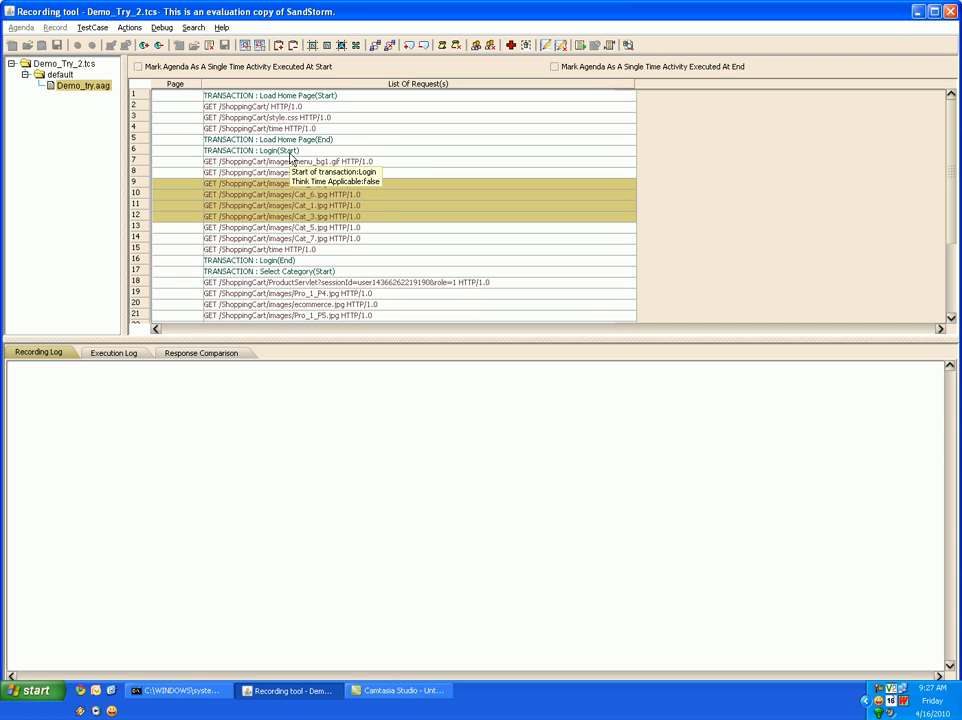
Step: Attempt unmarking the Login transaction and all transactions, declining both
left_click(250, 150)
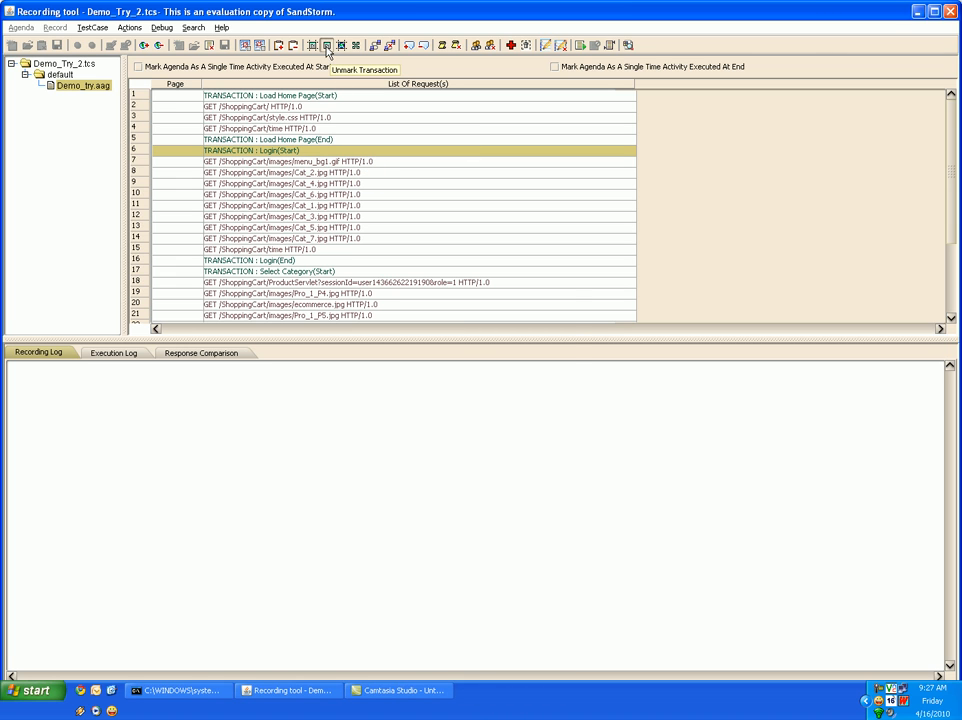
left_click(327, 45)
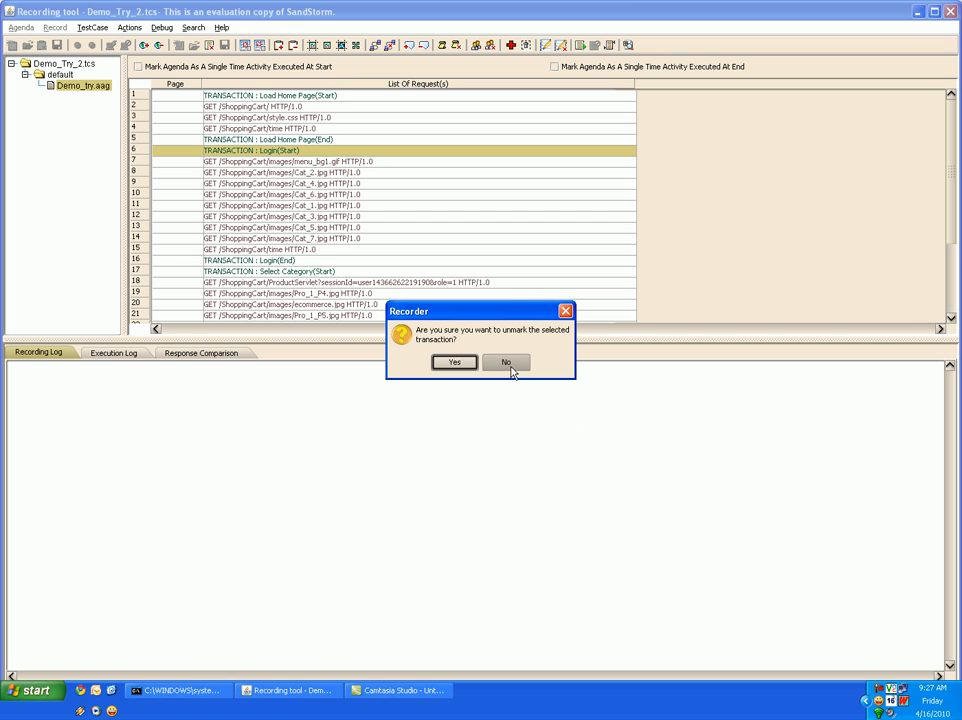
left_click(506, 362)
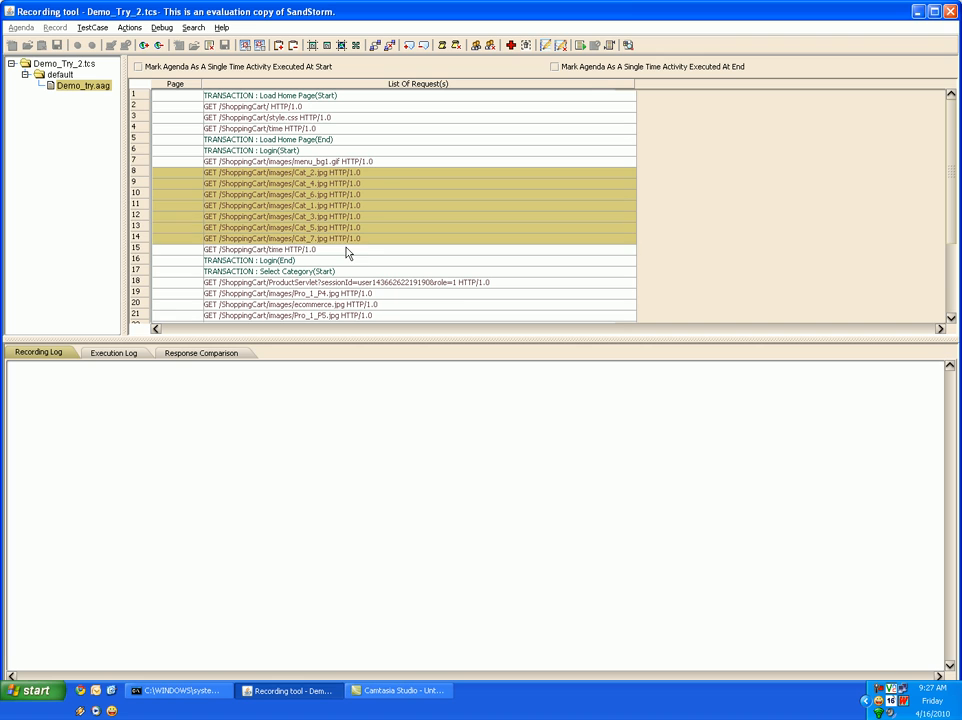
mouse_move(348, 243)
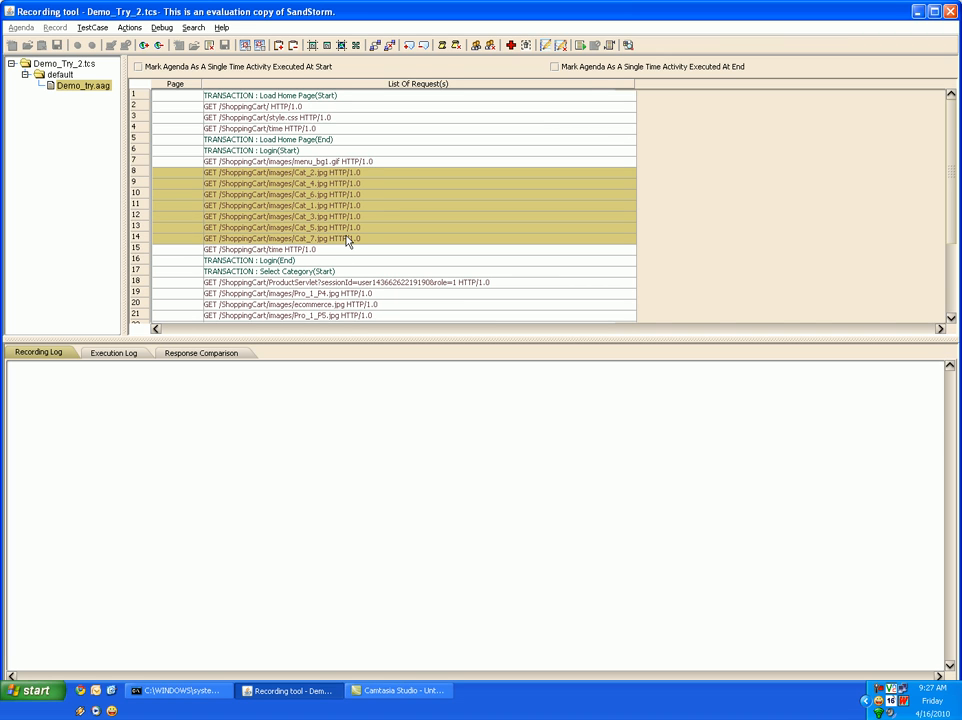
mouse_move(347, 247)
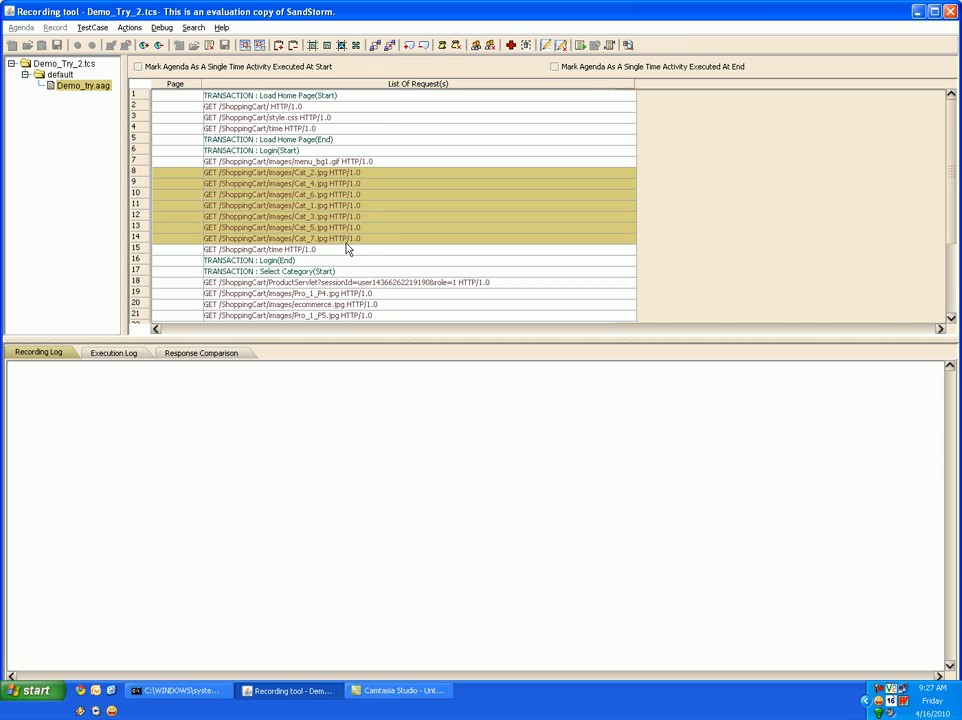
mouse_move(340, 205)
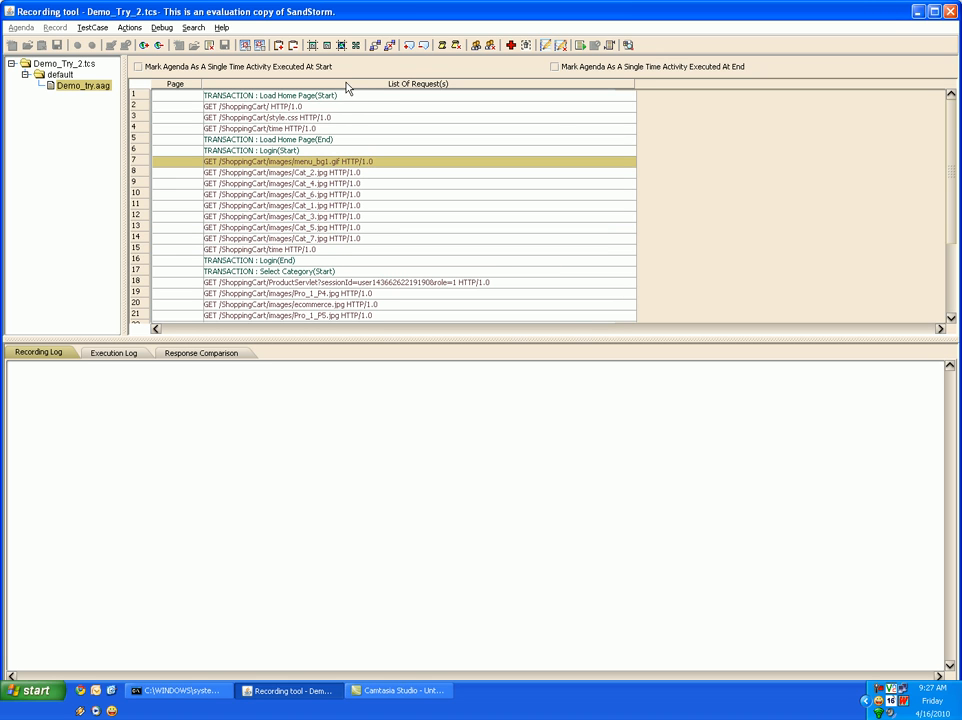
left_click(340, 45)
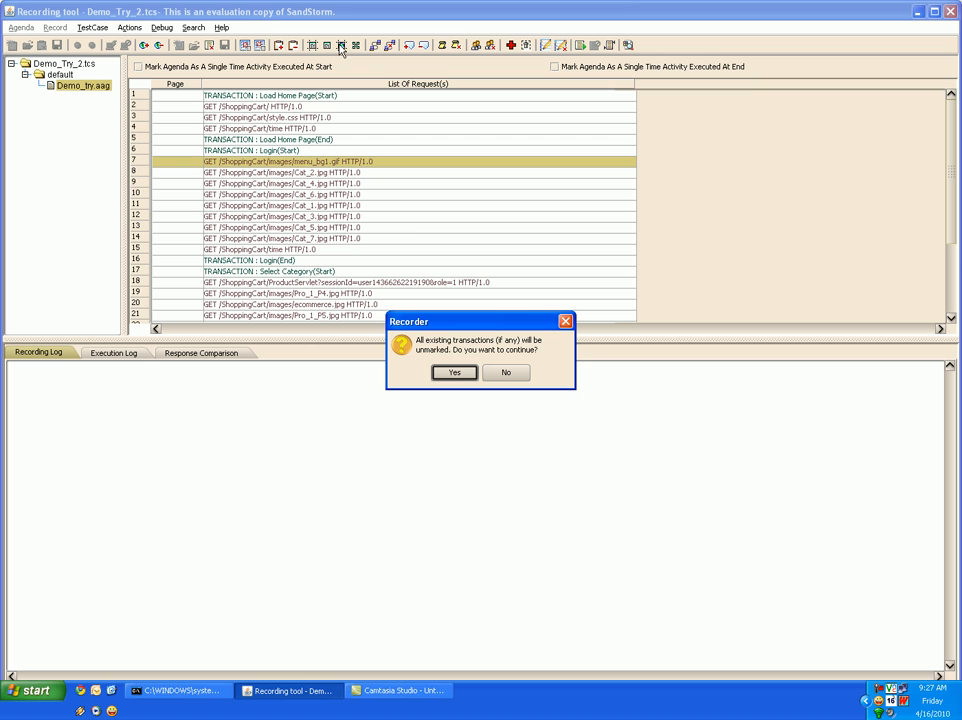
mouse_move(449, 347)
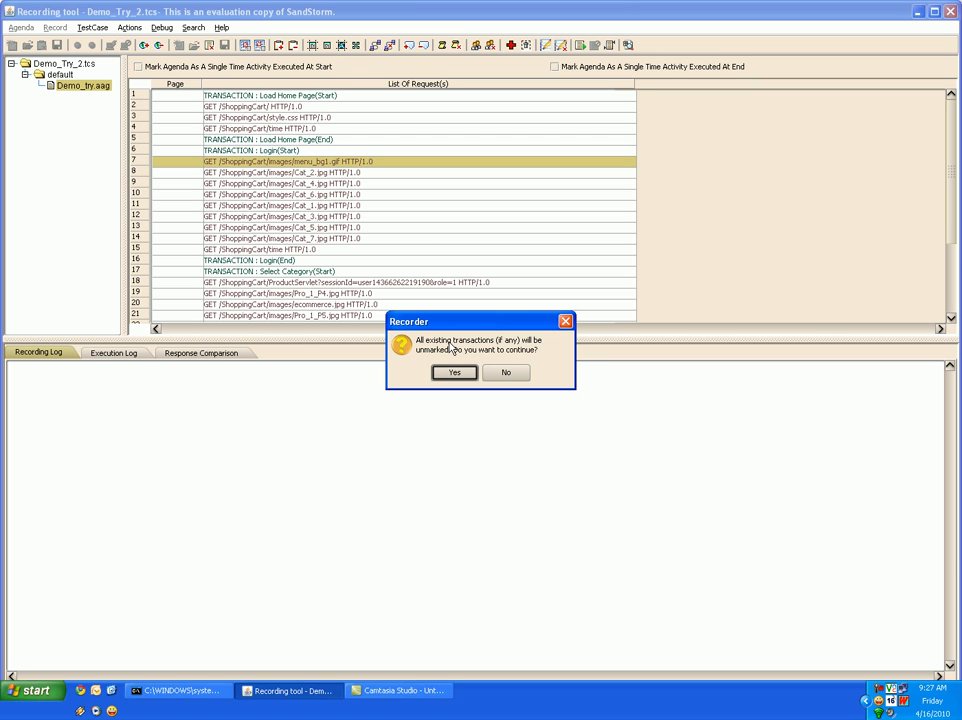
mouse_move(480, 350)
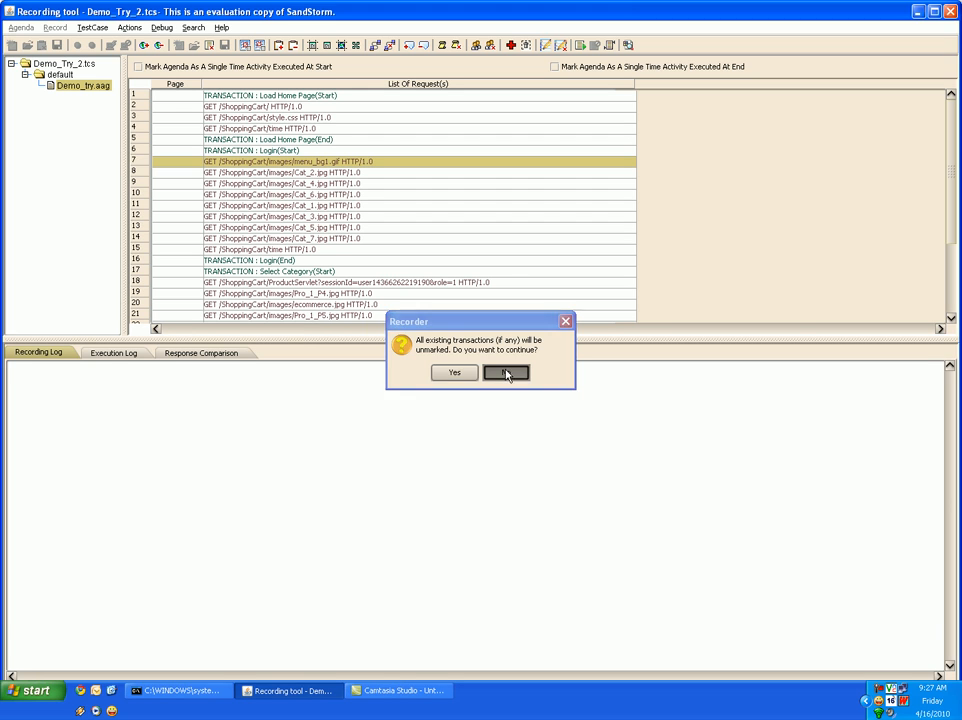
left_click(506, 372)
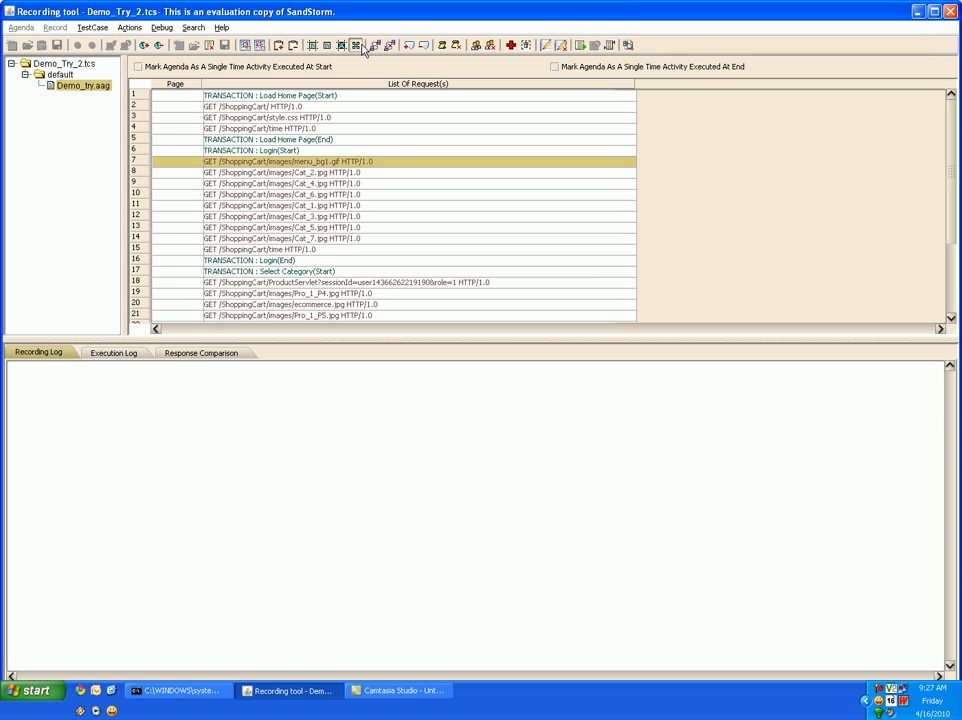
mouse_move(357, 45)
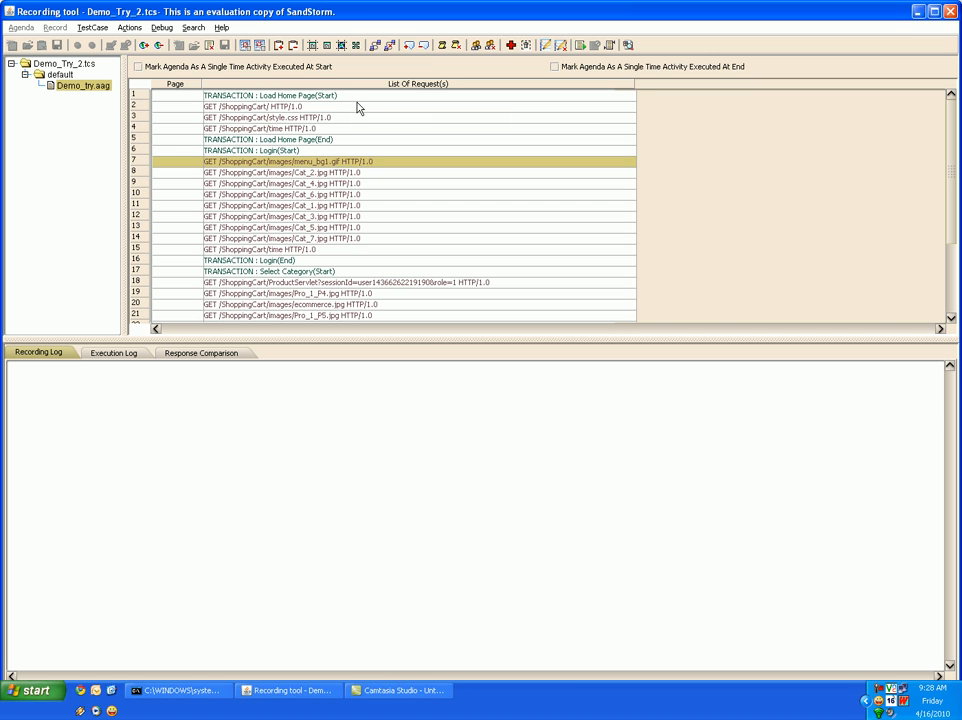
mouse_move(315, 183)
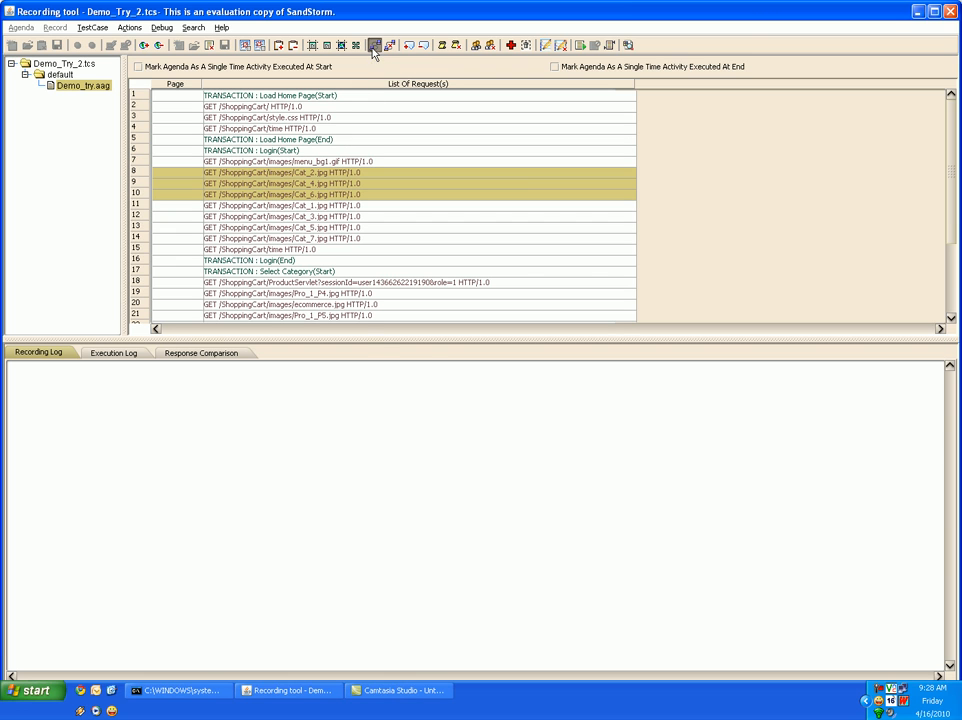
Step: Wrap Cat_2, Cat_4 and Cat_6 in loop L1 repeating 5 times, then delete the loop
left_click(373, 45)
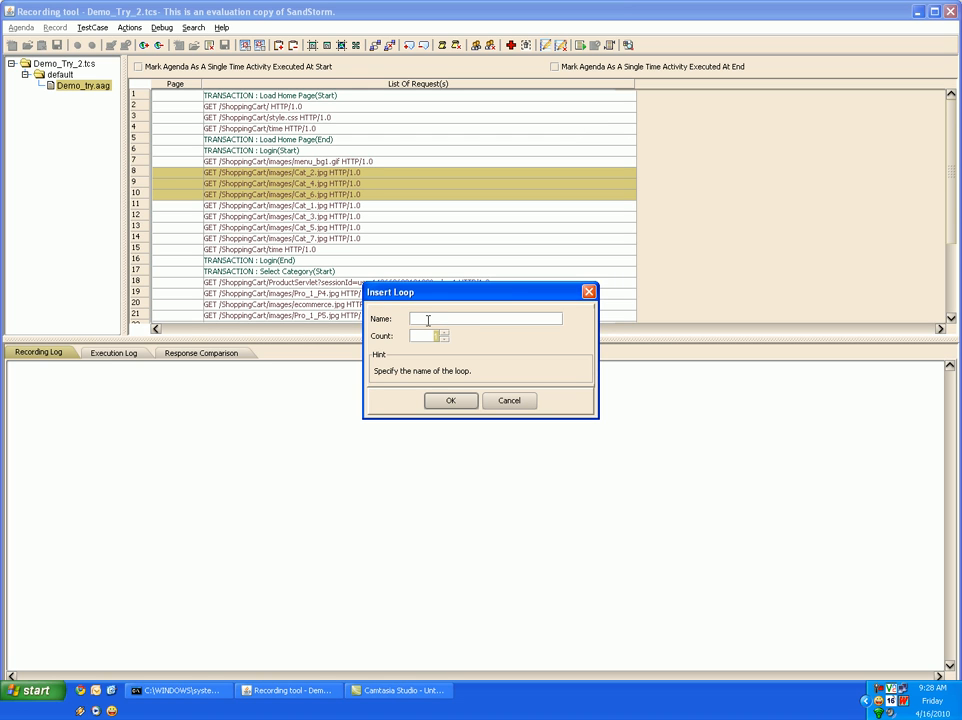
type("L1")
left_click(429, 336)
type("5")
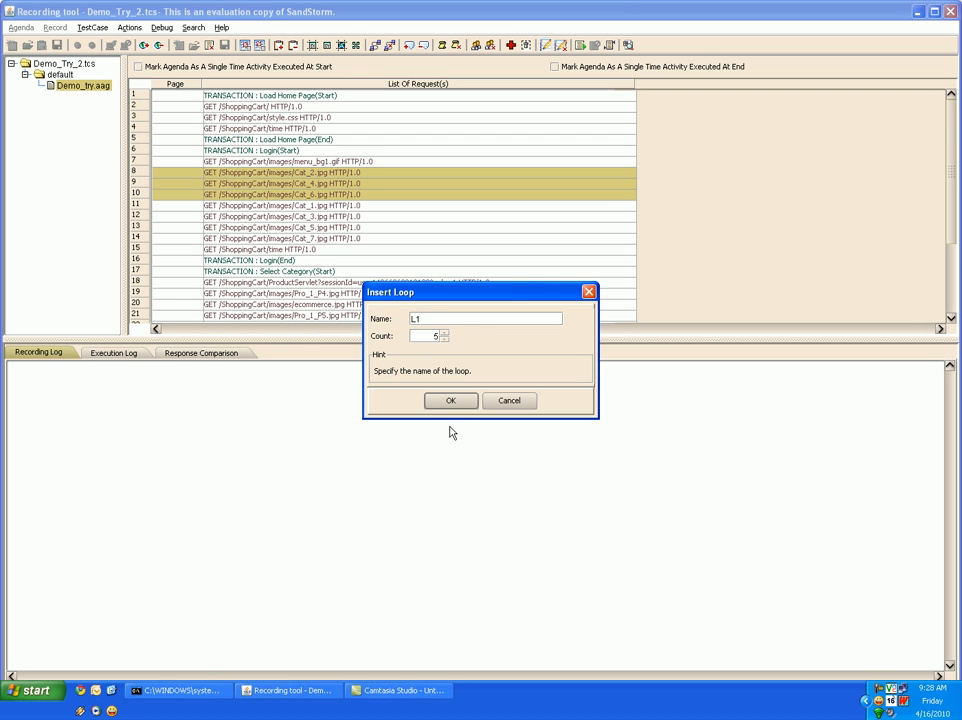
left_click(450, 400)
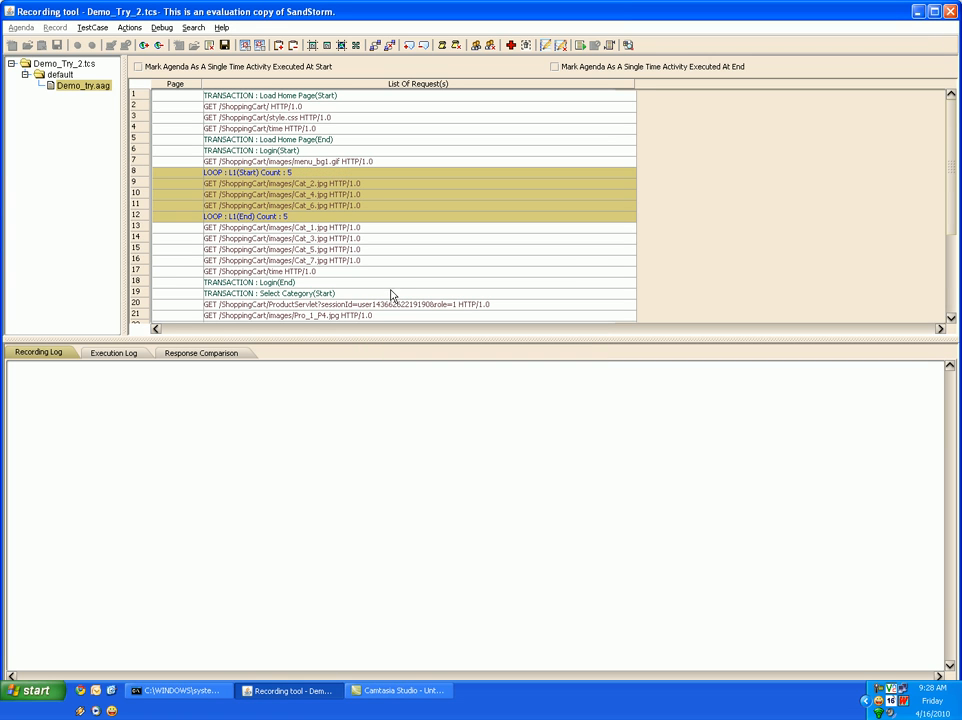
mouse_move(333, 190)
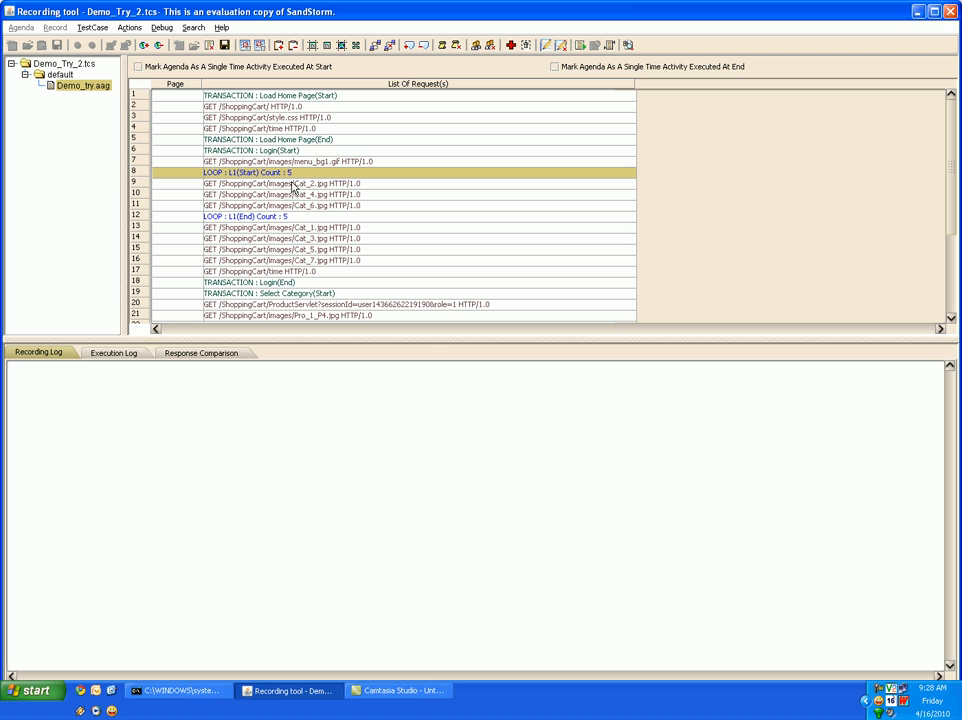
mouse_move(357, 106)
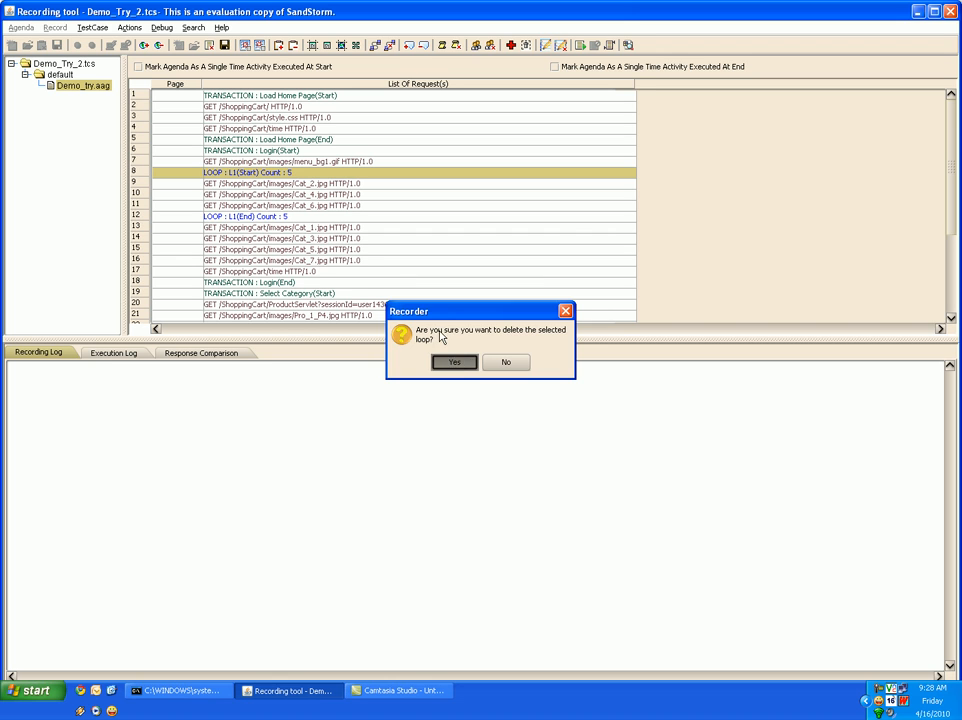
left_click(454, 362)
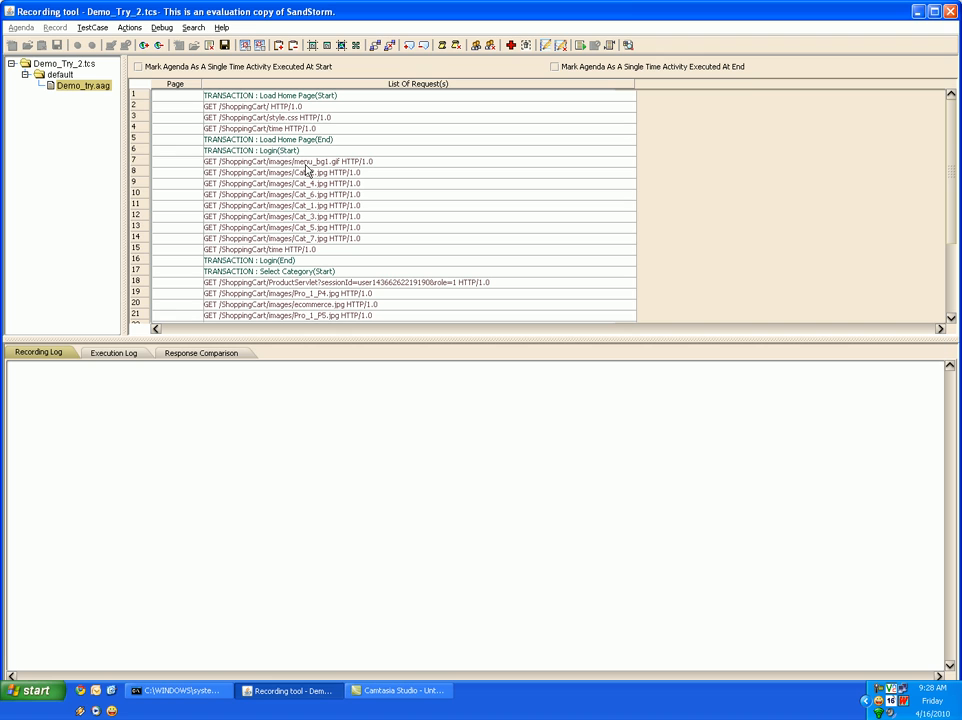
mouse_move(305, 170)
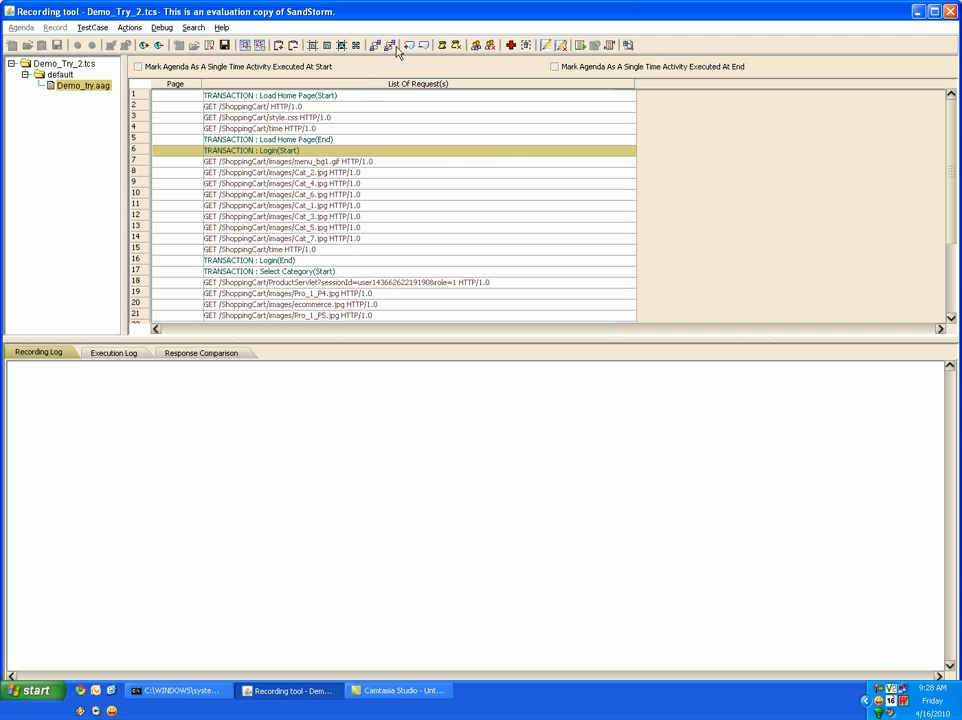
Step: Review a normally distributed think time and rendezvous release settings, inserting neither
left_click(407, 45)
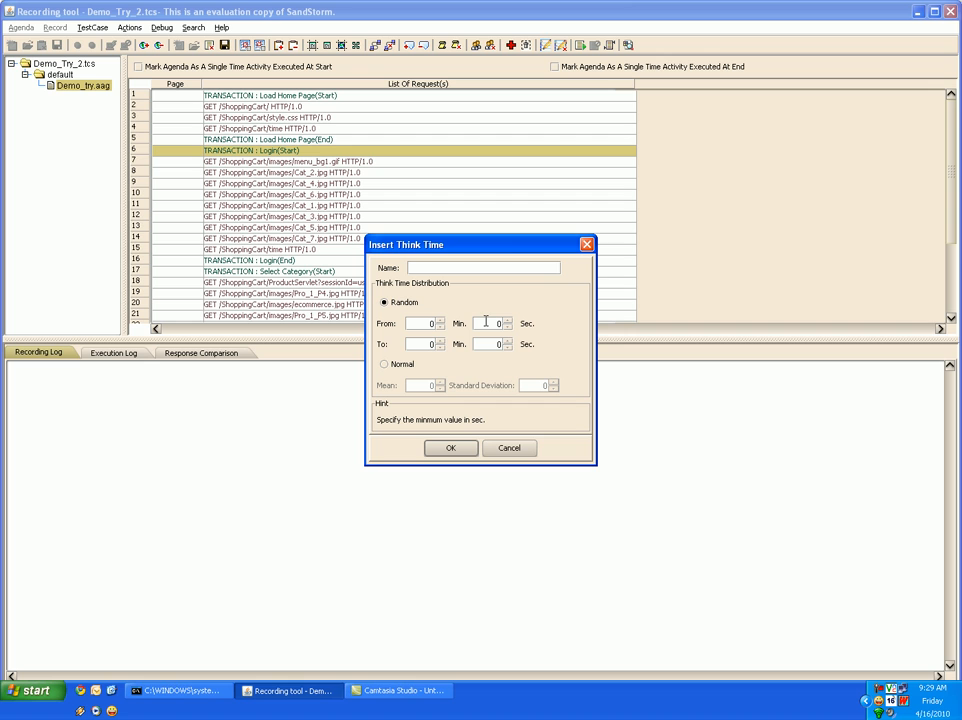
mouse_move(489, 344)
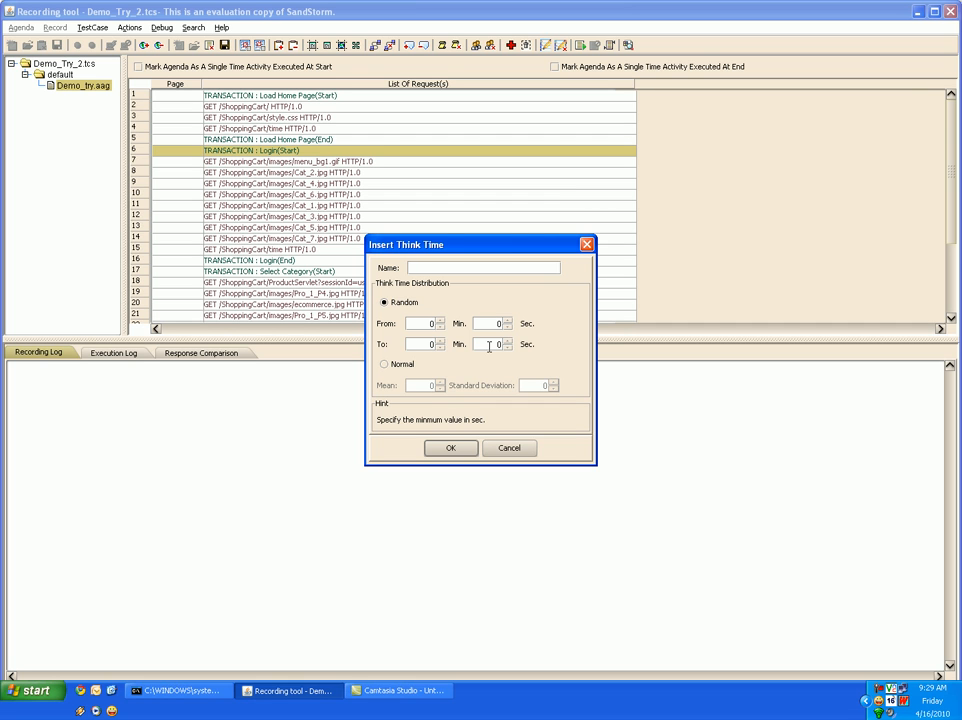
mouse_move(443, 383)
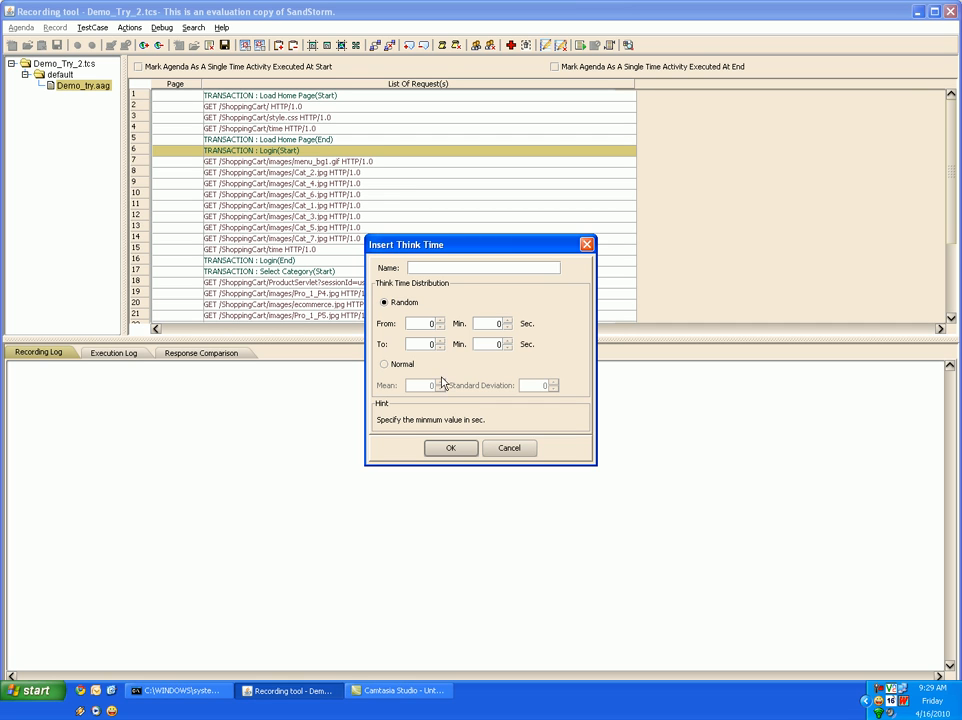
left_click(384, 363)
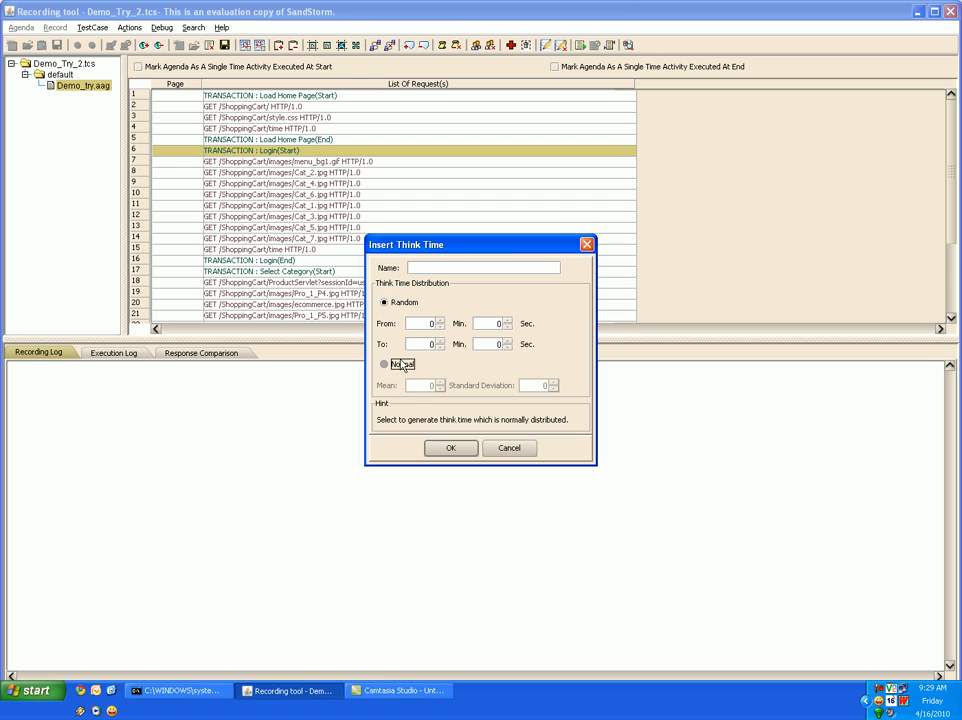
left_click(384, 364)
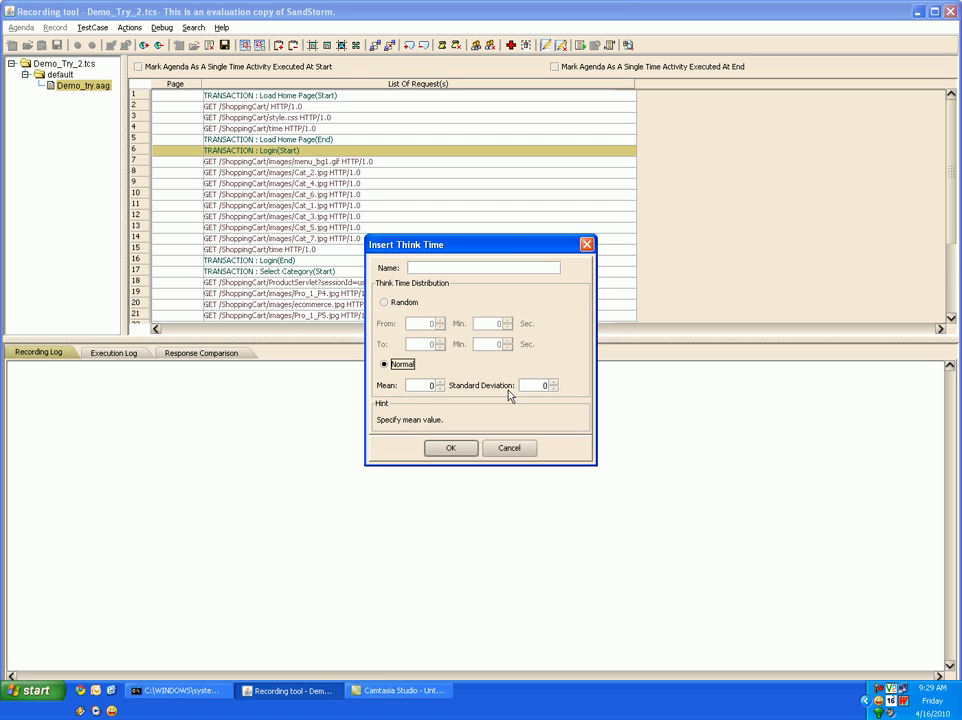
mouse_move(444, 395)
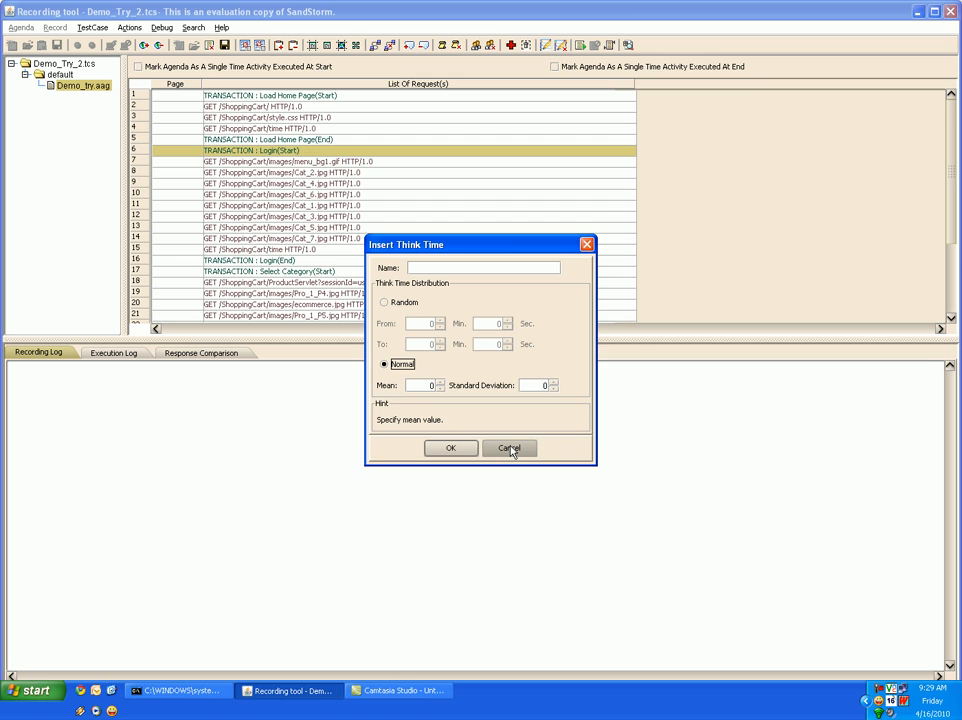
left_click(509, 447)
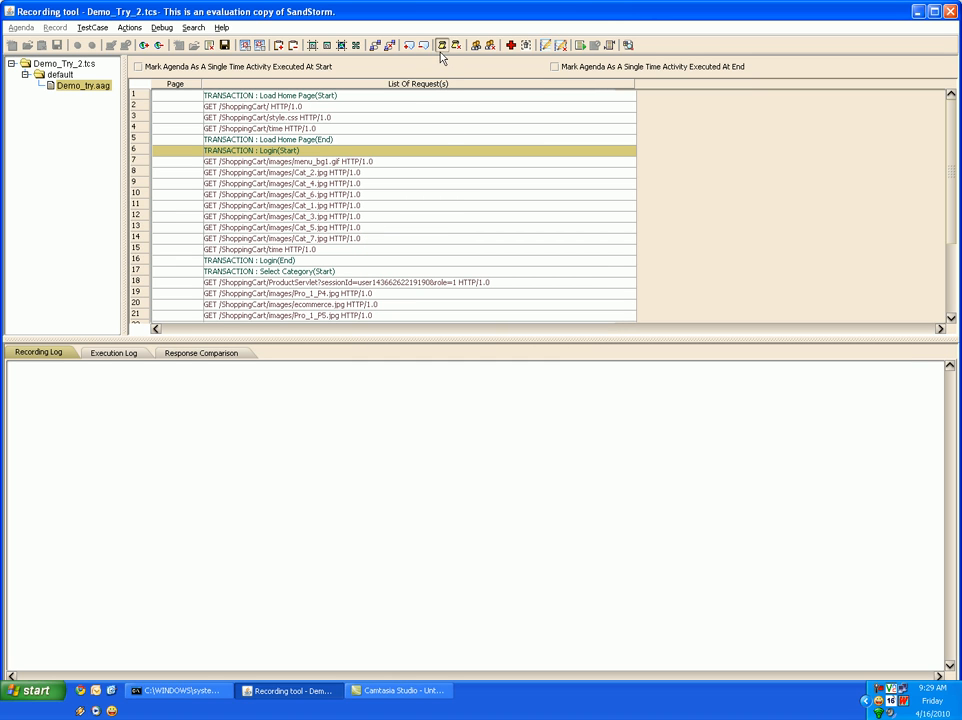
mouse_move(476, 46)
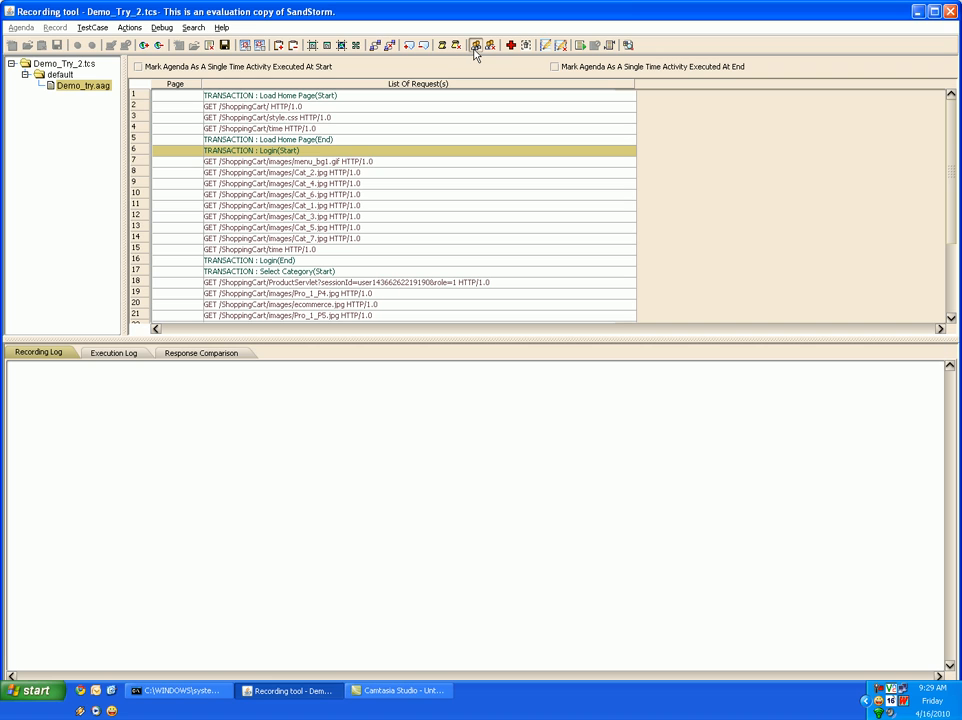
mouse_move(476, 45)
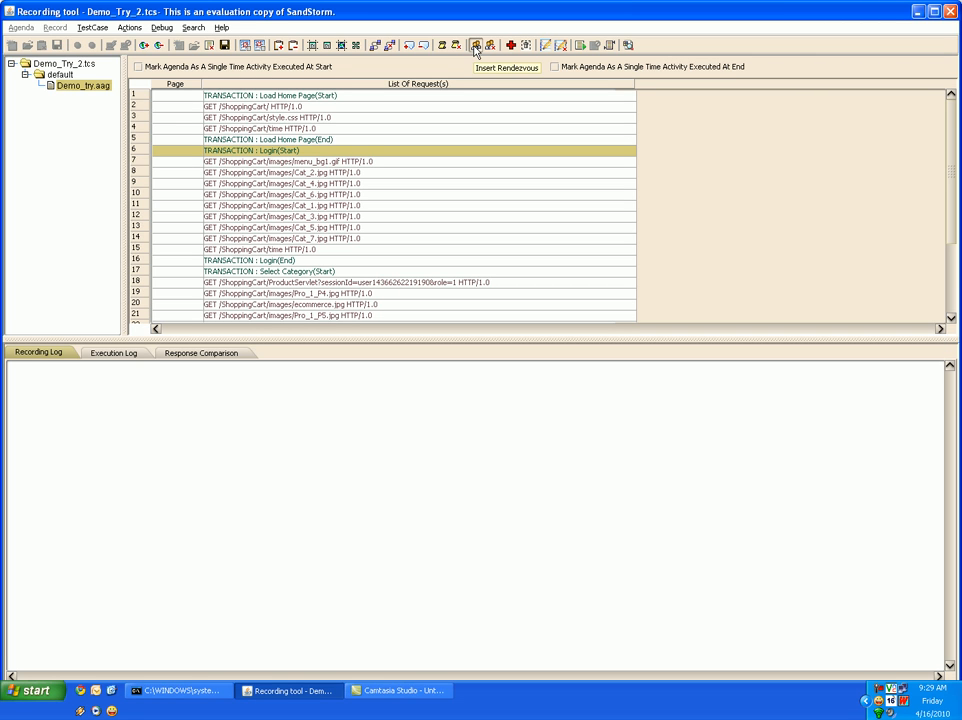
left_click(476, 44)
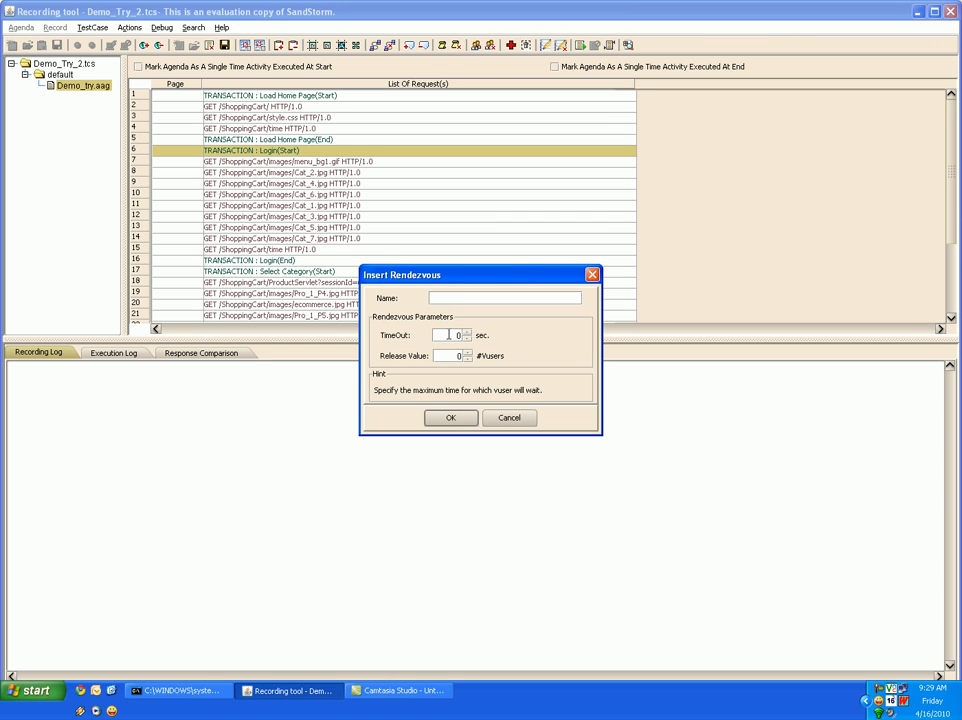
left_click(450, 356)
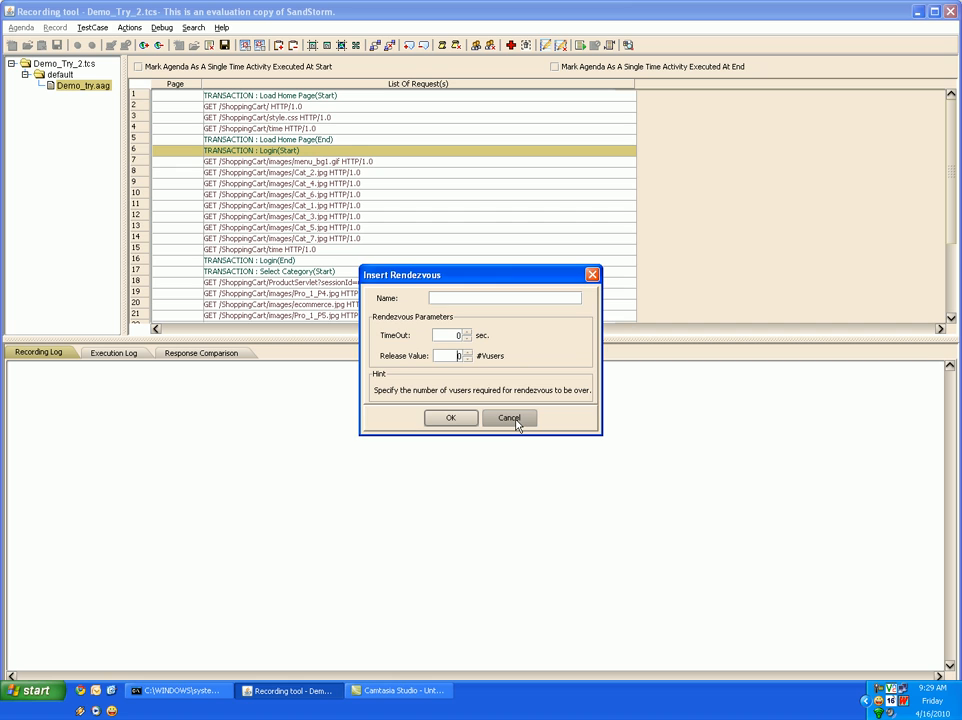
left_click(510, 417)
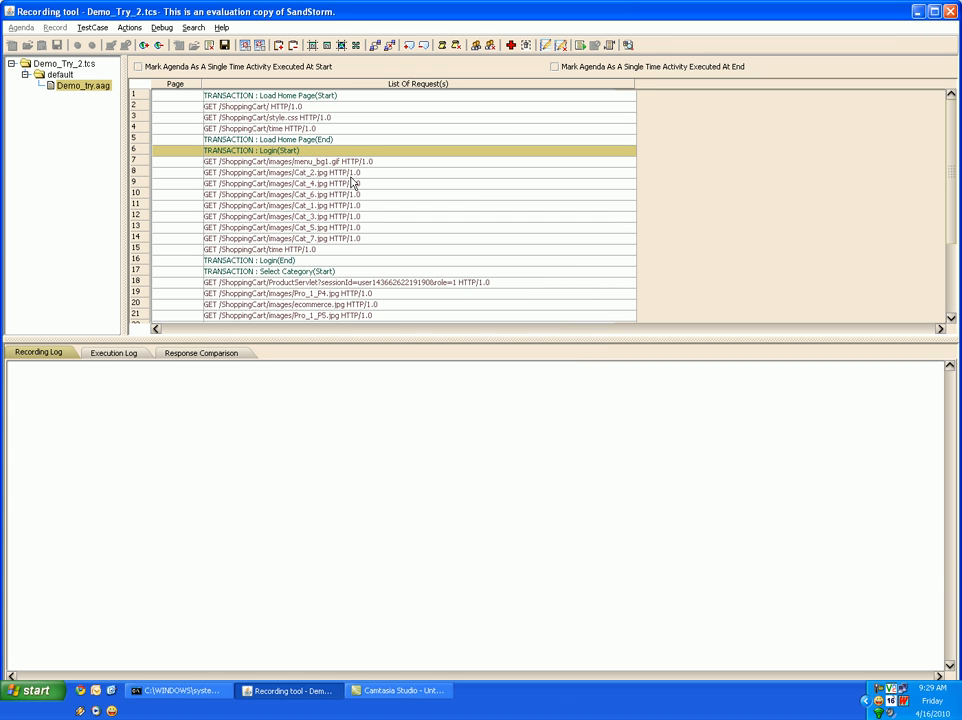
mouse_move(355, 184)
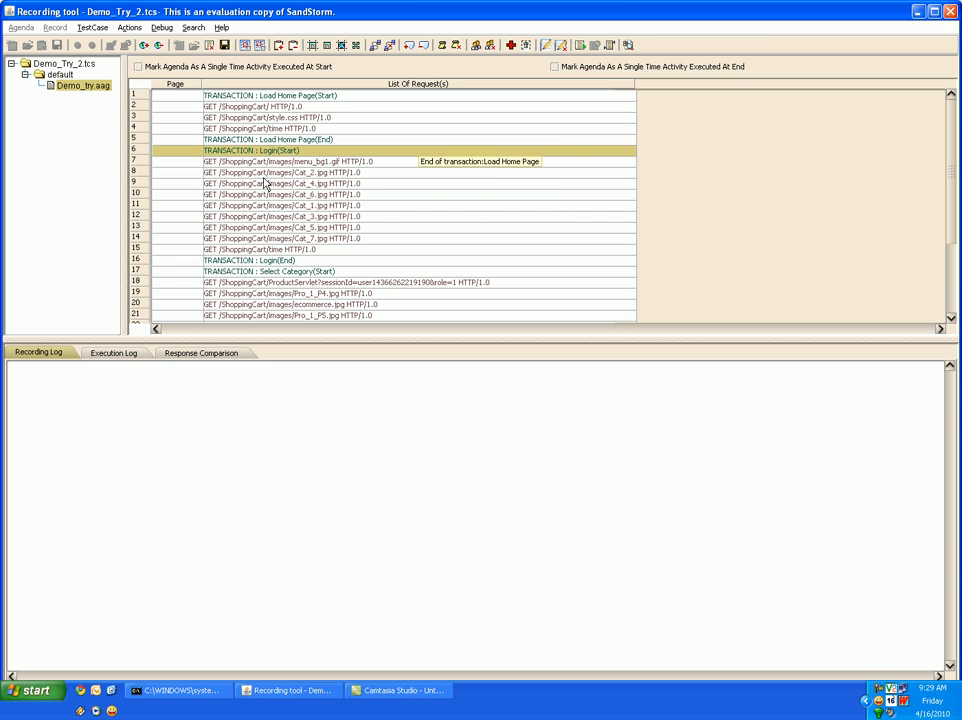
mouse_move(290, 271)
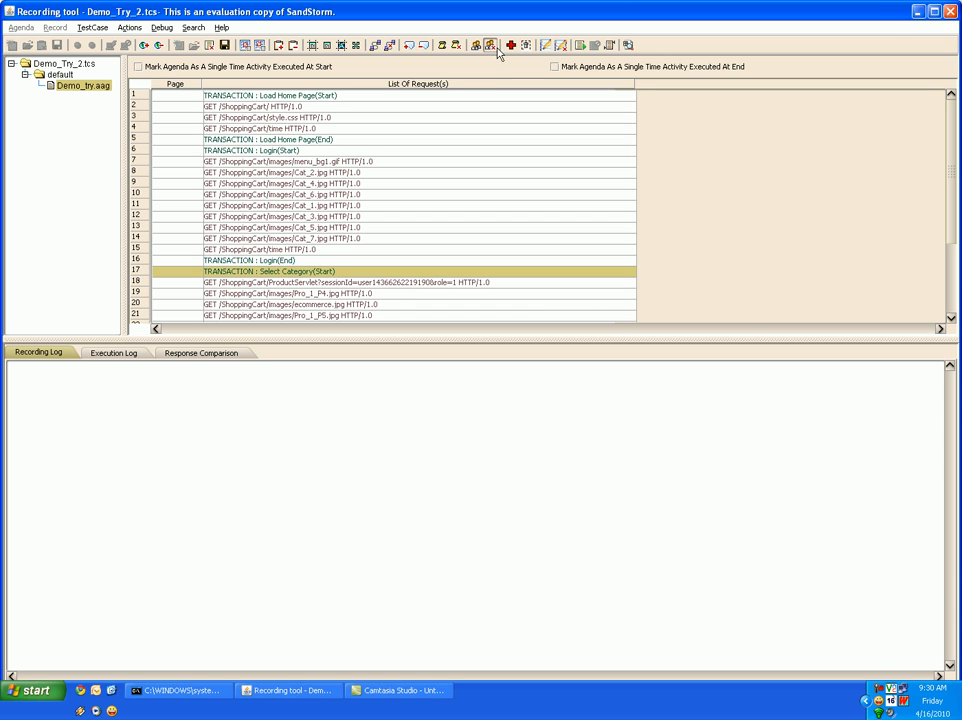
Step: Insert a comment 'Comme' into the request list, then delete it
left_click(490, 45)
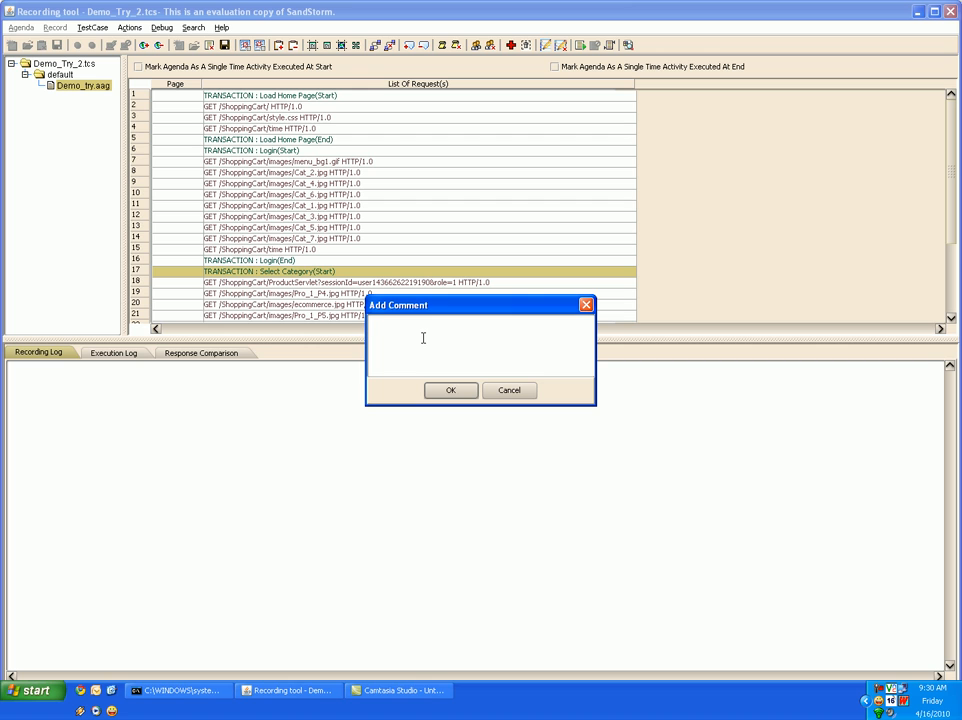
type("Comment1")
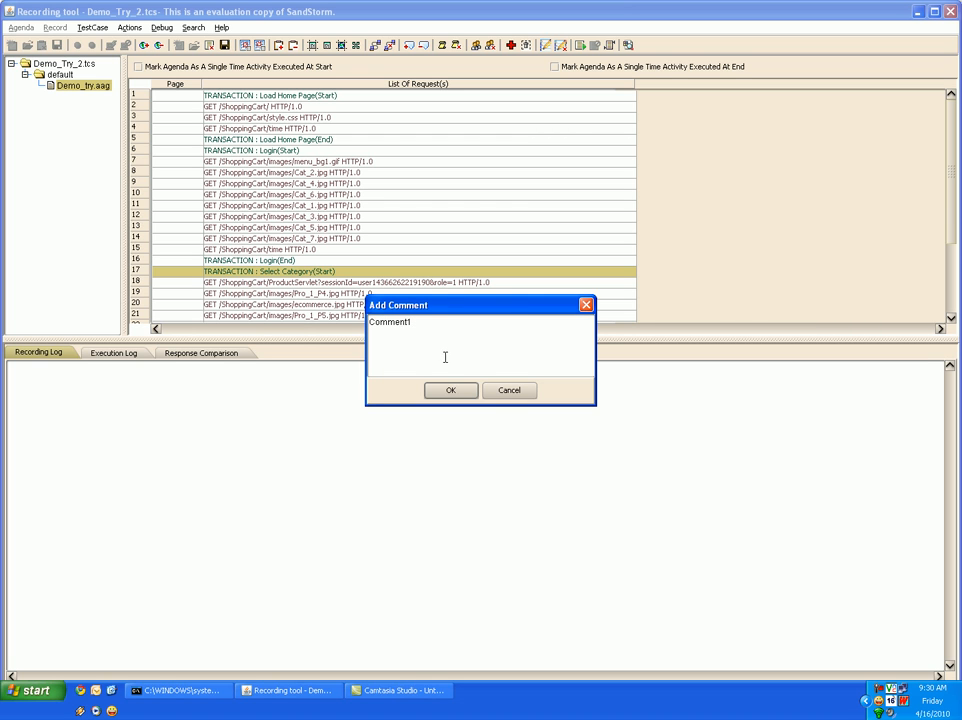
left_click(450, 390)
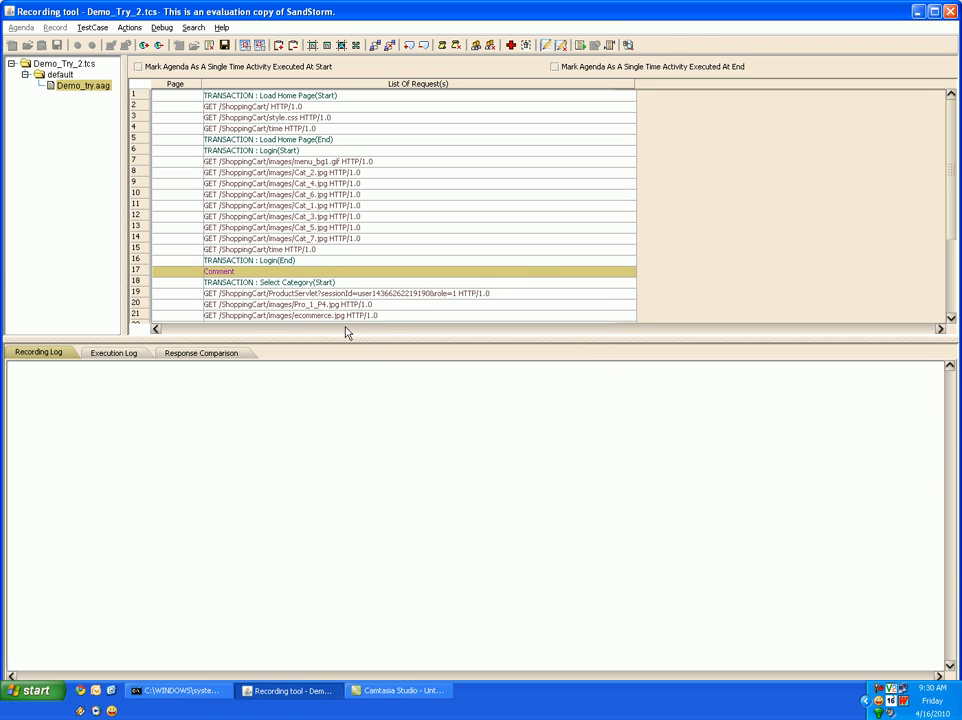
mouse_move(238, 278)
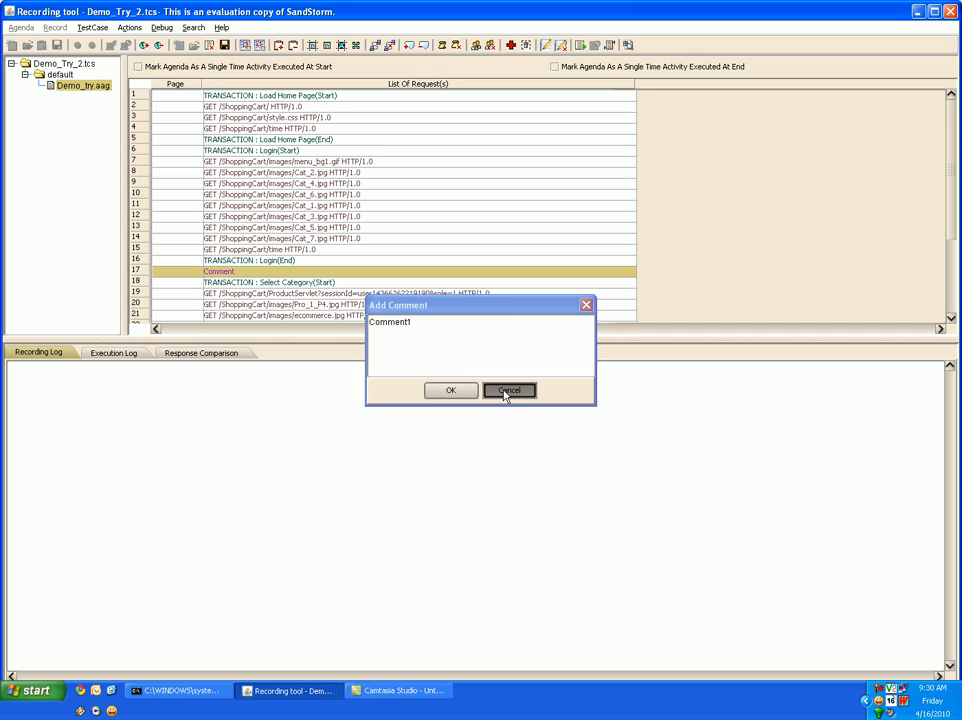
left_click(509, 390)
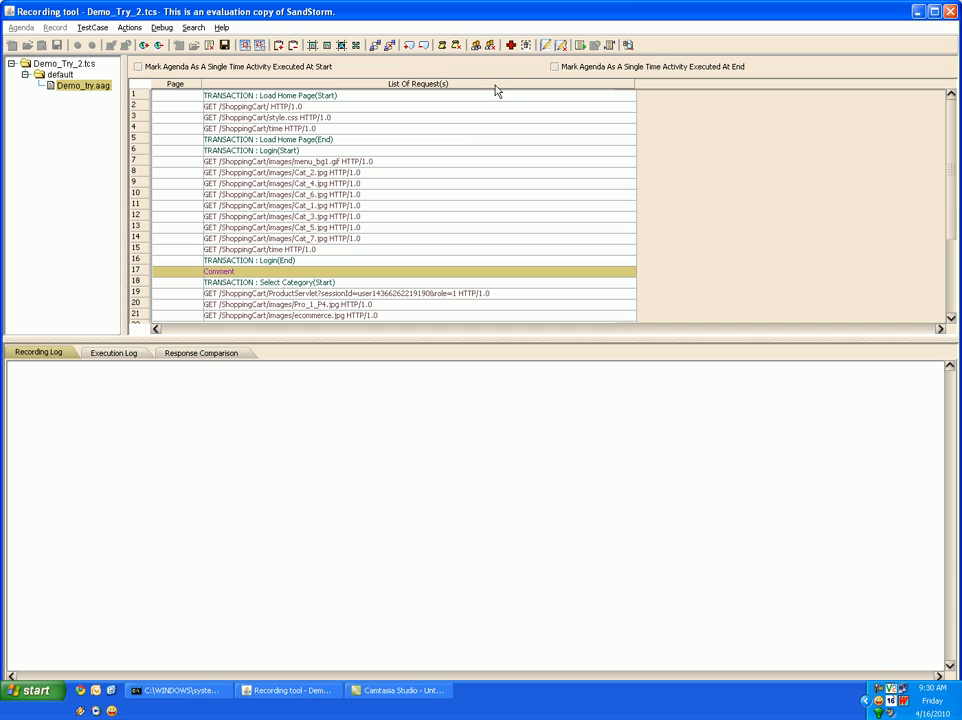
left_click(525, 45)
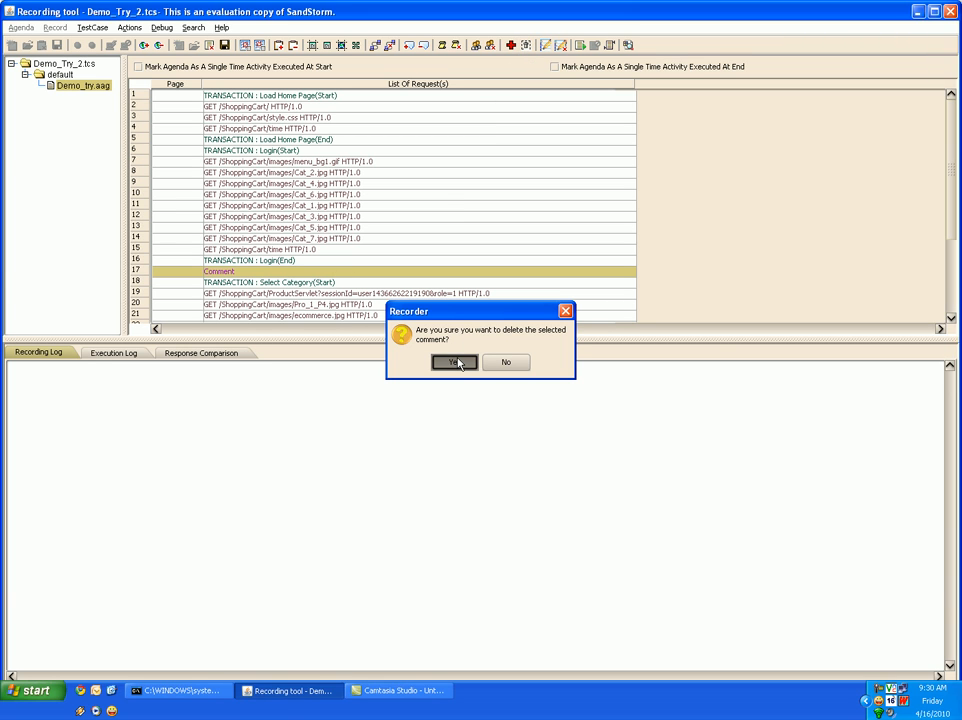
left_click(454, 362)
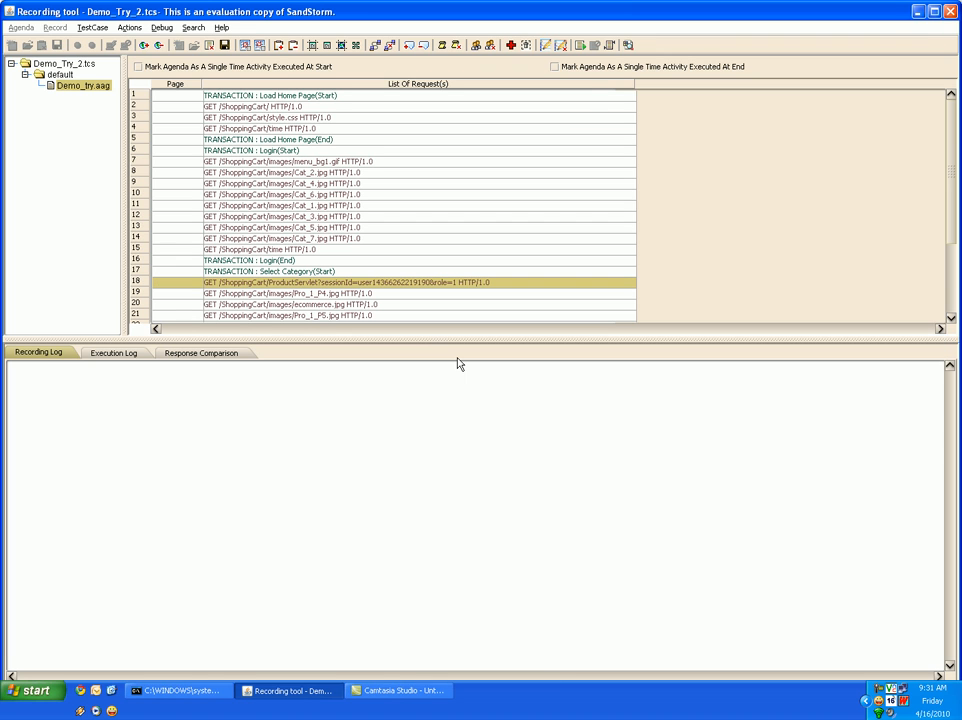
mouse_move(341, 278)
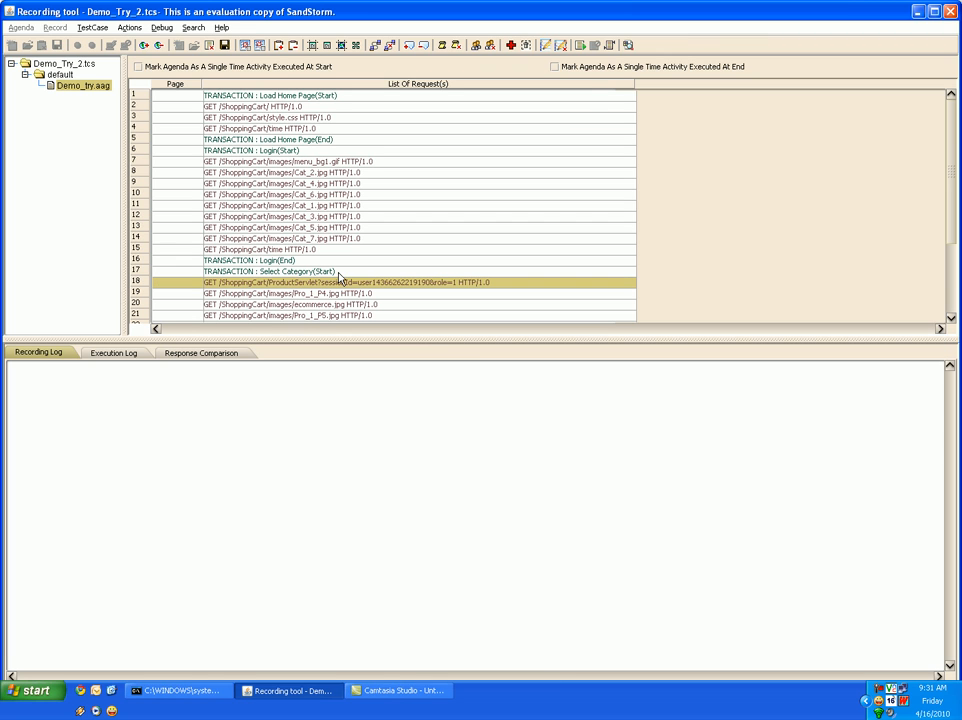
Step: Set a breakpoint before the Select Category transaction and review case-sensitive Find and Replace
left_click(270, 271)
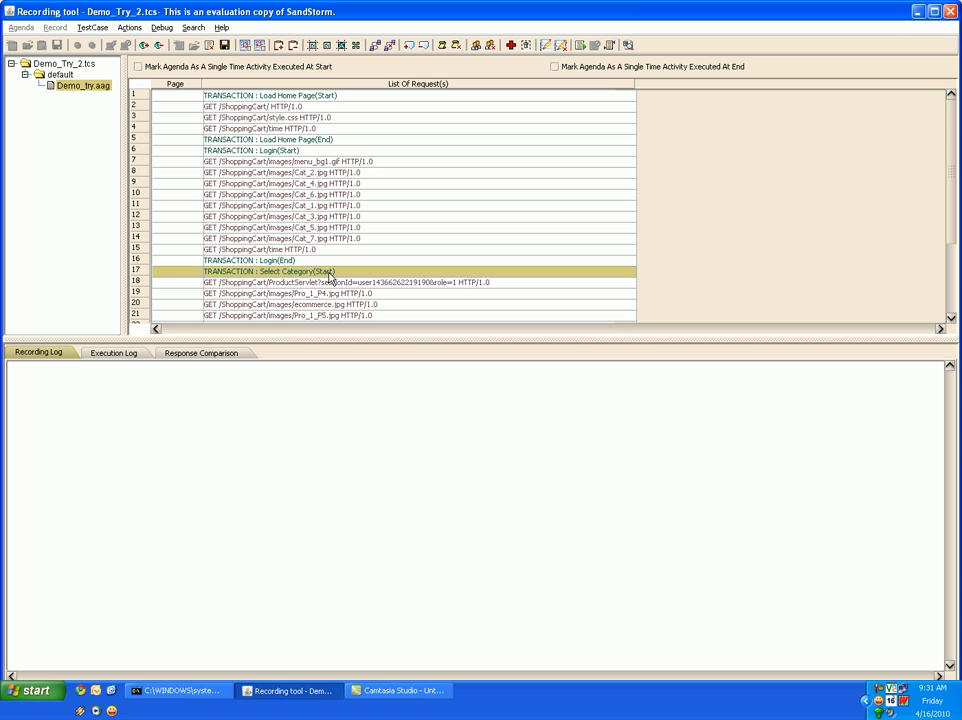
mouse_move(332, 271)
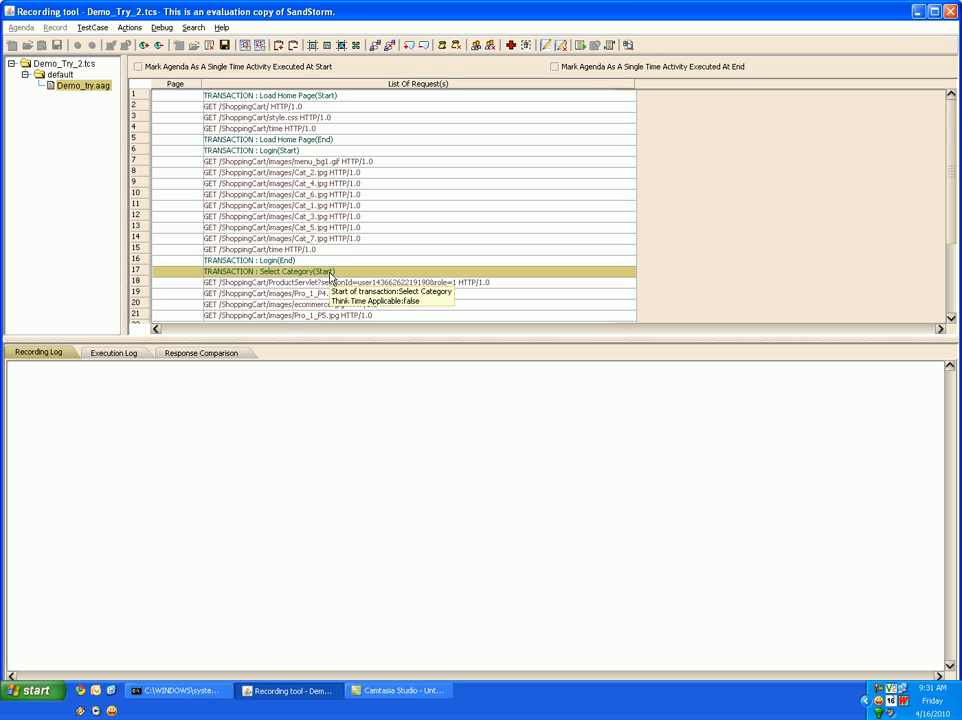
mouse_move(540, 140)
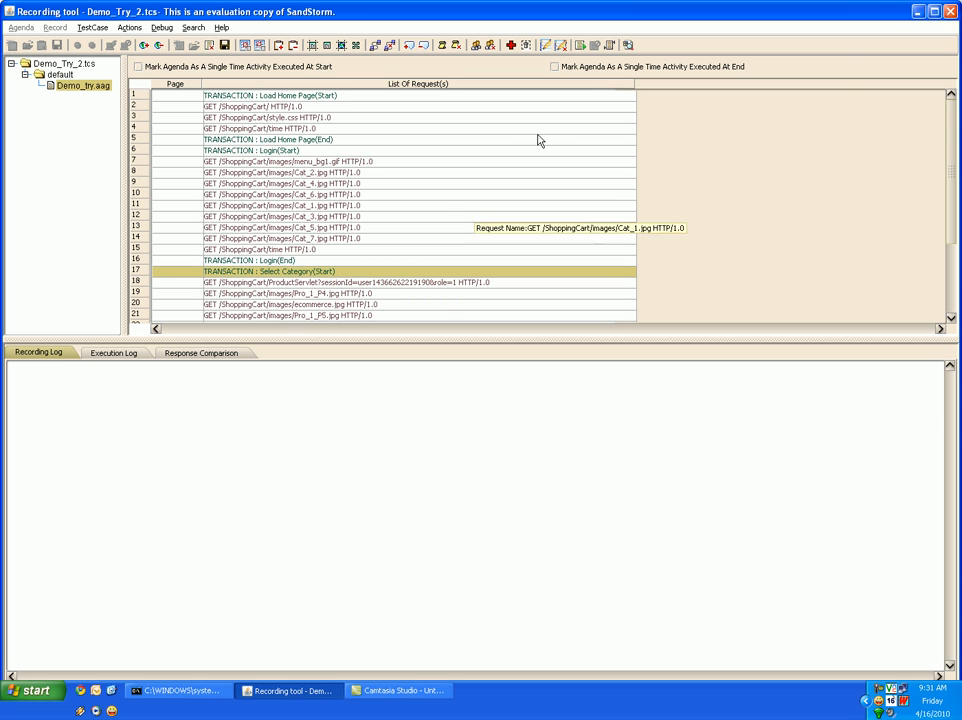
mouse_move(611, 45)
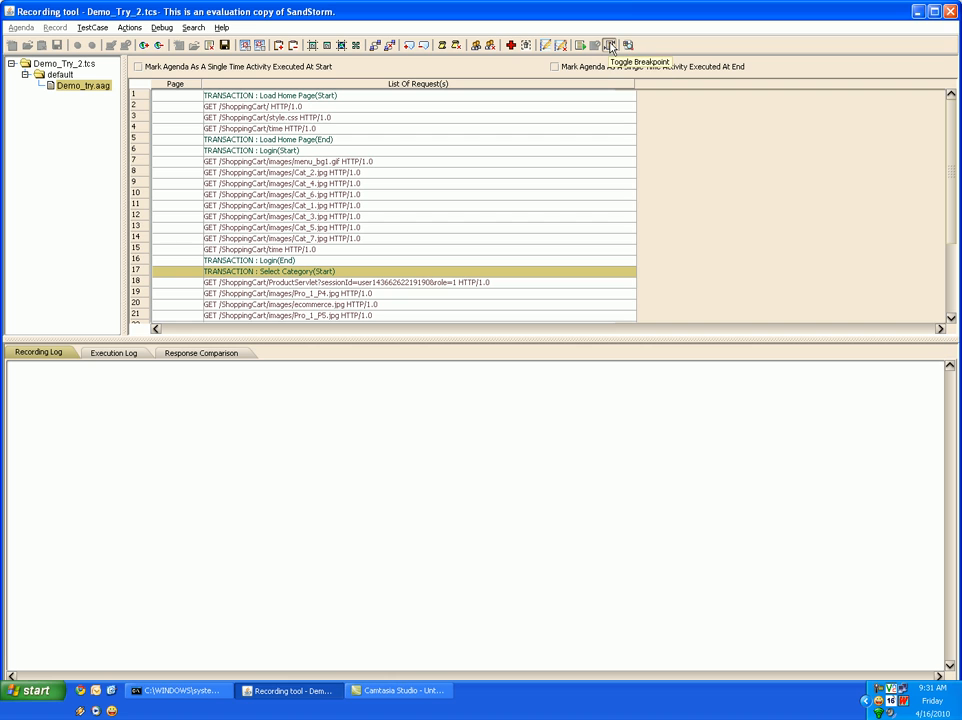
left_click(610, 45)
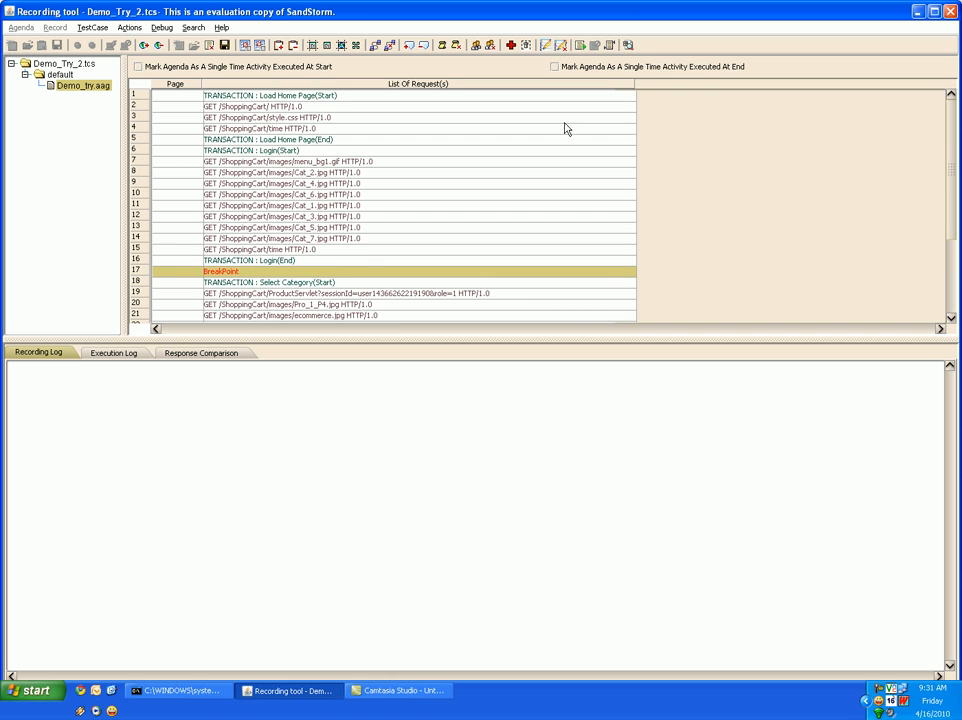
mouse_move(262, 280)
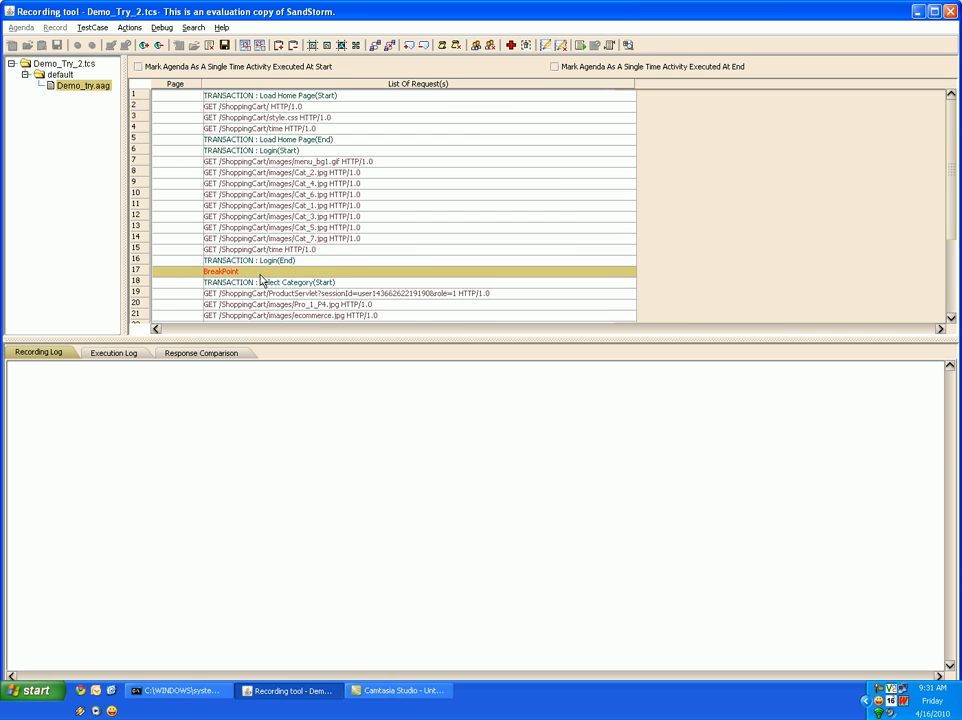
mouse_move(261, 277)
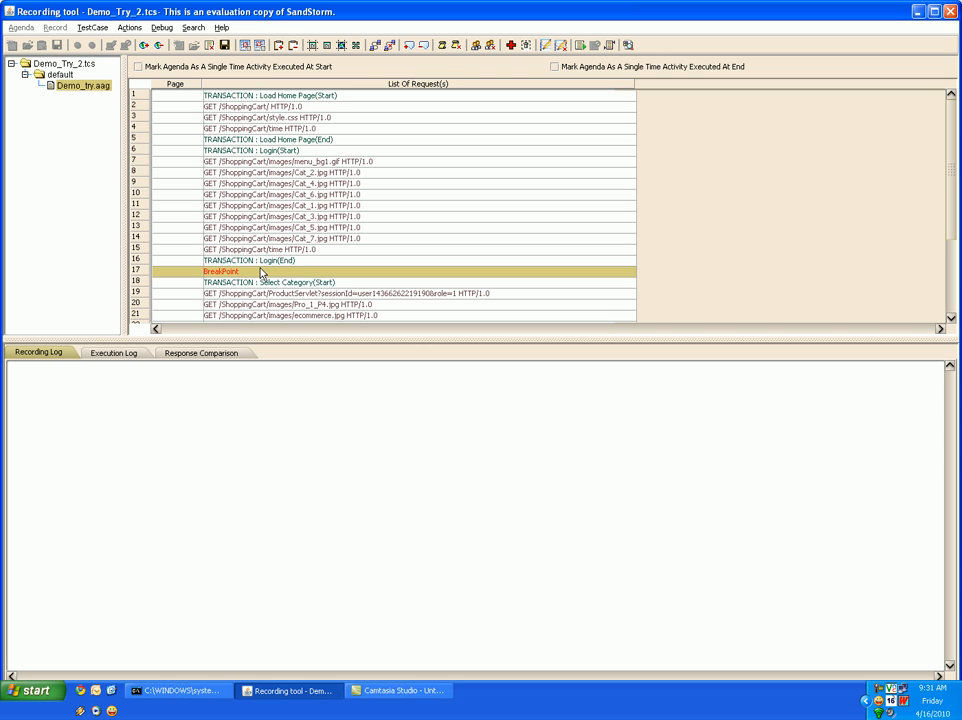
mouse_move(280, 287)
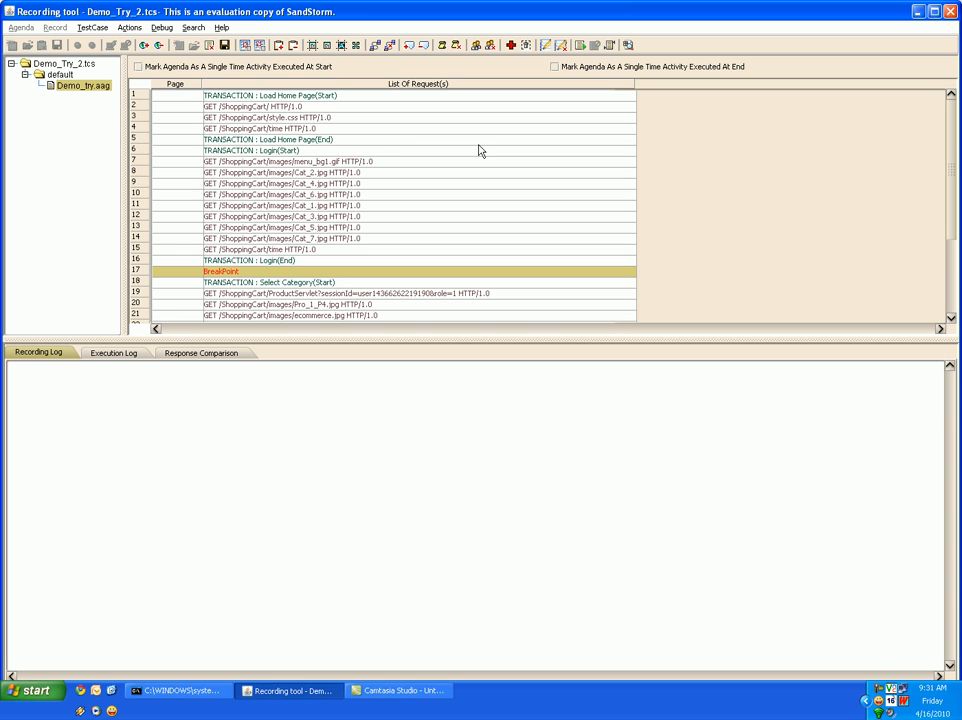
mouse_move(479, 150)
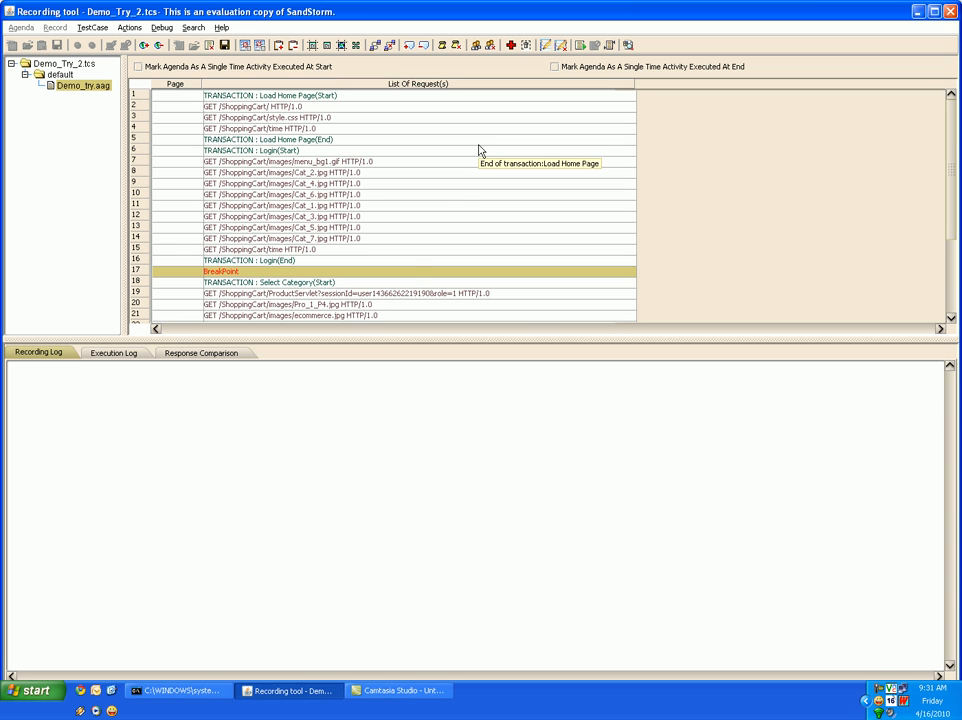
mouse_move(417, 271)
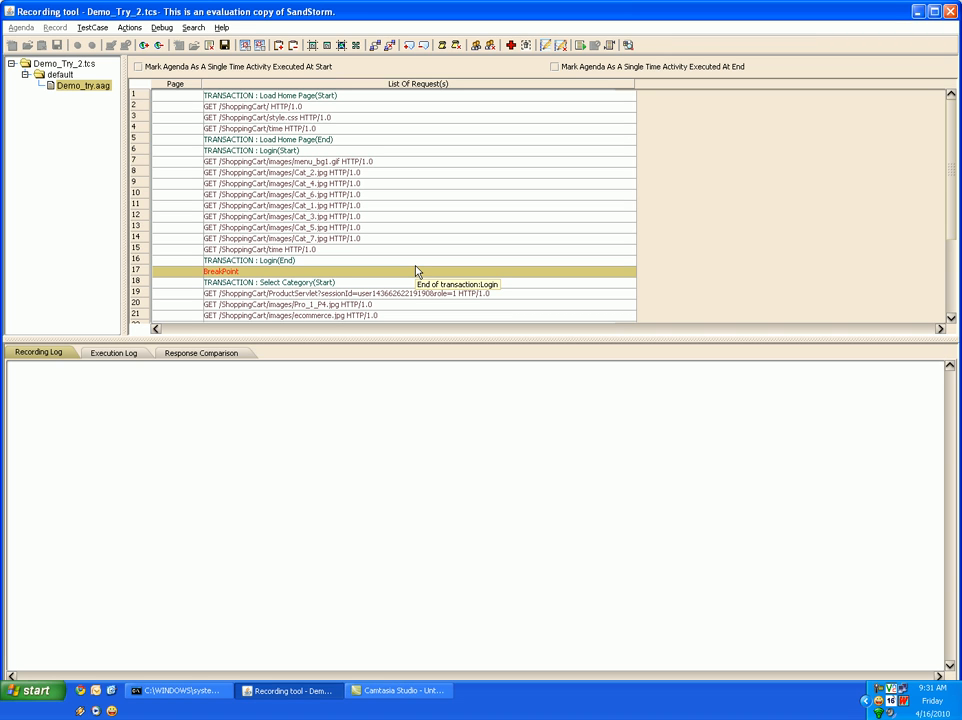
mouse_move(417, 271)
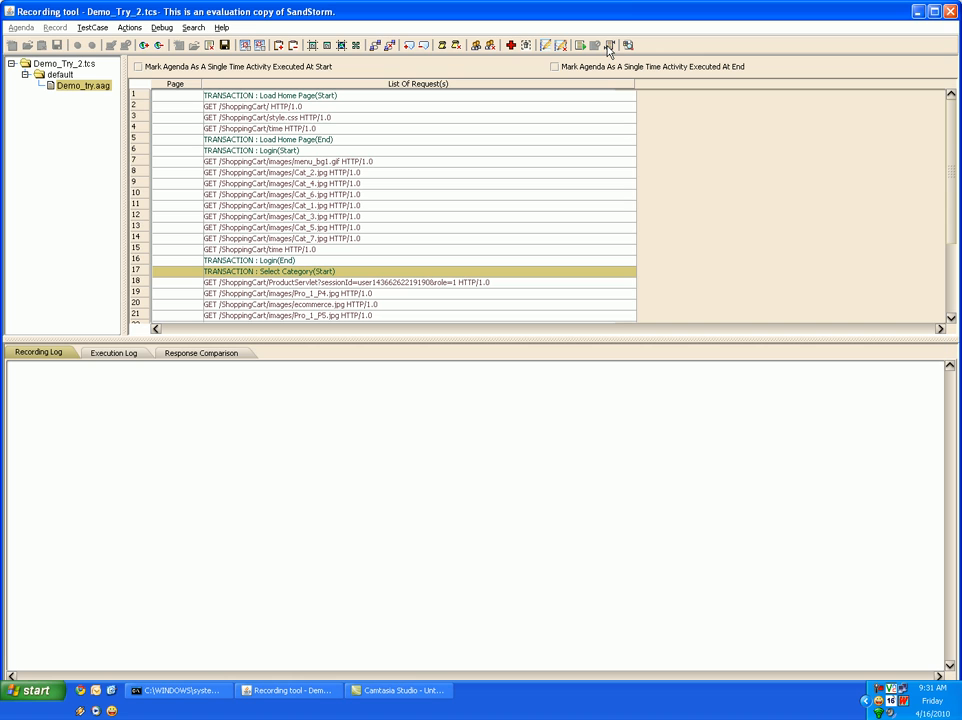
mouse_move(509, 135)
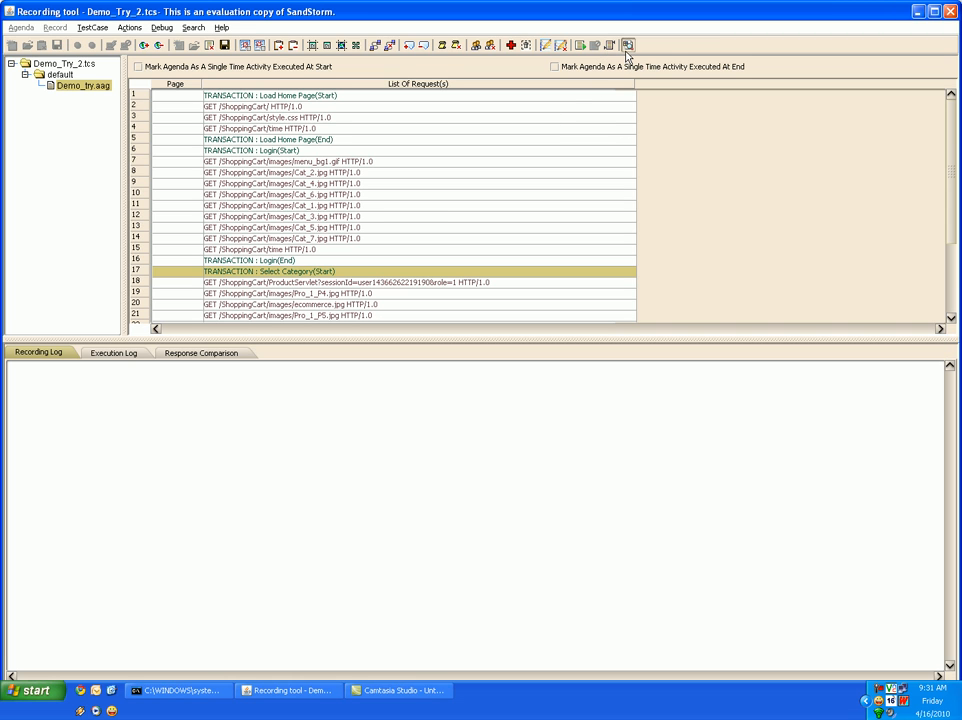
mouse_move(629, 45)
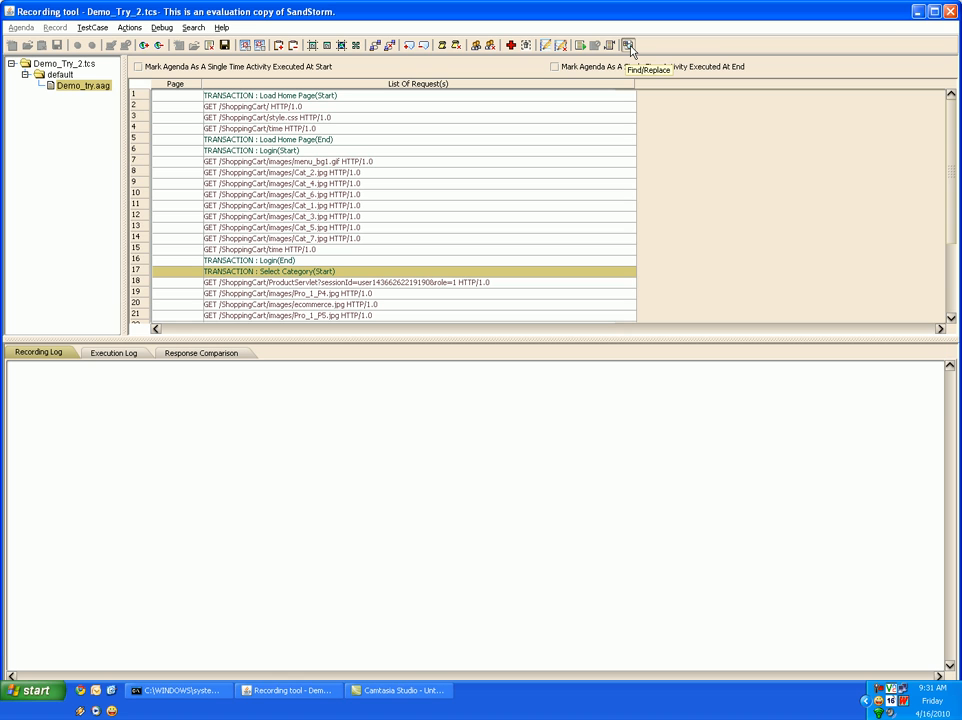
left_click(629, 45)
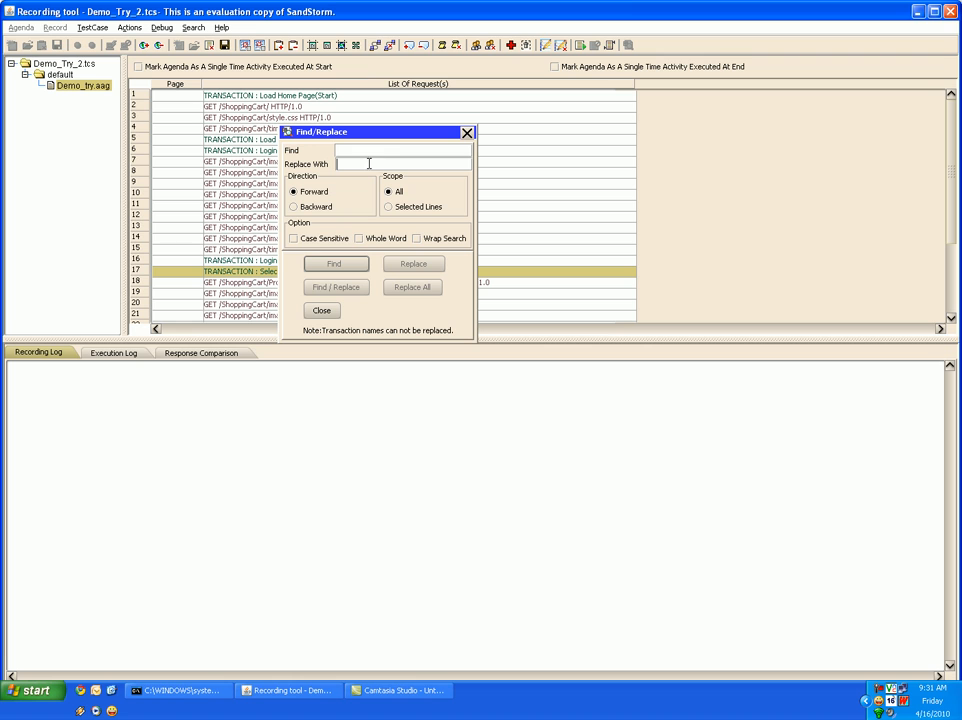
mouse_move(303, 253)
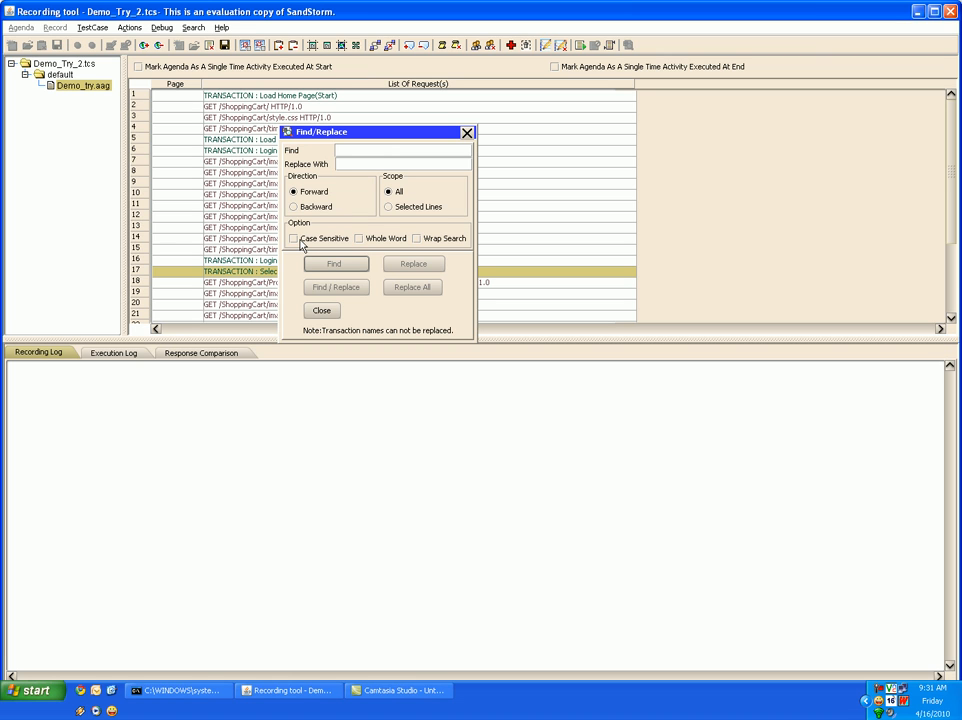
left_click(358, 238)
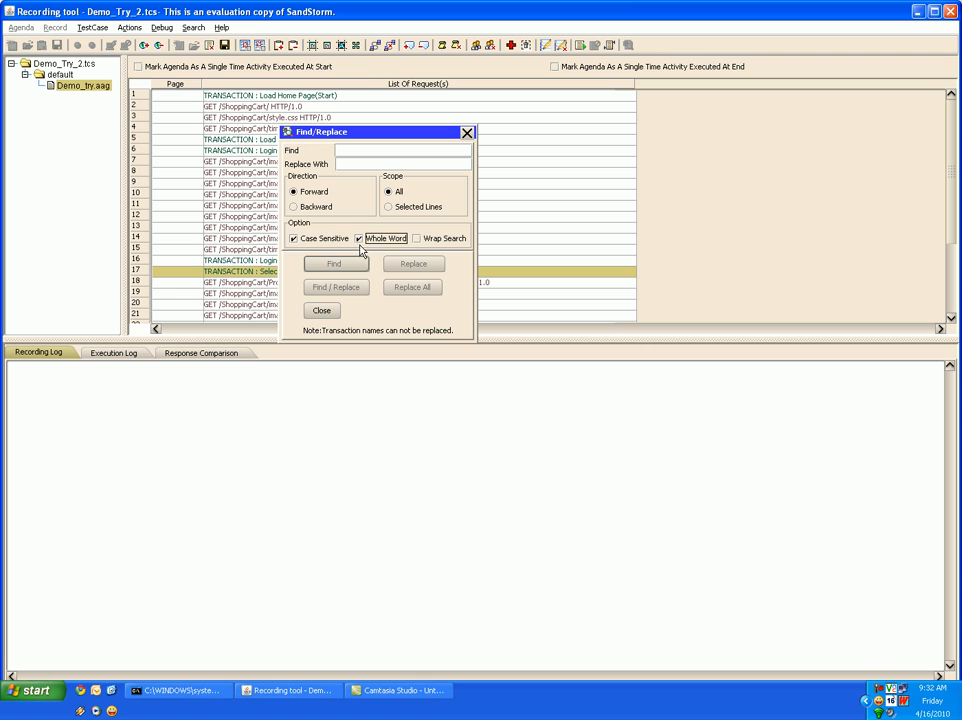
mouse_move(421, 239)
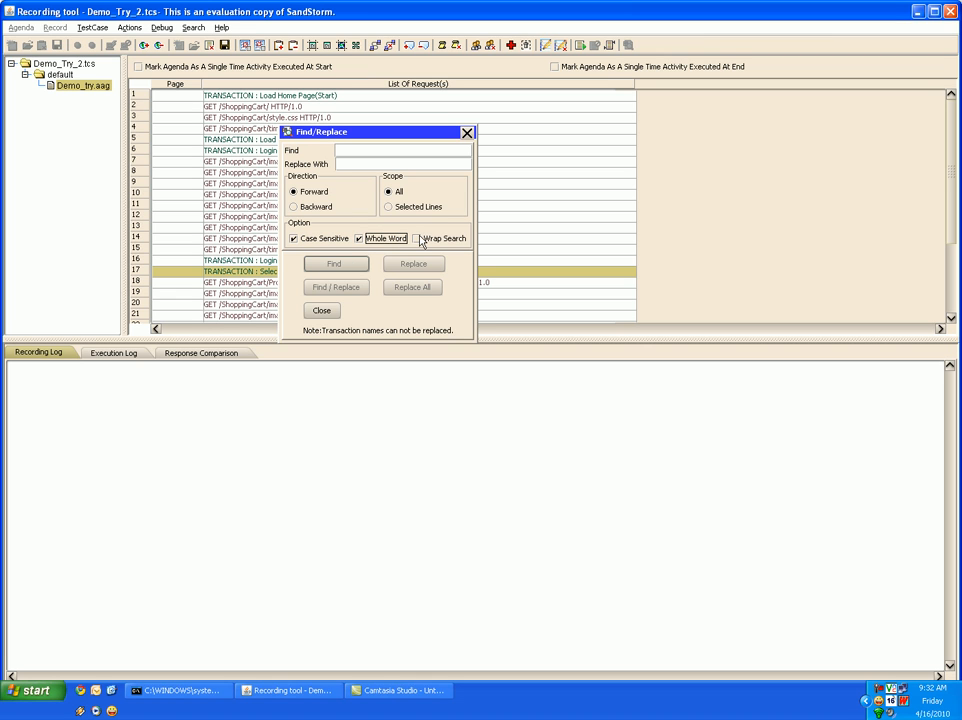
left_click(417, 238)
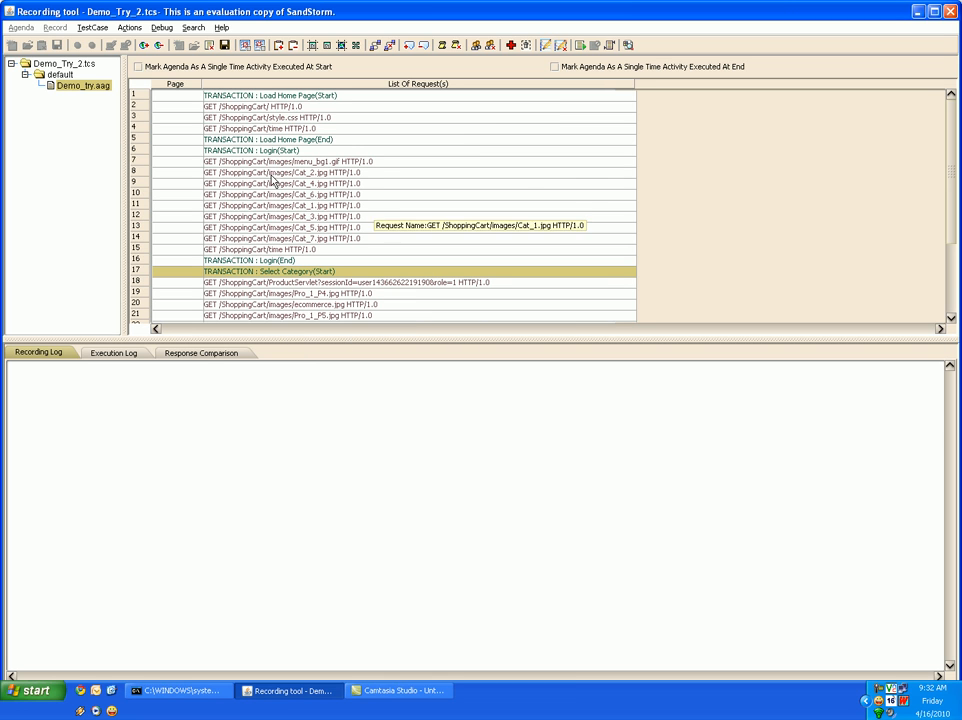
Step: Import requests from the Demo_4.aag agenda, choosing it as the source
left_click(290, 161)
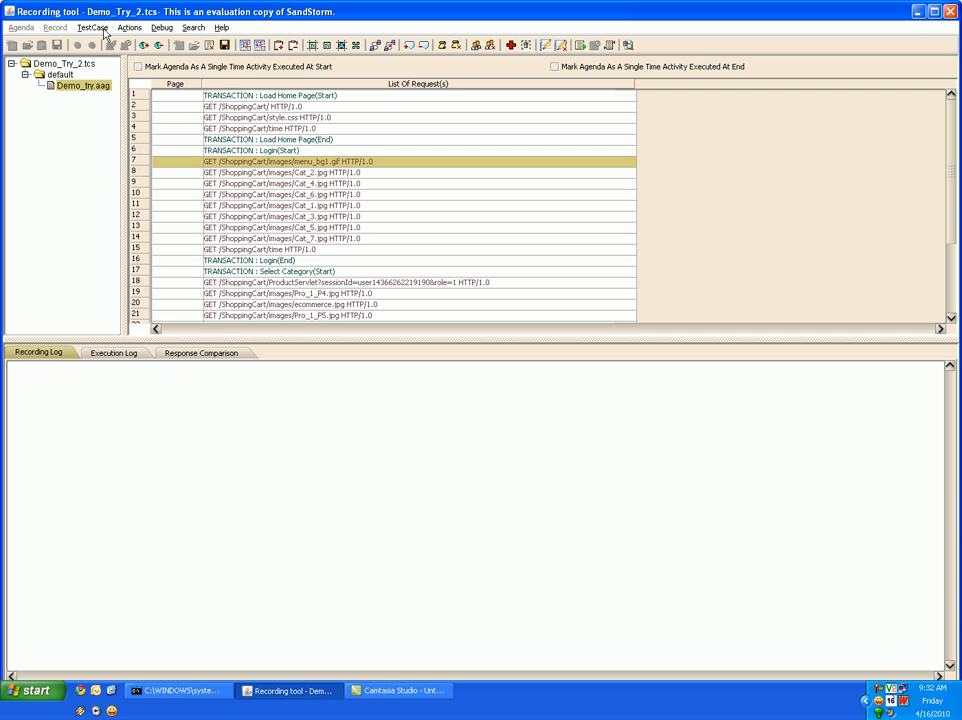
left_click(92, 27)
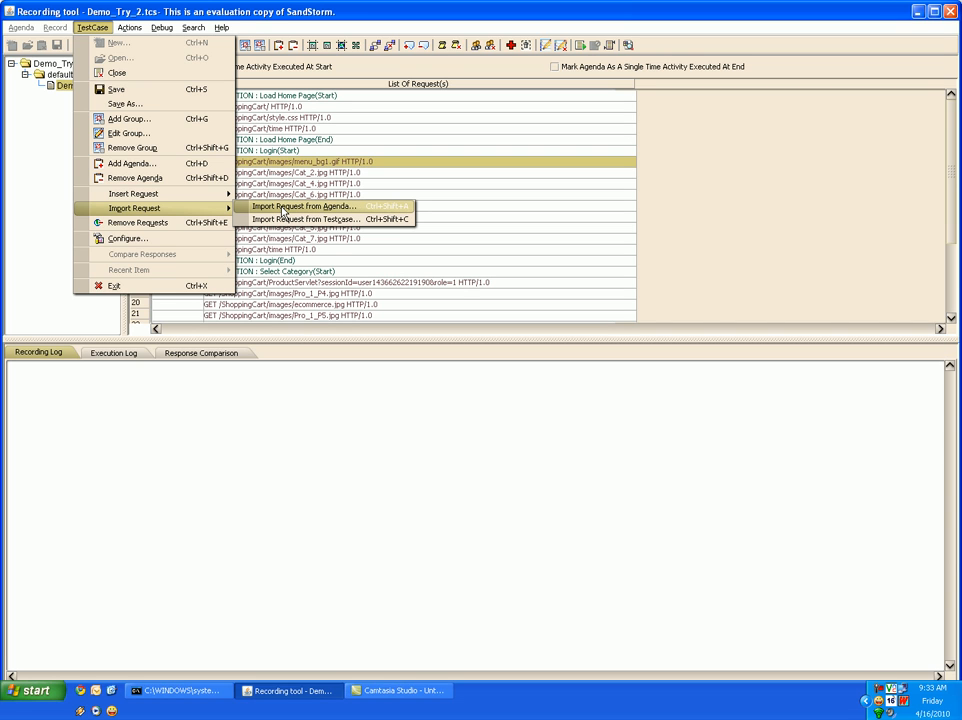
mouse_move(303, 219)
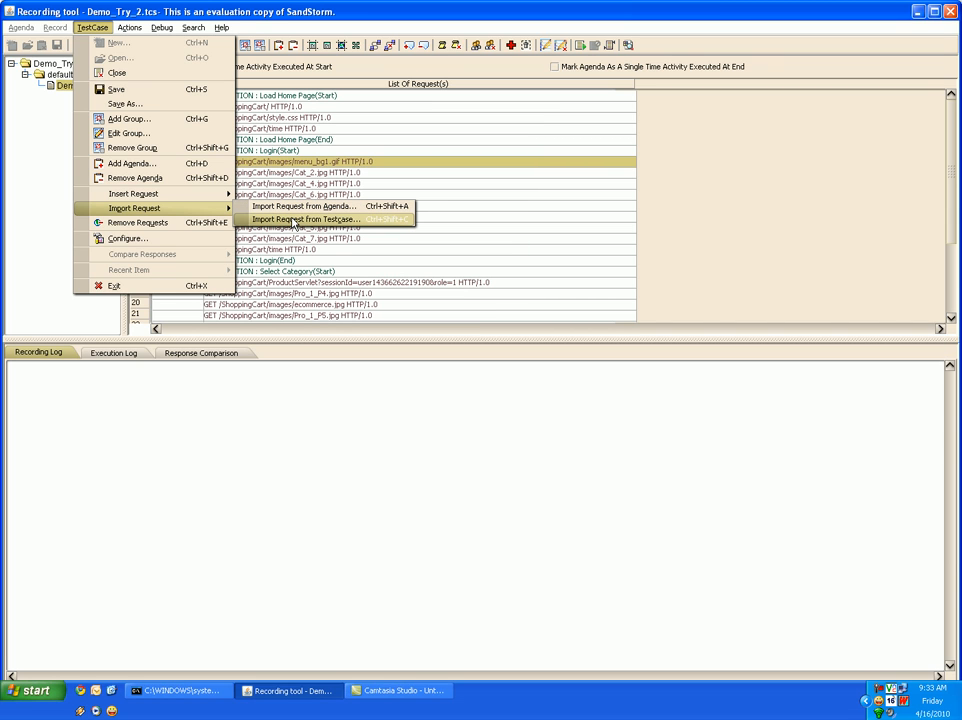
mouse_move(300, 206)
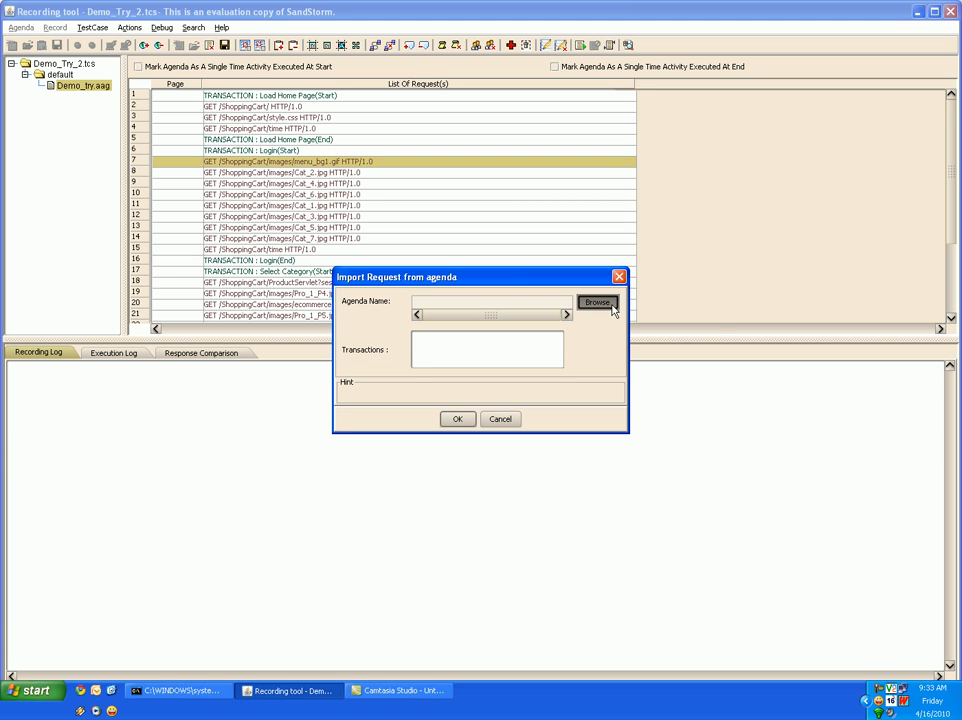
left_click(597, 302)
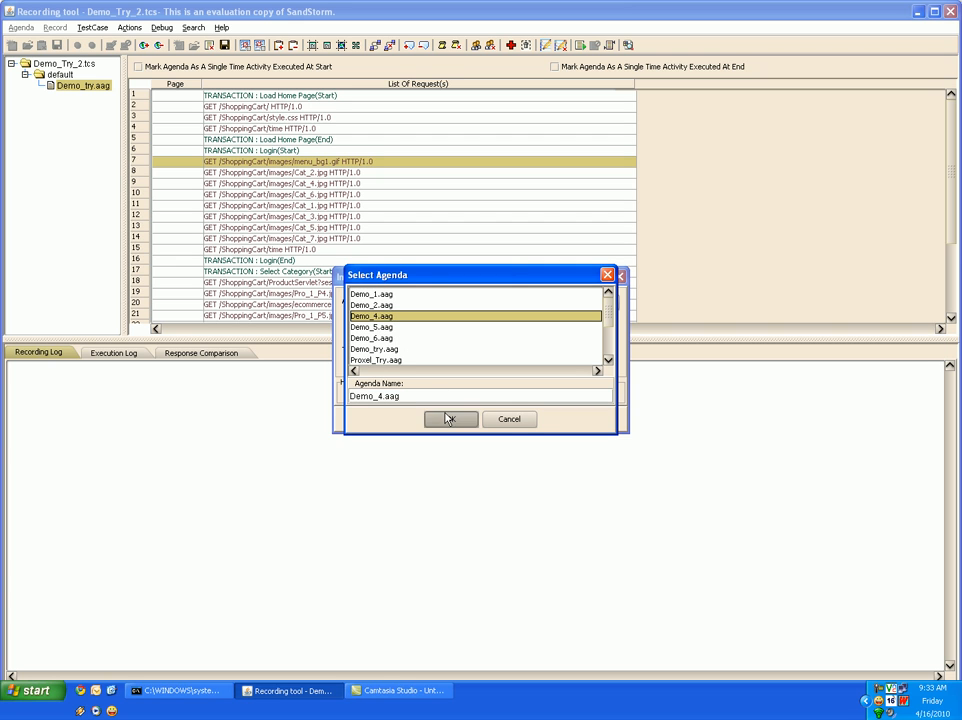
left_click(450, 418)
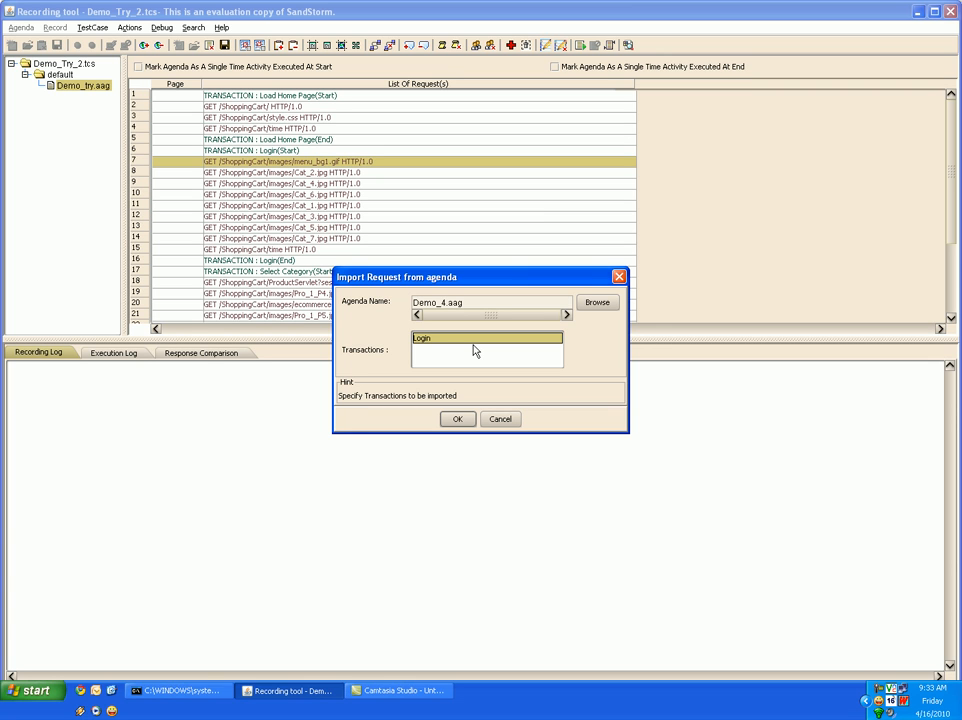
mouse_move(560, 507)
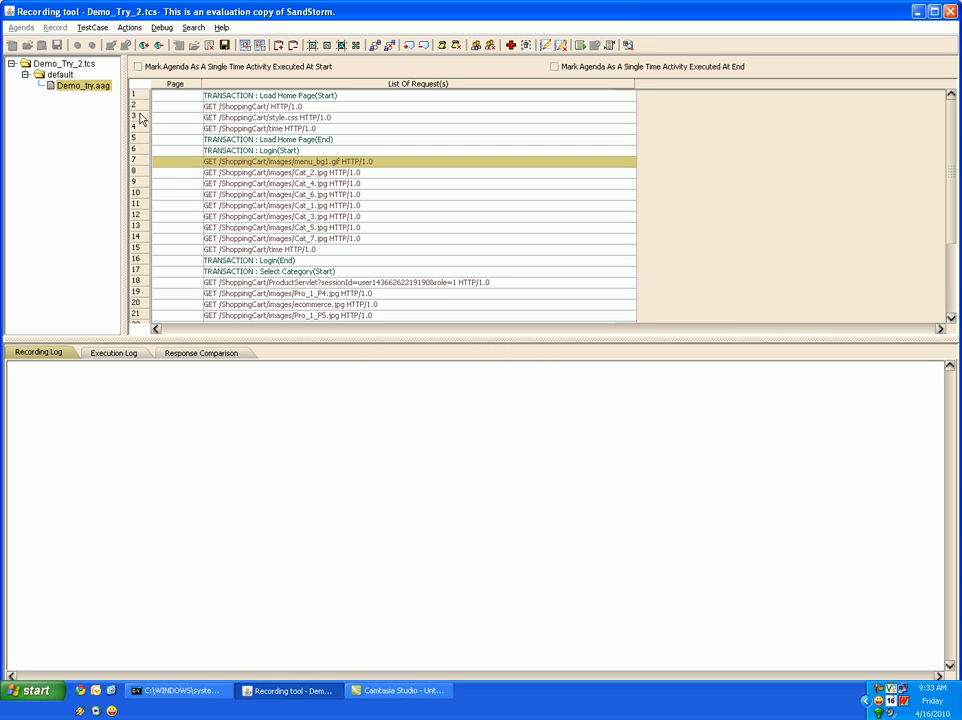
mouse_move(92, 30)
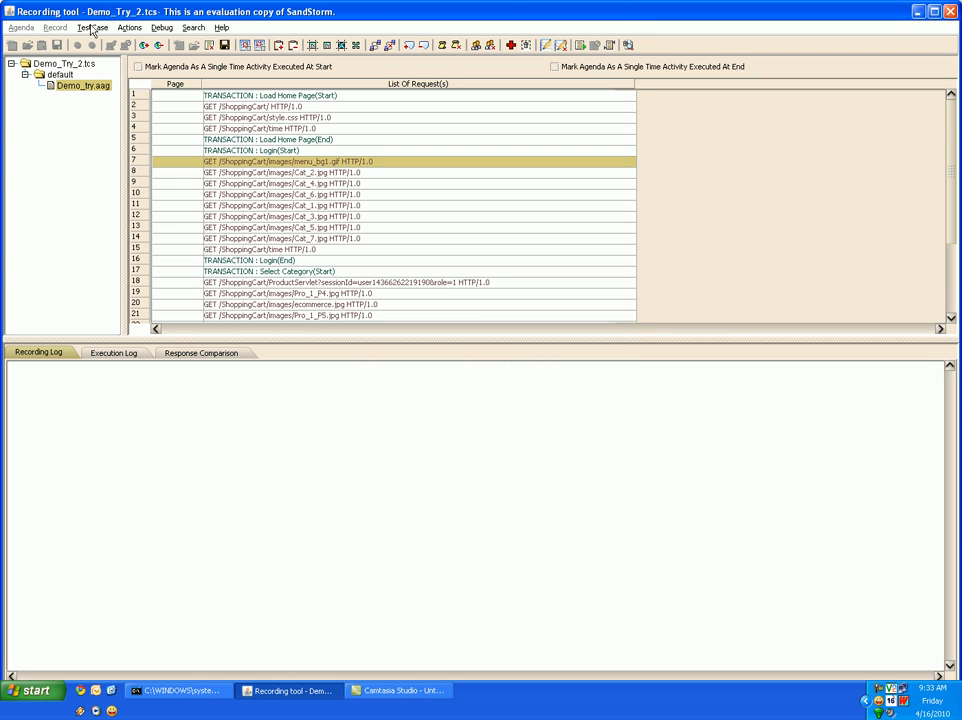
Step: Browse to Demo_123.tcs as an import source, review its Login transaction and cancel
left_click(92, 27)
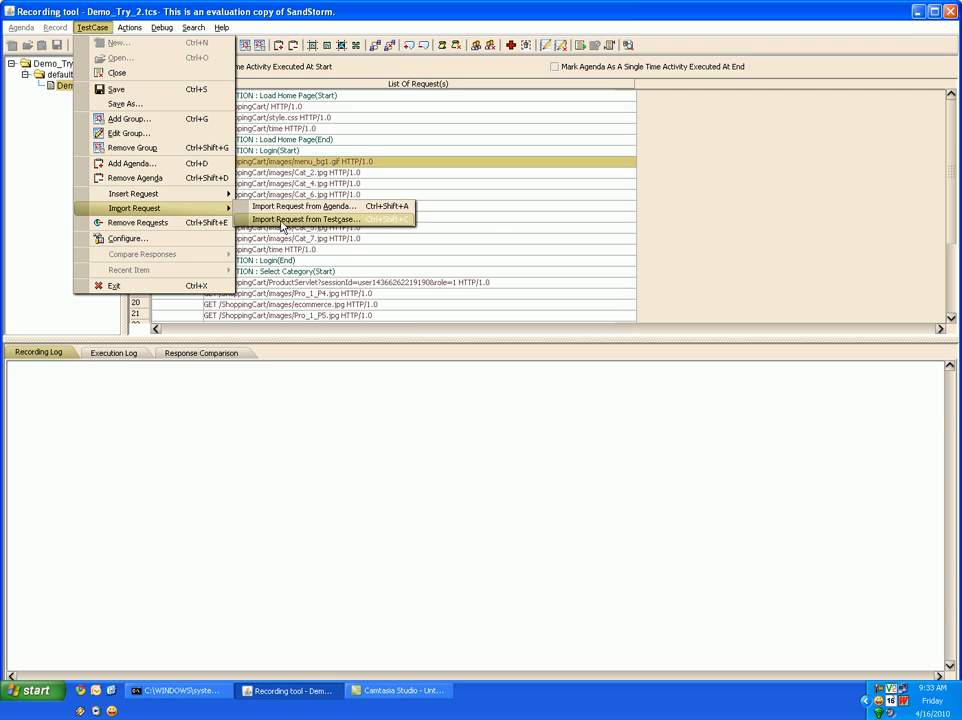
left_click(305, 219)
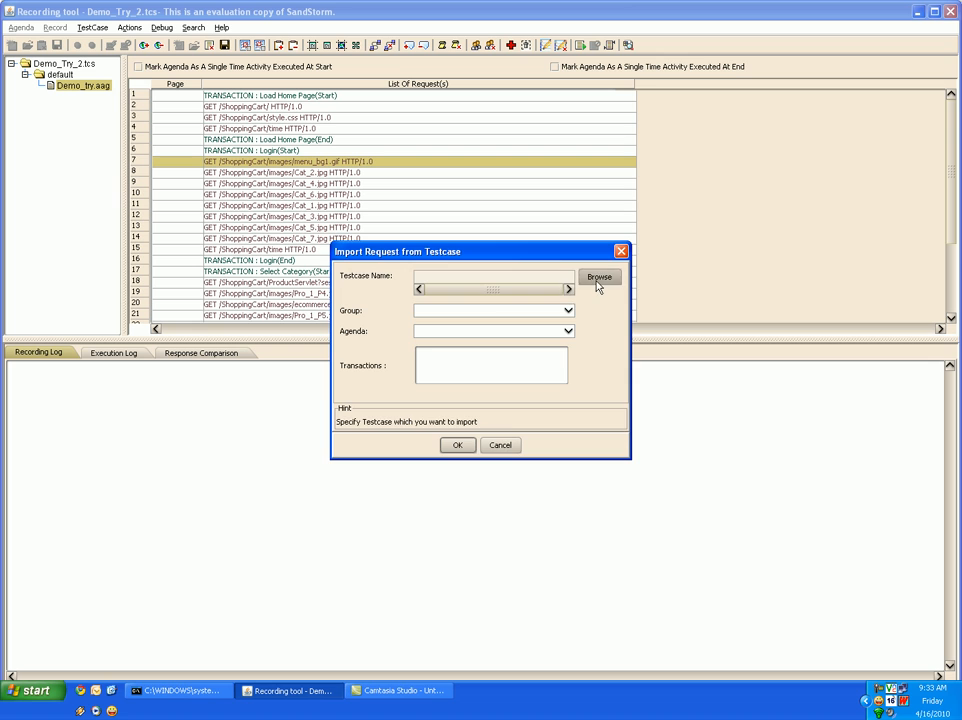
left_click(599, 277)
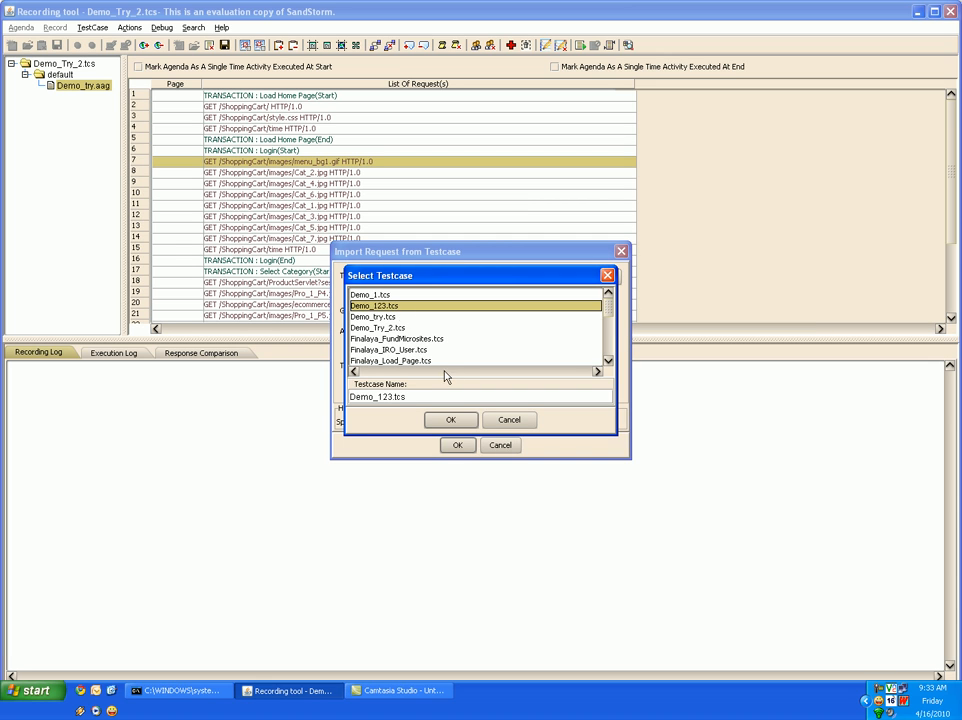
left_click(450, 419)
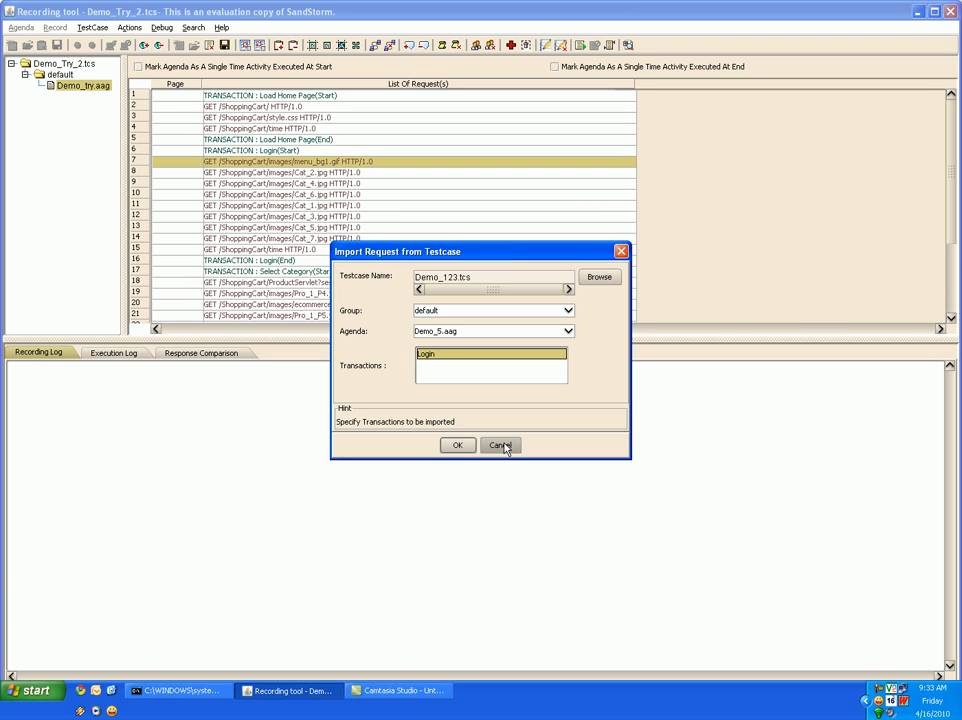
left_click(500, 445)
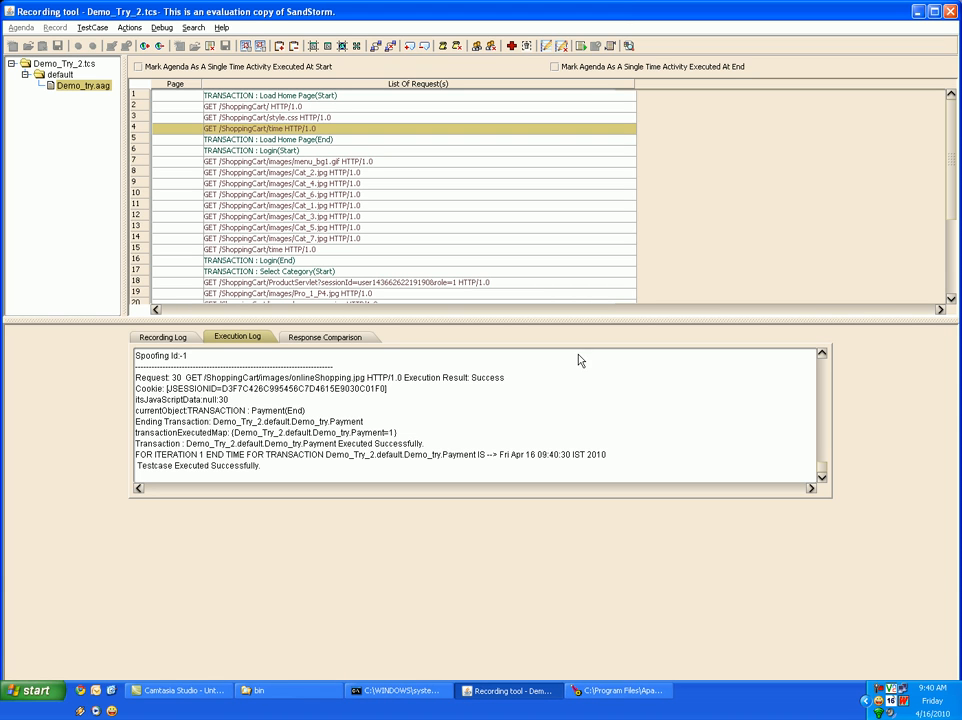
mouse_move(508, 197)
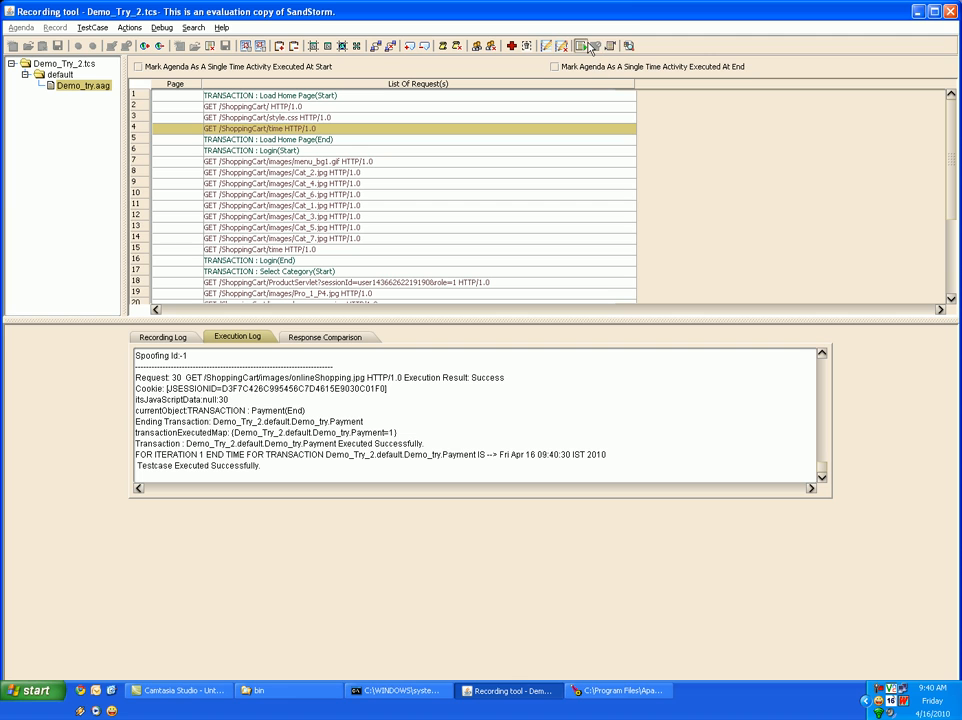
Step: Debug-run Demo_Try_2 ignoring think-time and close the report showing all five transactions passed
left_click(580, 46)
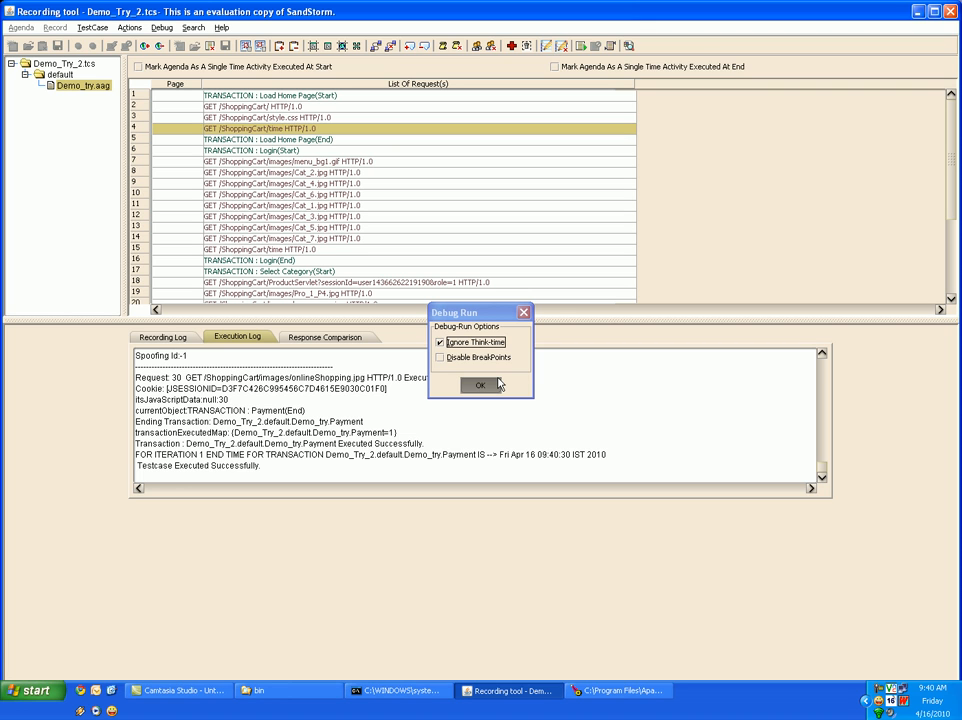
left_click(479, 386)
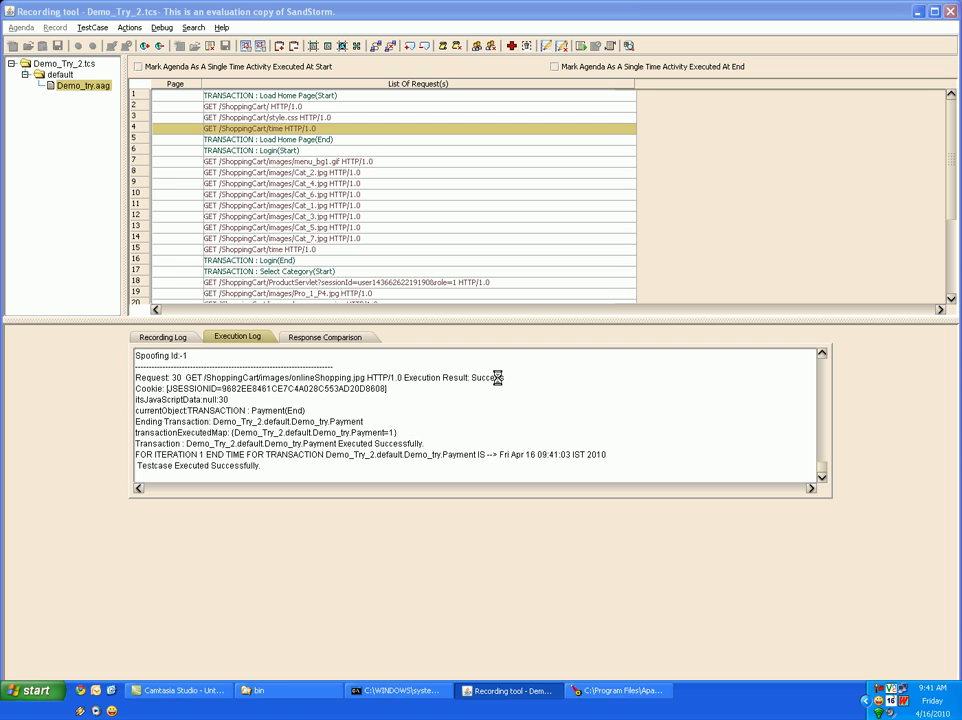
mouse_move(454, 404)
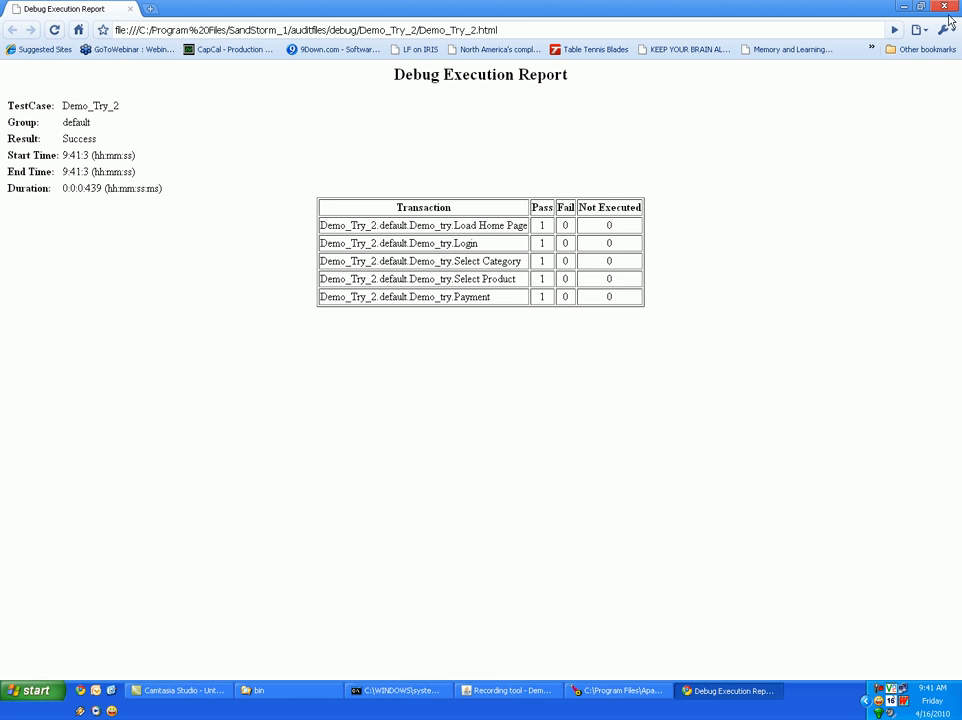
left_click(508, 690)
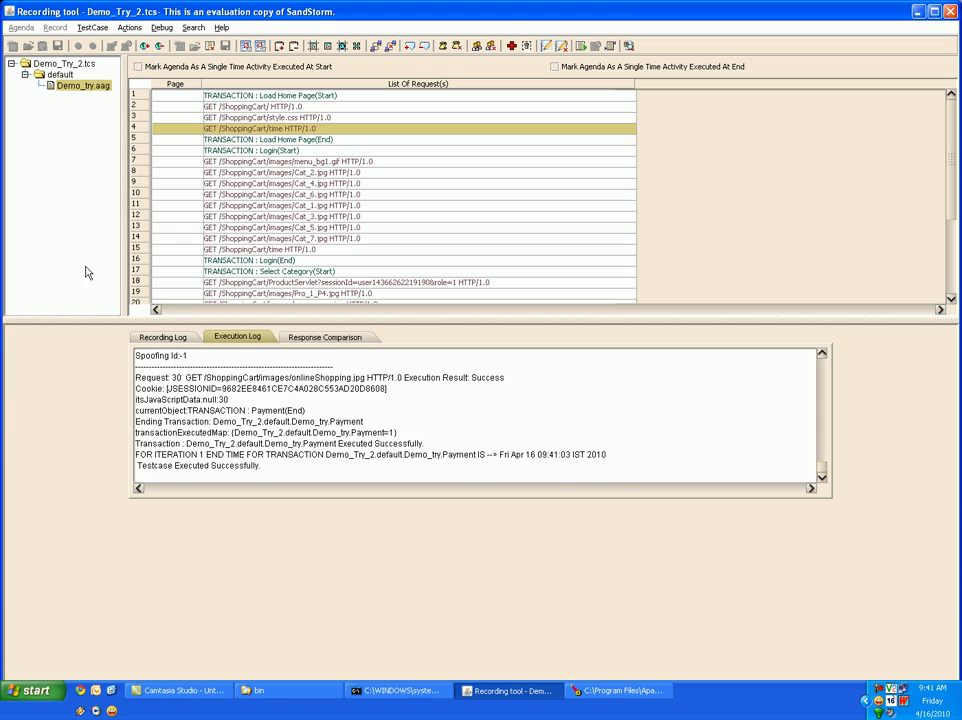
Step: Show the Response Comparison listing the two Demo_try requests with passwd and login parameters
left_click(324, 337)
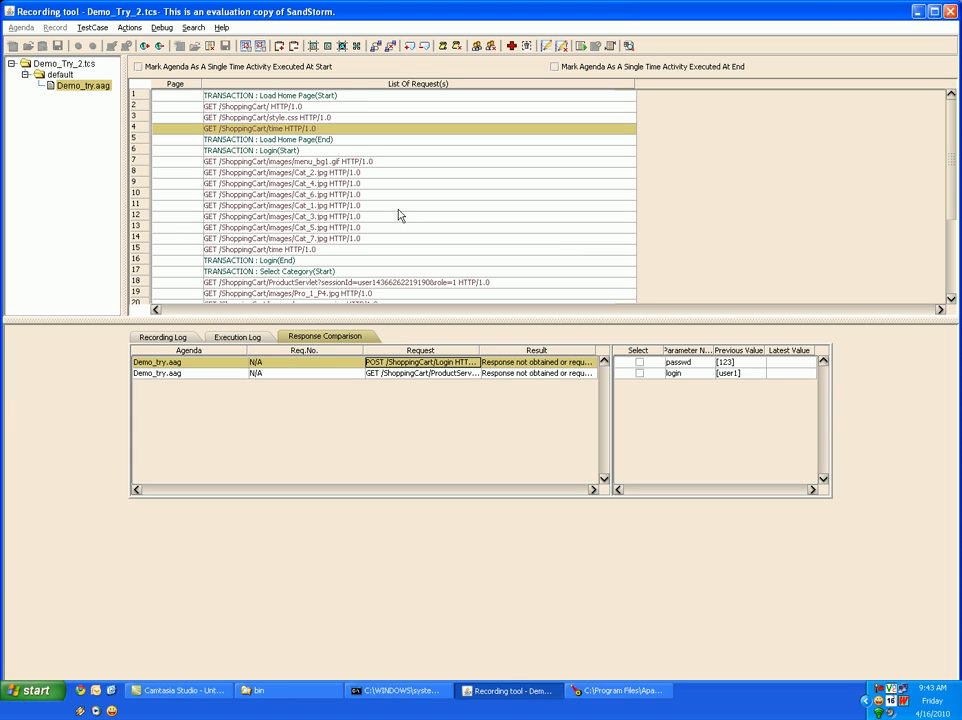
mouse_move(365, 206)
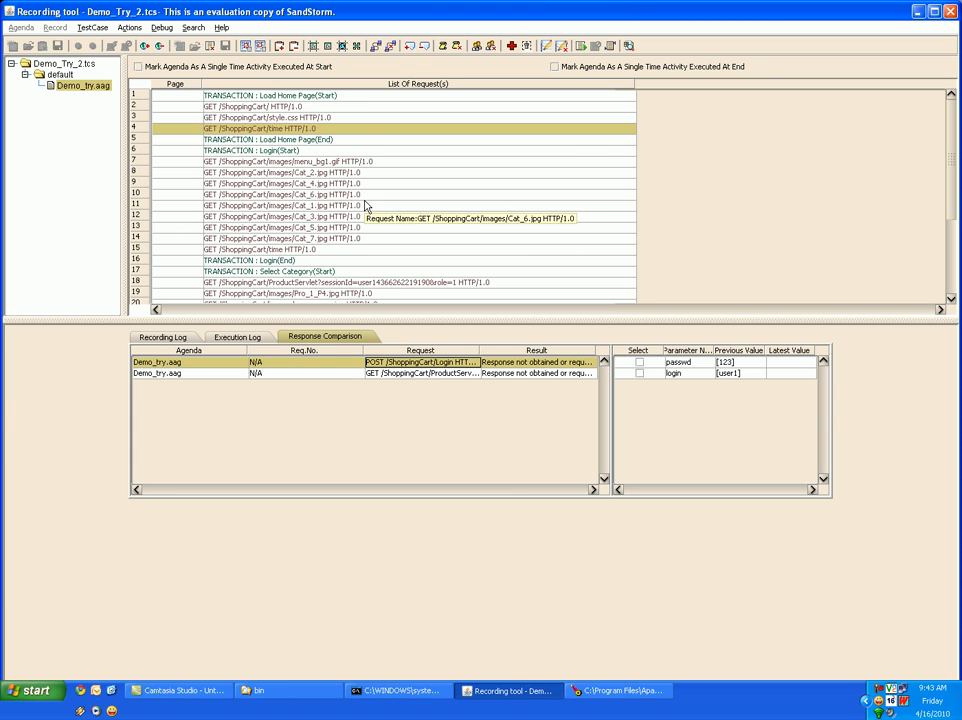